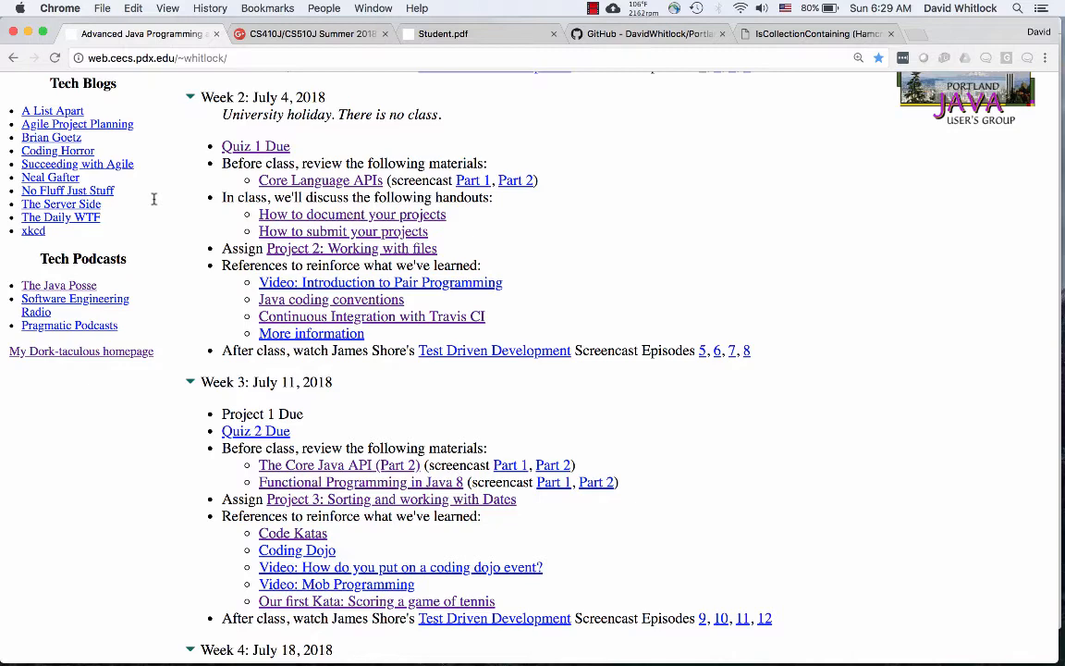
Switch from Chrome to IntelliJ IDEA and open the recent phonebill project
{"action": "key", "text": "cmd+tab"}
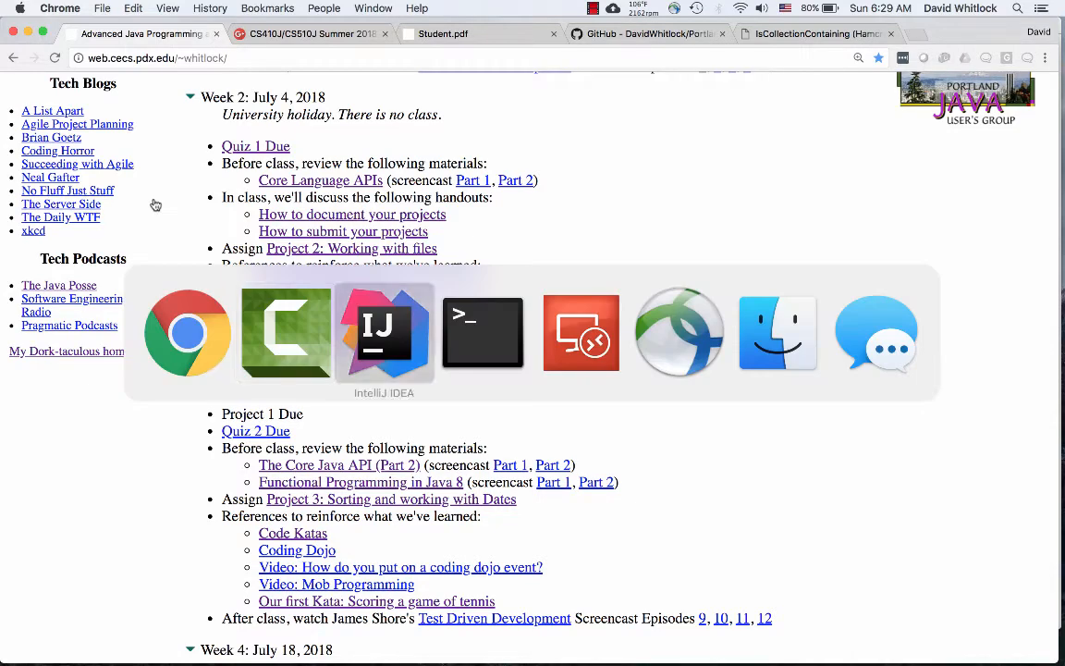
{"action": "left_click", "coordinate": [384, 333]}
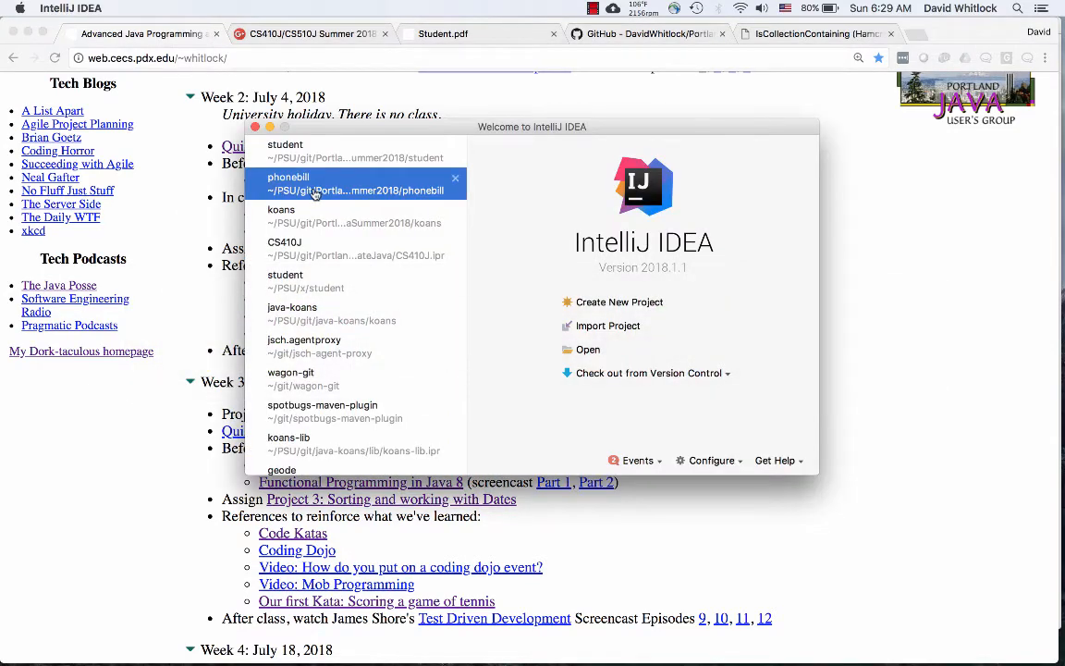
{"action": "double_click", "coordinate": [356, 183]}
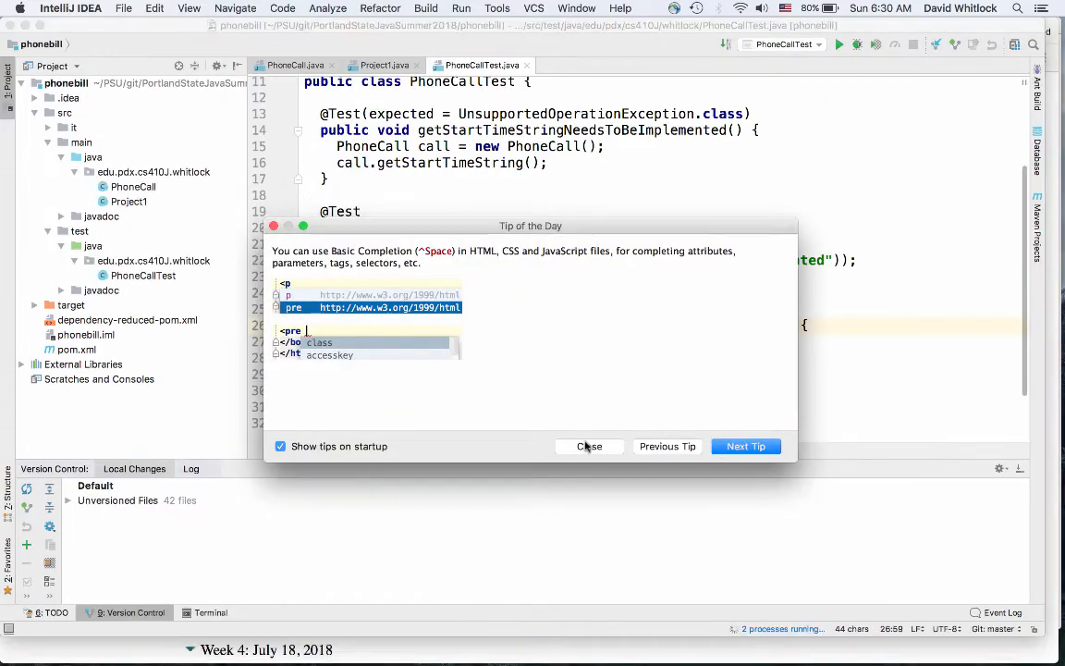
Dismiss Tip of the Day and select the edu.pdx.cs410J.whitlock main package
{"action": "left_click", "coordinate": [590, 447]}
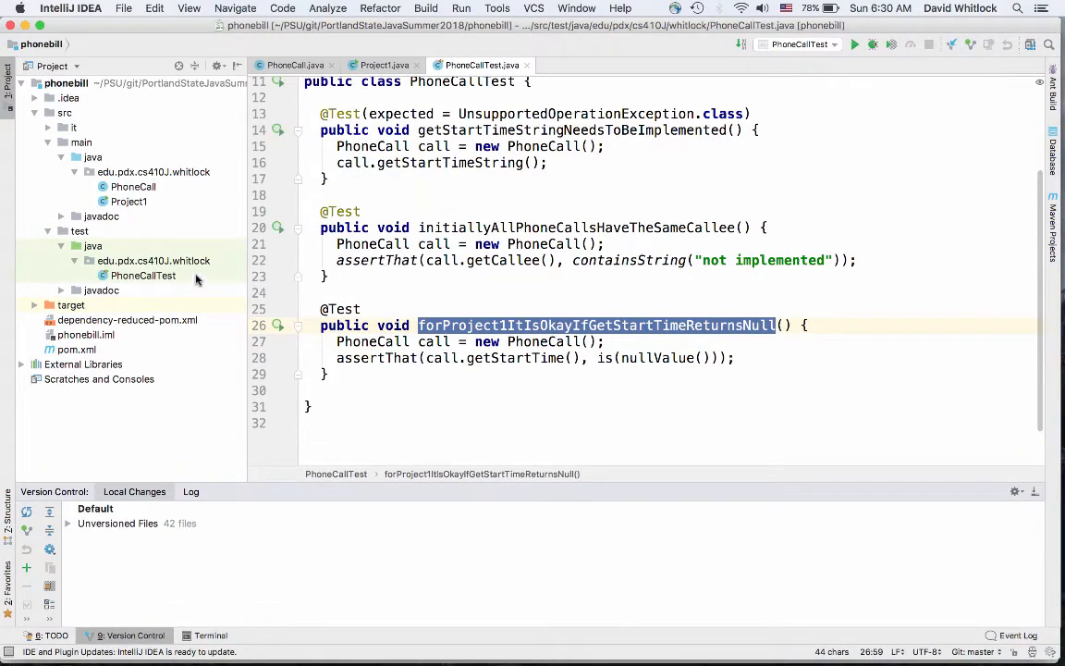
{"action": "mouse_move", "coordinate": [137, 222]}
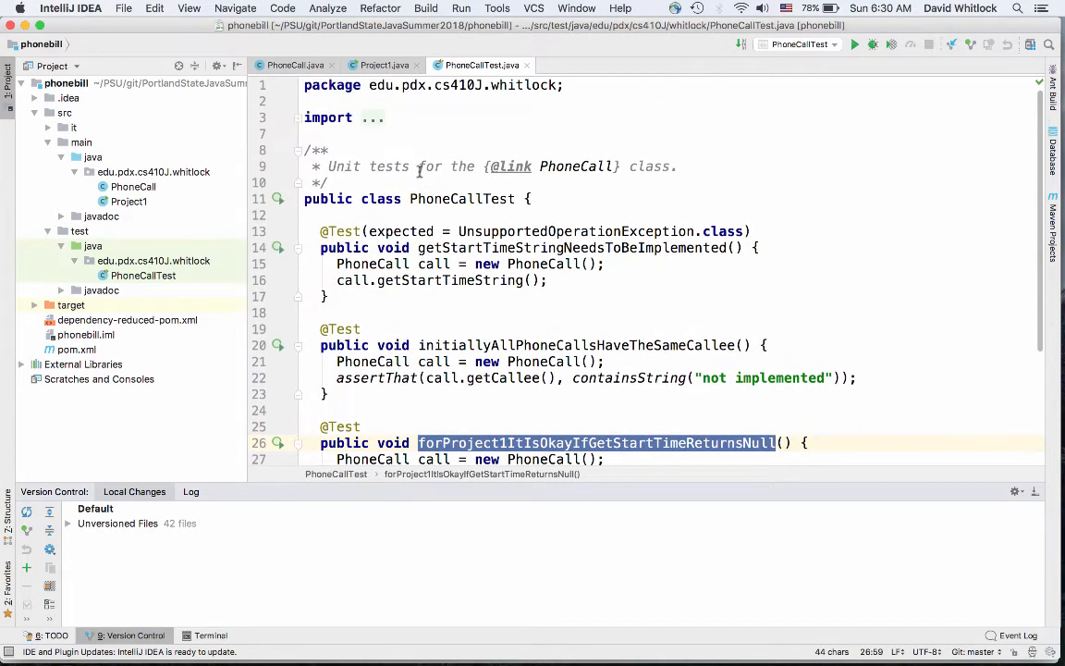
{"action": "mouse_move", "coordinate": [153, 213]}
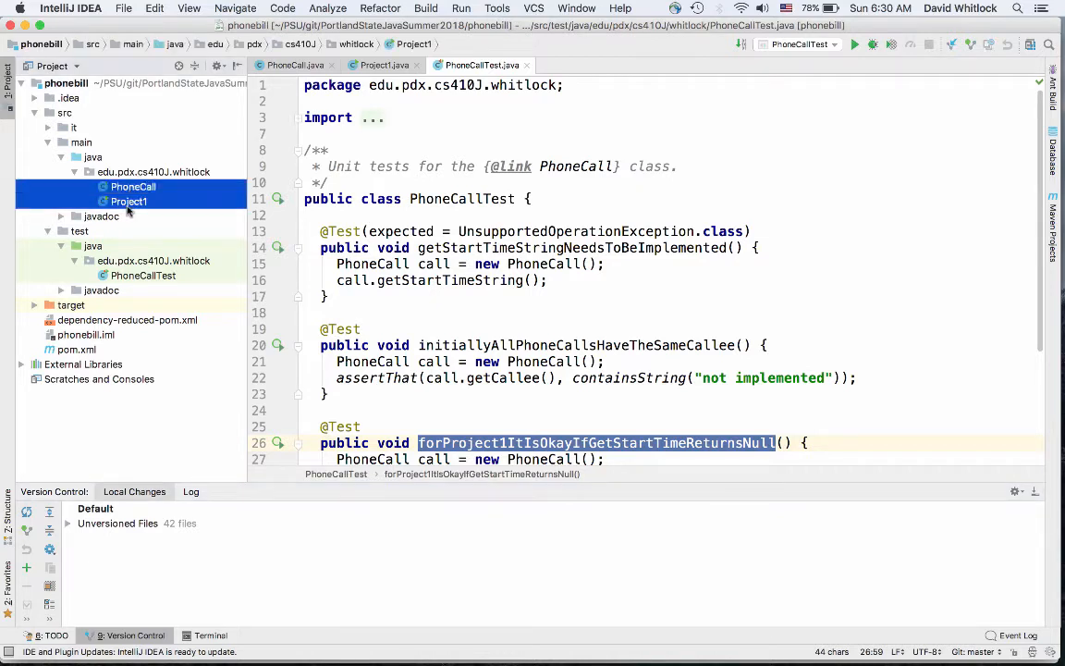
{"action": "left_click", "coordinate": [154, 171]}
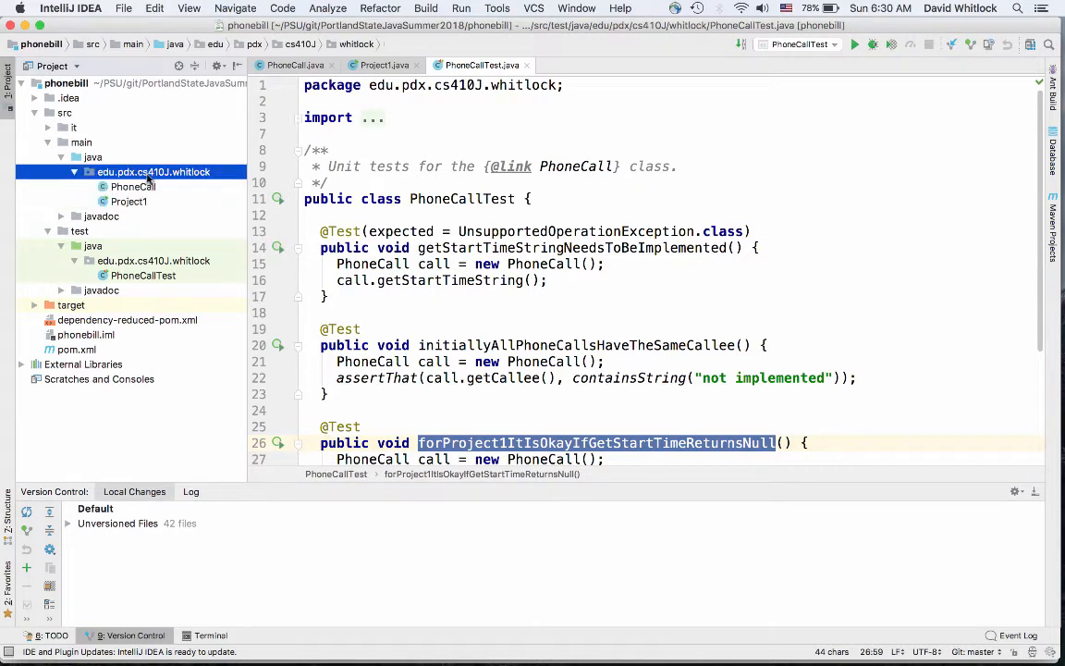
Create the PhoneBill Java class in the whitlock package and add it to Git, remembering the choice
{"action": "right_click", "coordinate": [152, 171]}
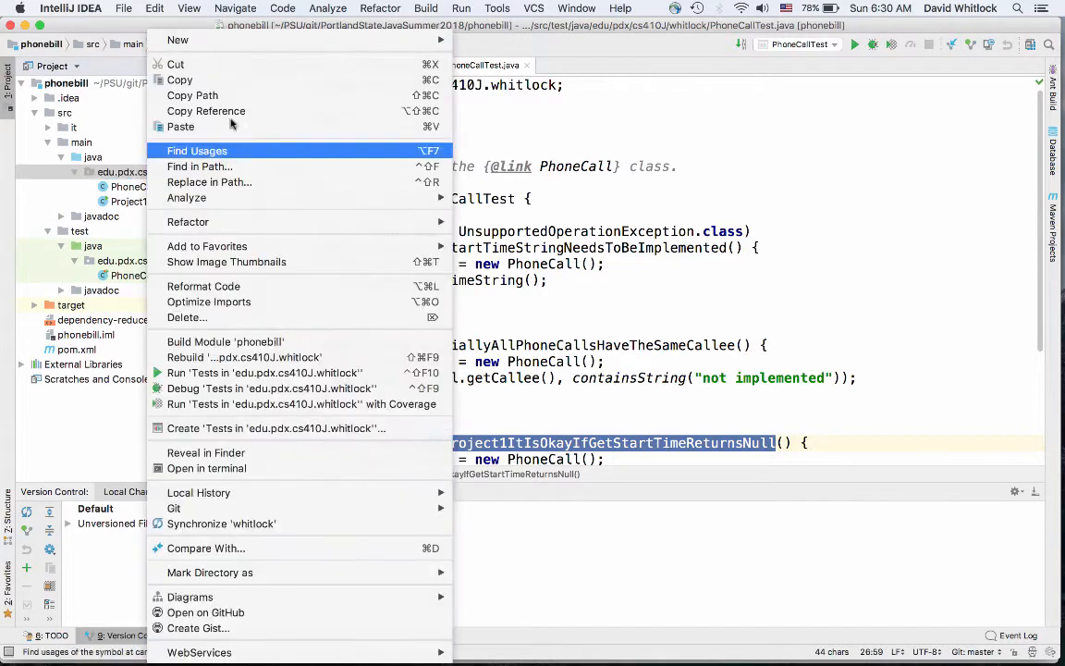
{"action": "left_click", "coordinate": [177, 40]}
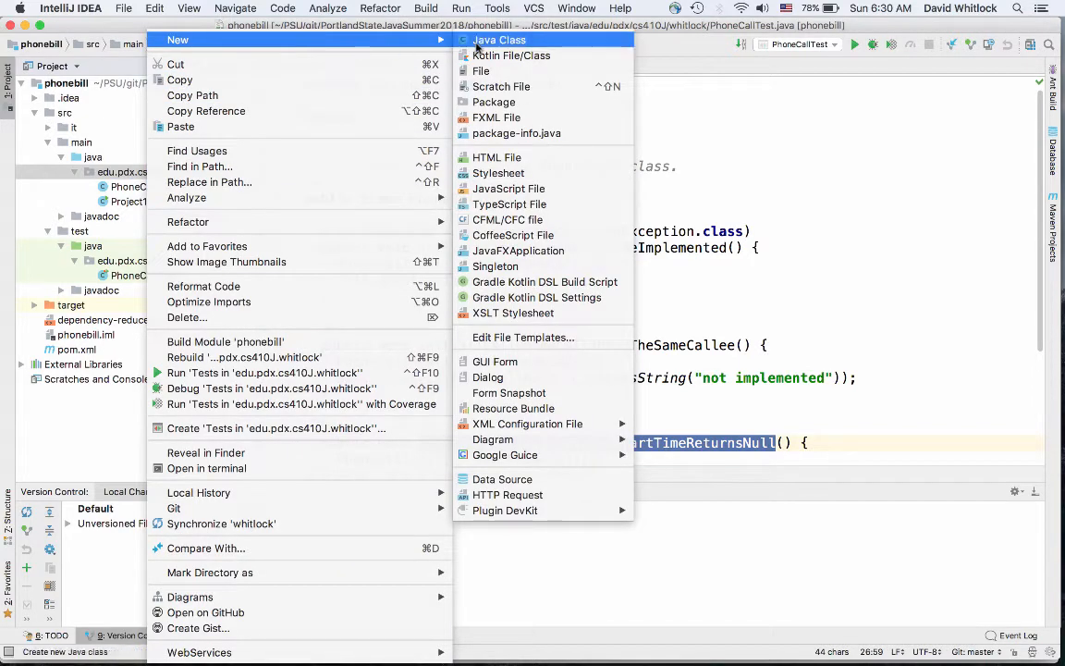
{"action": "left_click", "coordinate": [499, 40]}
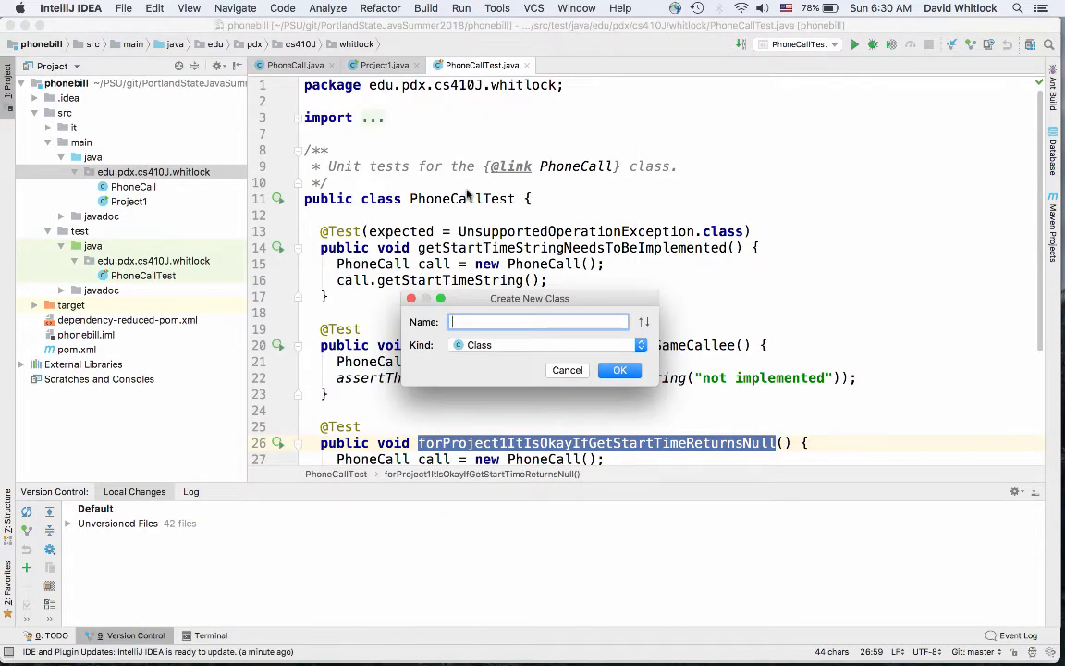
{"action": "type", "text": "Phon"}
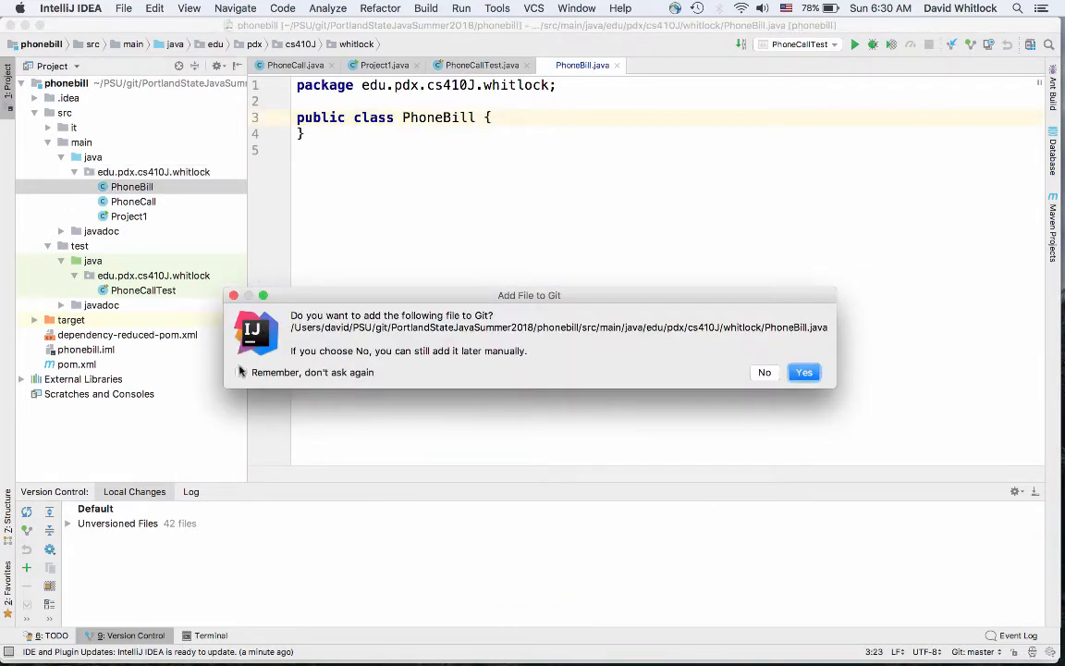
{"action": "left_click", "coordinate": [240, 372]}
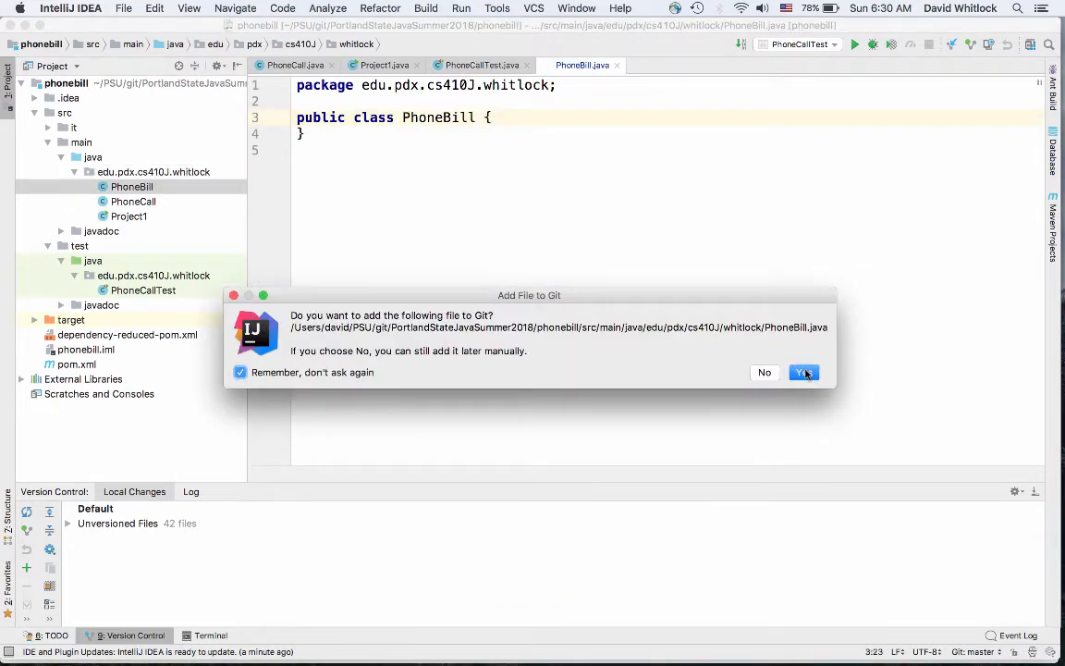
{"action": "left_click", "coordinate": [803, 372]}
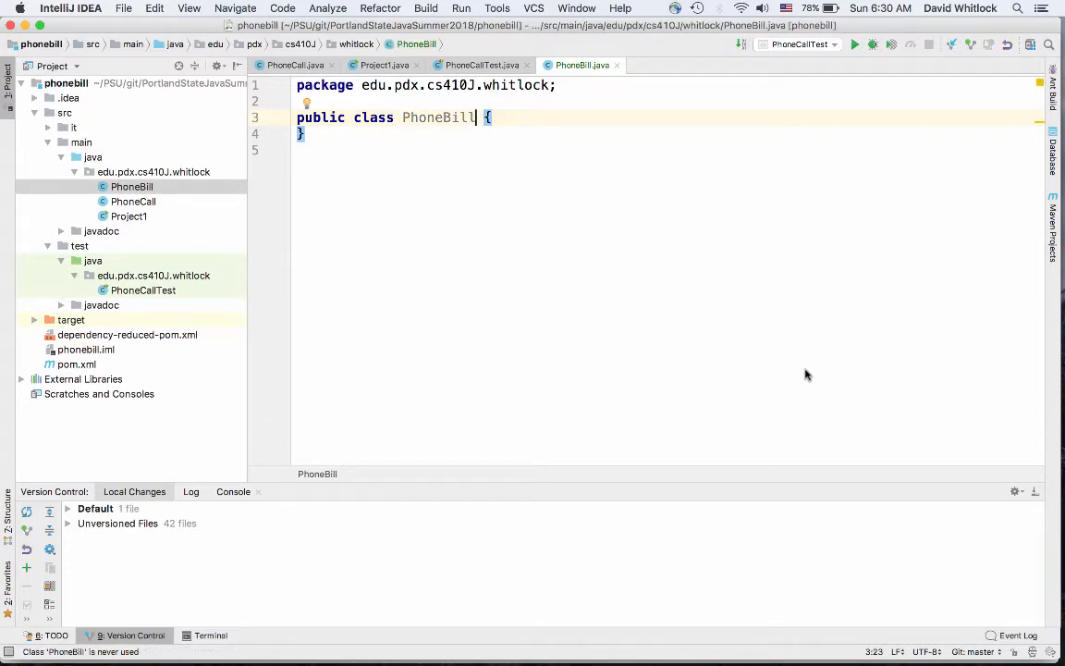
Declare PhoneBill as 'extends AbstractPhoneBill', auto-importing it from completion
{"action": "type", "text": "extends"}
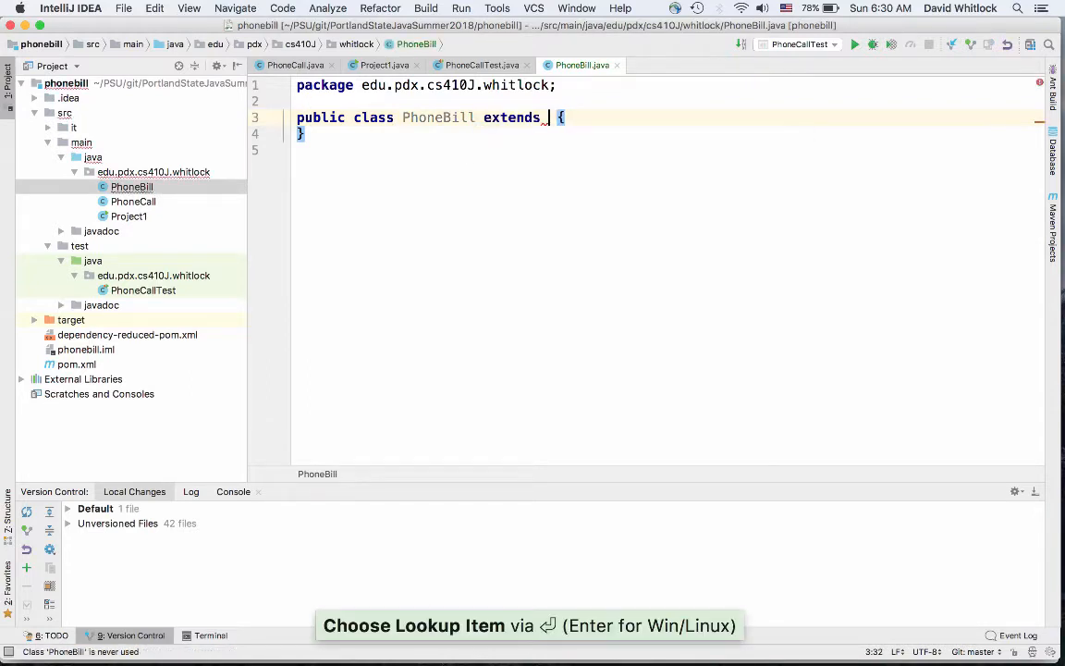
{"action": "type", "text": "AbstractPhoneBill"}
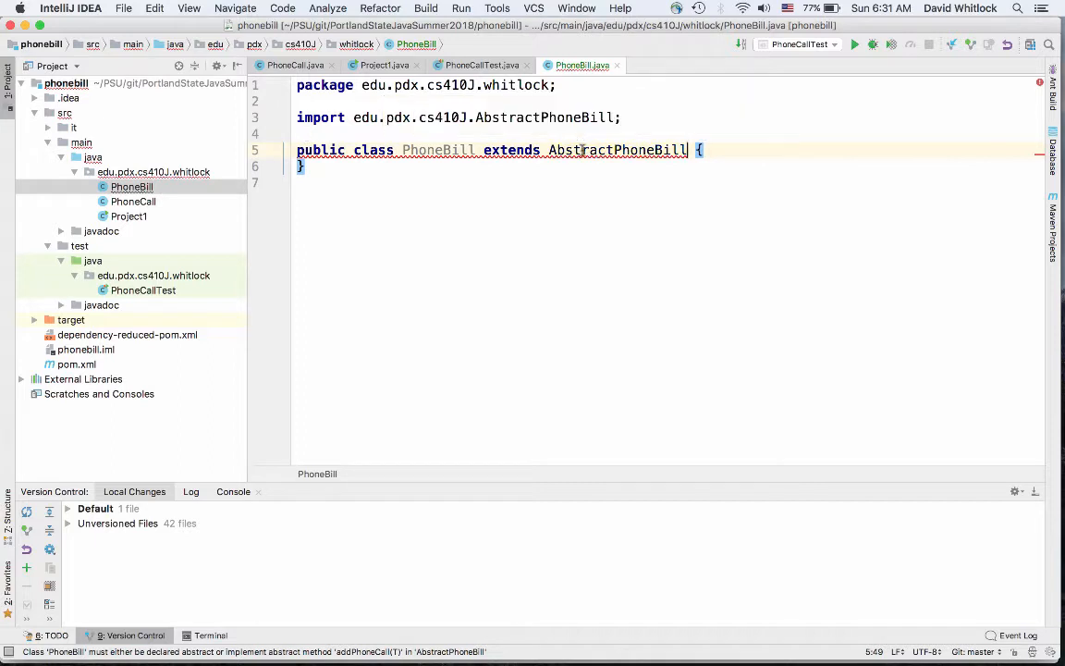
{"action": "mouse_move", "coordinate": [618, 149]}
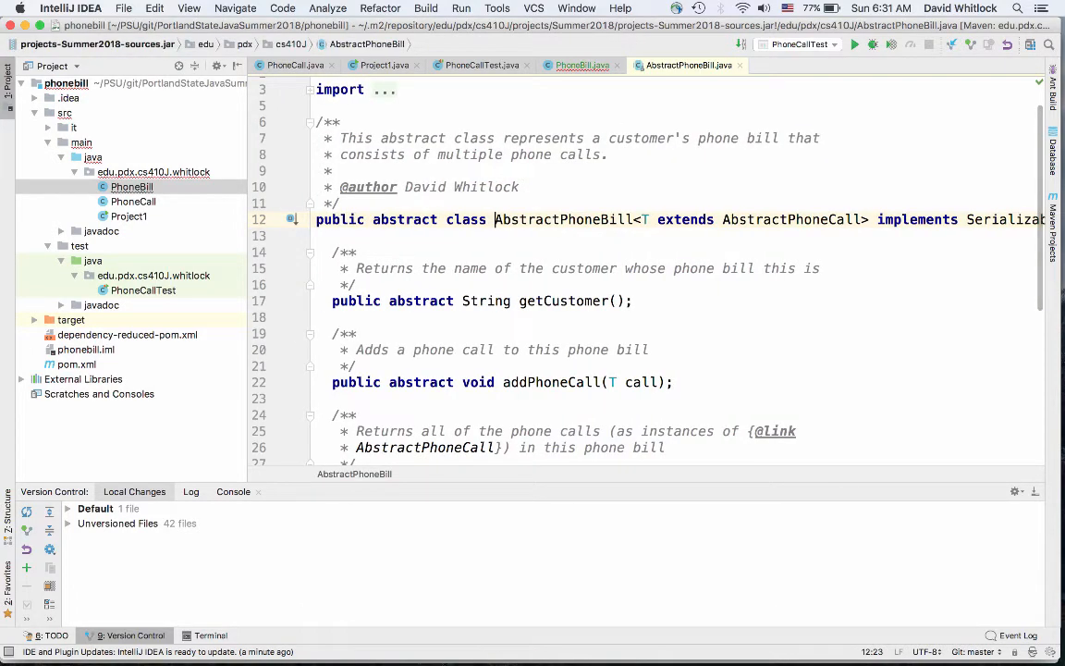
{"action": "mouse_move", "coordinate": [660, 248]}
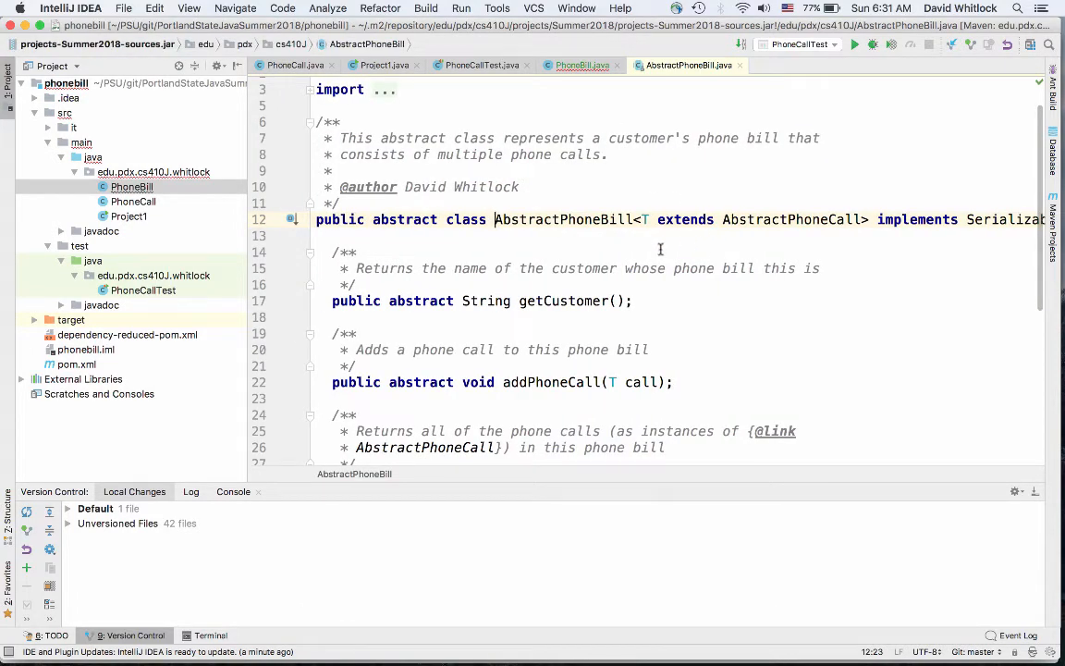
Scroll through AbstractPhoneBill's getCustomer, addPhoneCall, getPhoneCalls and toString methods
{"action": "scroll", "scroll_direction": "down", "scroll_amount": 3}
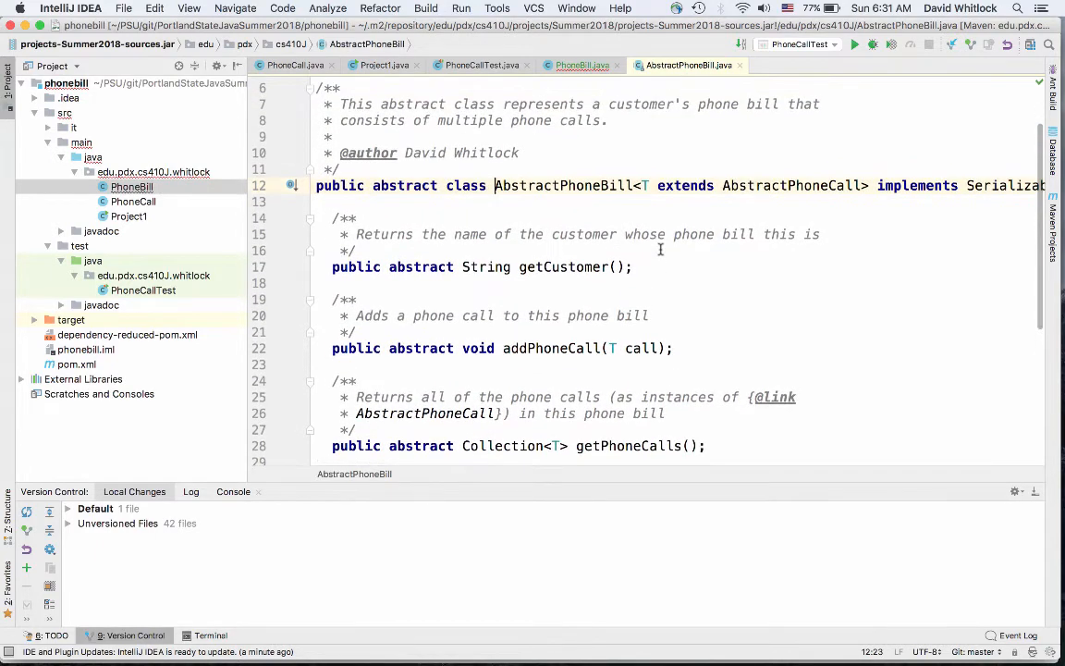
{"action": "scroll", "scroll_direction": "down", "scroll_amount": 3}
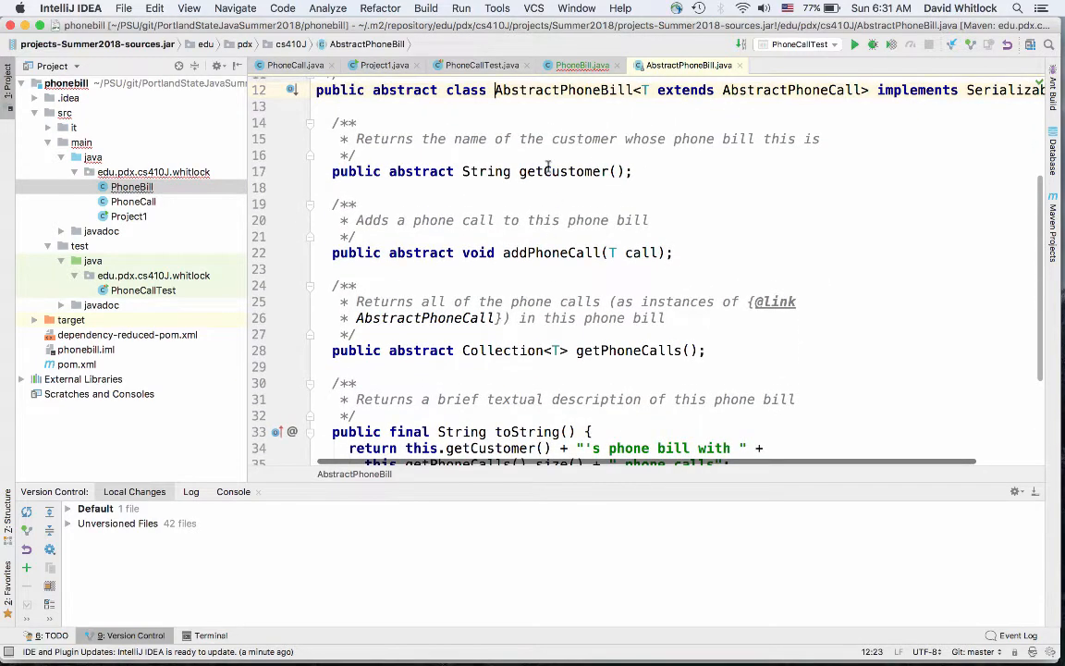
{"action": "mouse_move", "coordinate": [609, 354]}
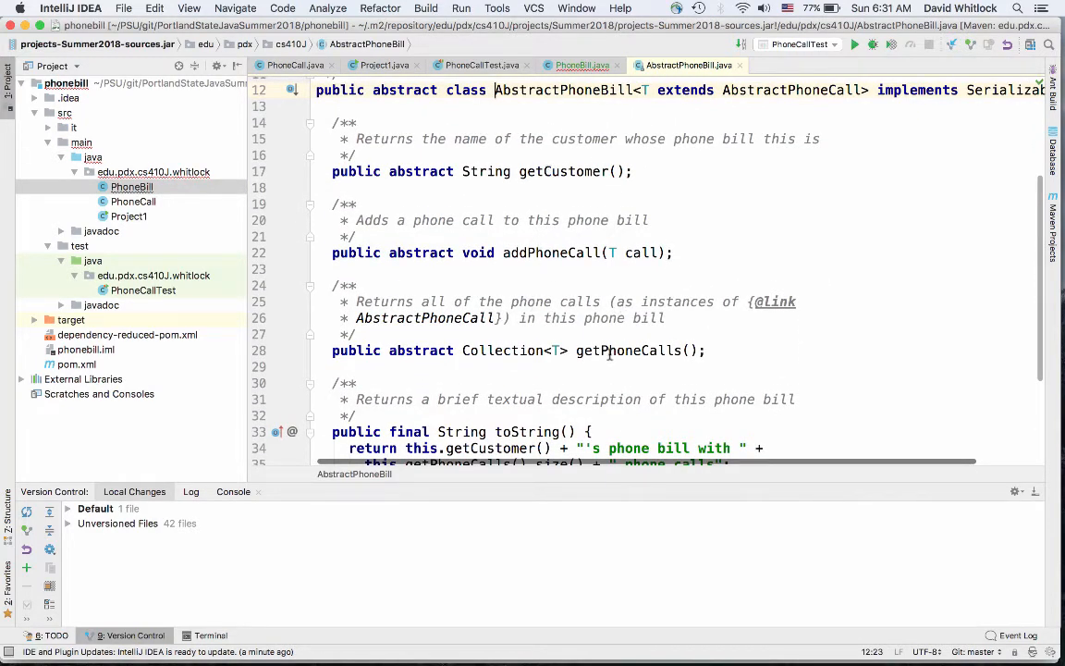
{"action": "scroll", "scroll_direction": "down", "scroll_amount": 3}
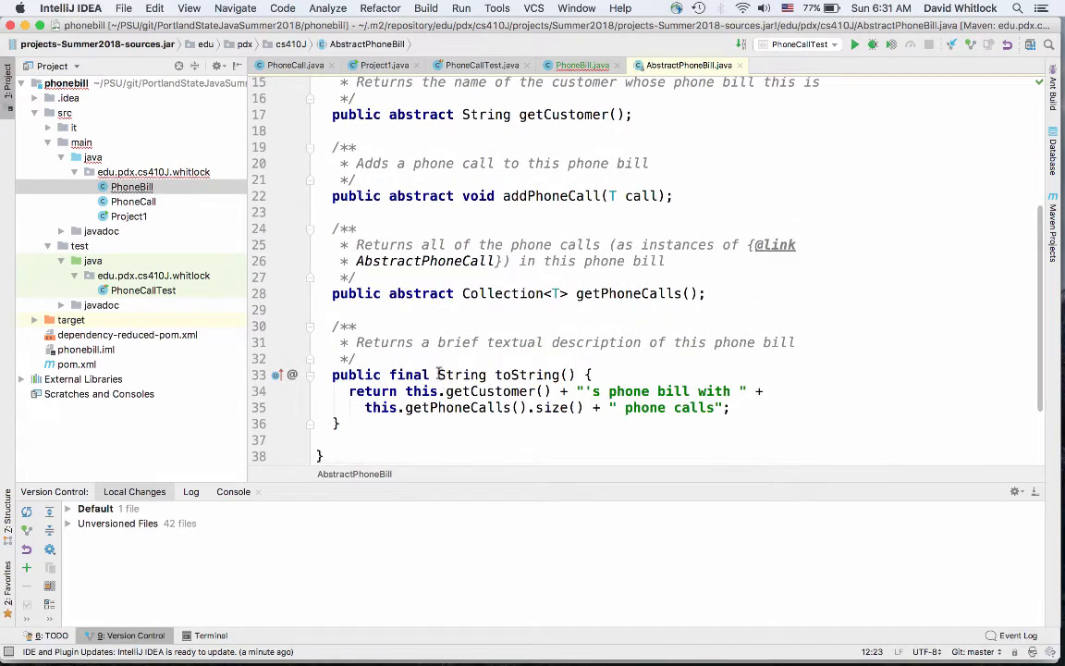
{"action": "scroll", "scroll_direction": "down", "scroll_amount": 3}
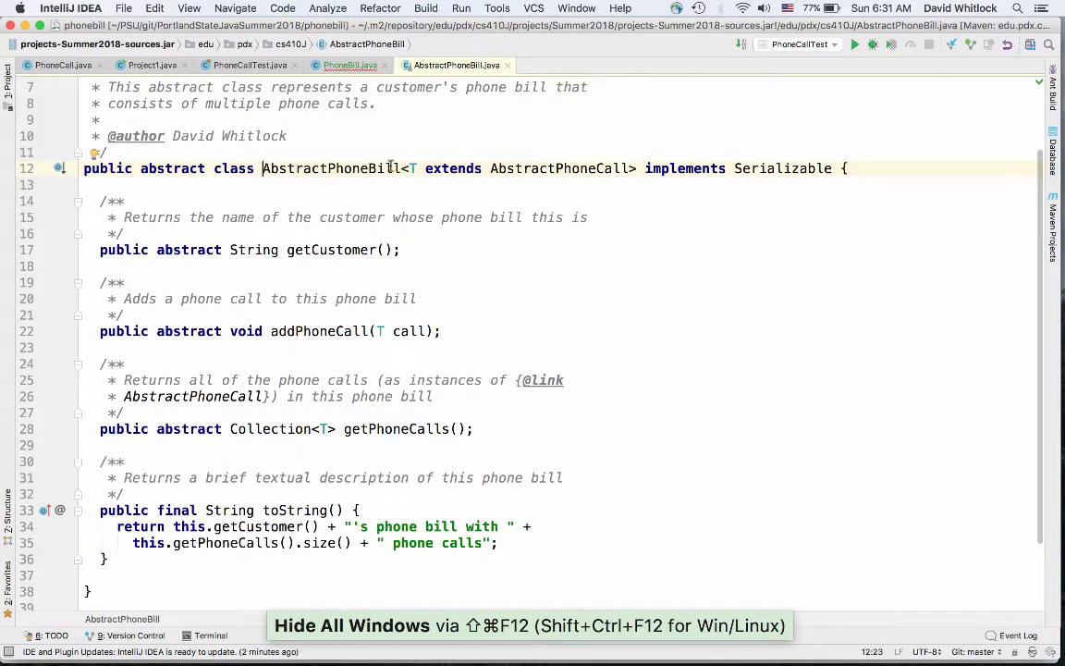
{"action": "left_click_drag", "start_coordinate": [408, 169], "coordinate": [569, 169]}
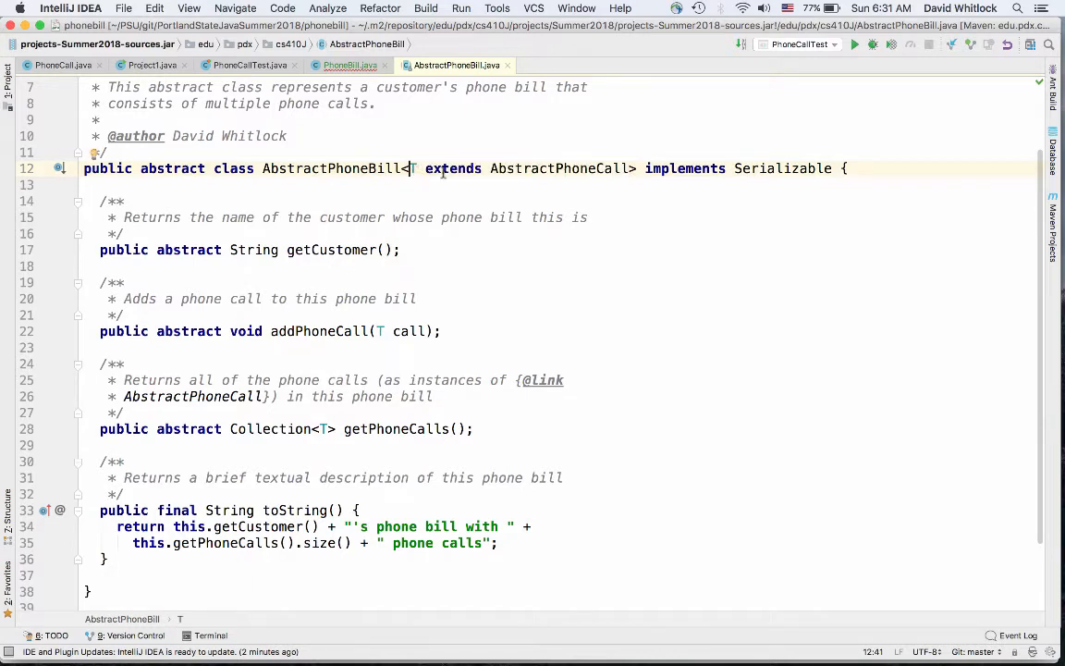
{"action": "mouse_move", "coordinate": [775, 155]}
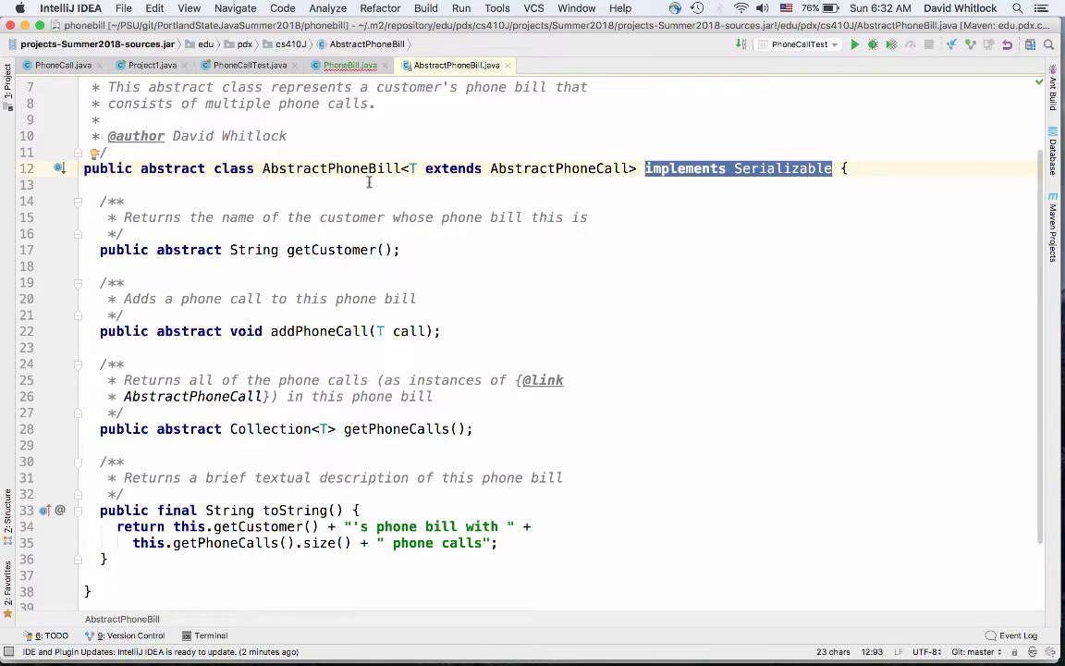
{"action": "left_click", "coordinate": [404, 168]}
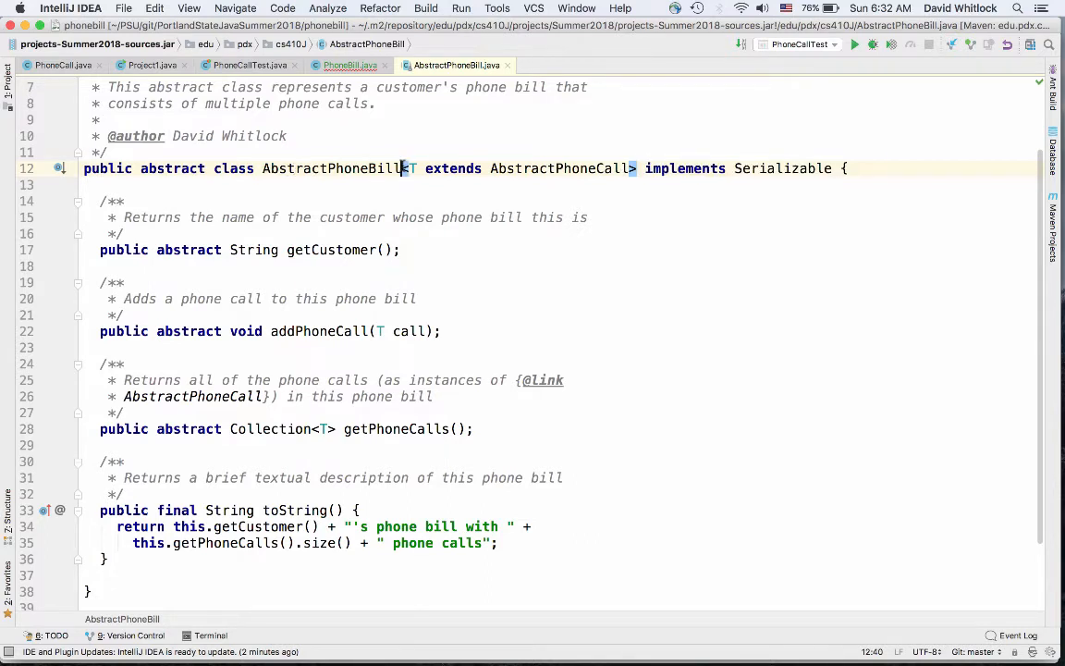
{"action": "key", "text": "shift+ctrl+right"}
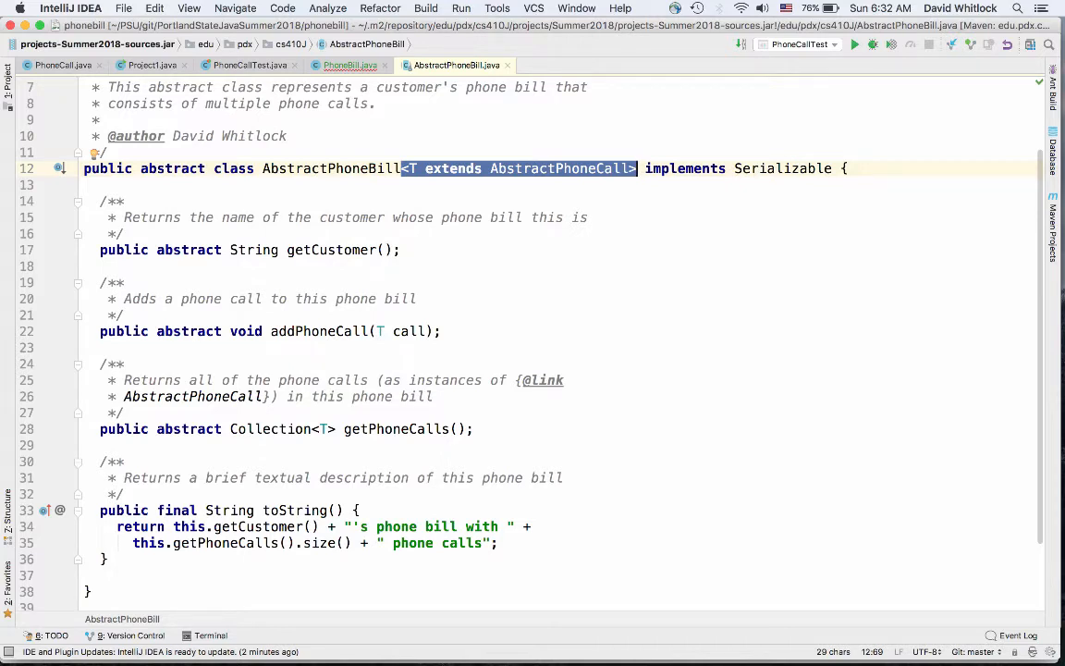
{"action": "mouse_move", "coordinate": [428, 428]}
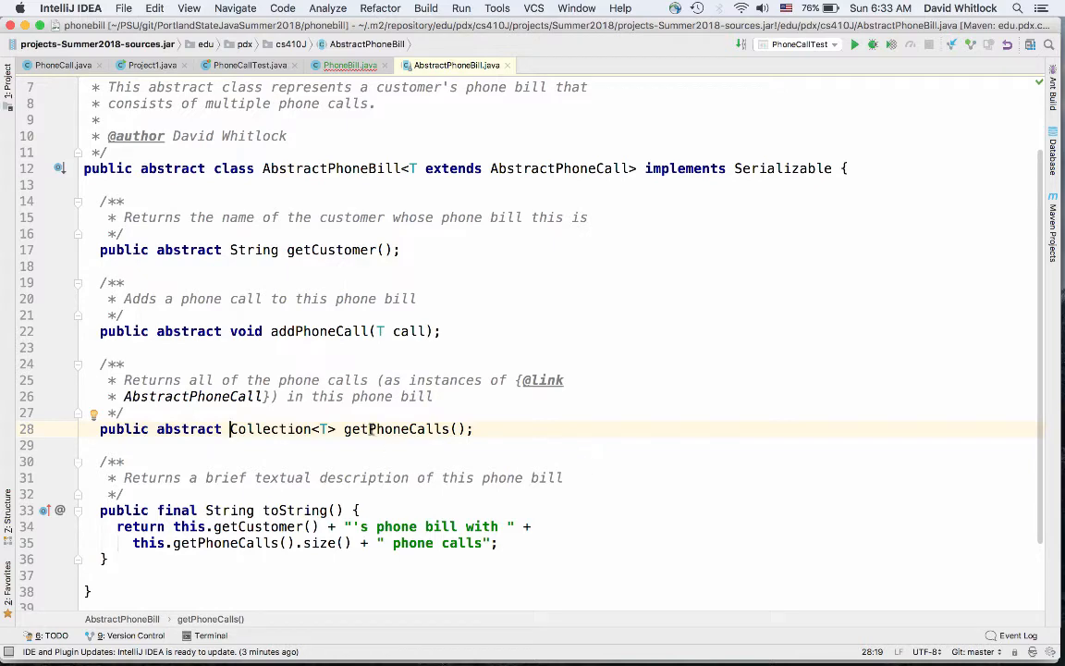
{"action": "double_click", "coordinate": [396, 429]}
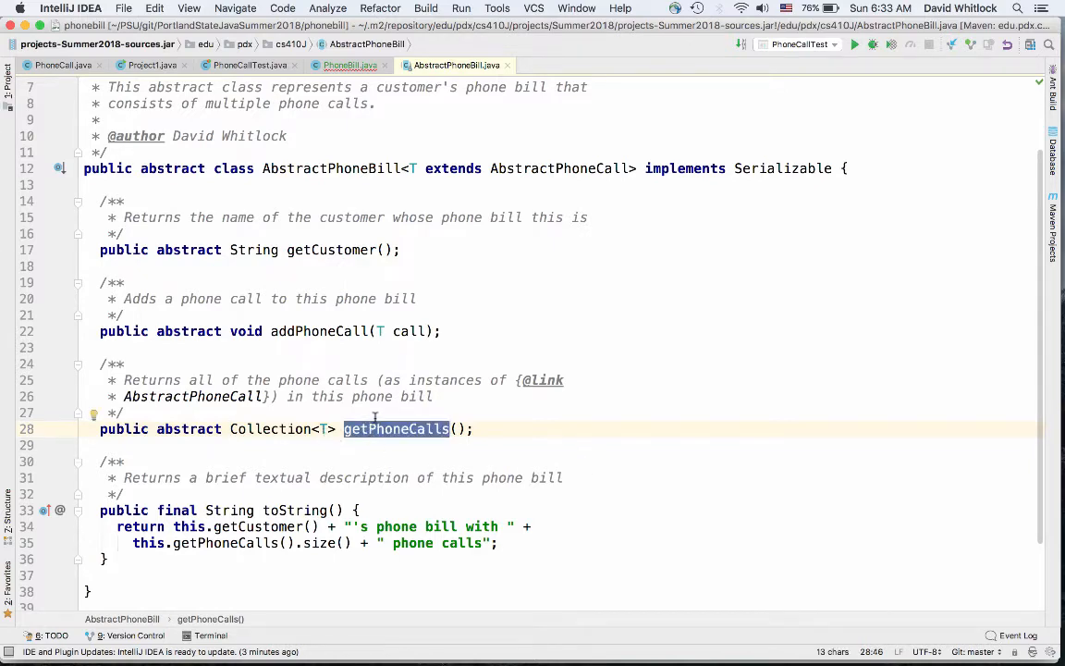
{"action": "mouse_move", "coordinate": [323, 413]}
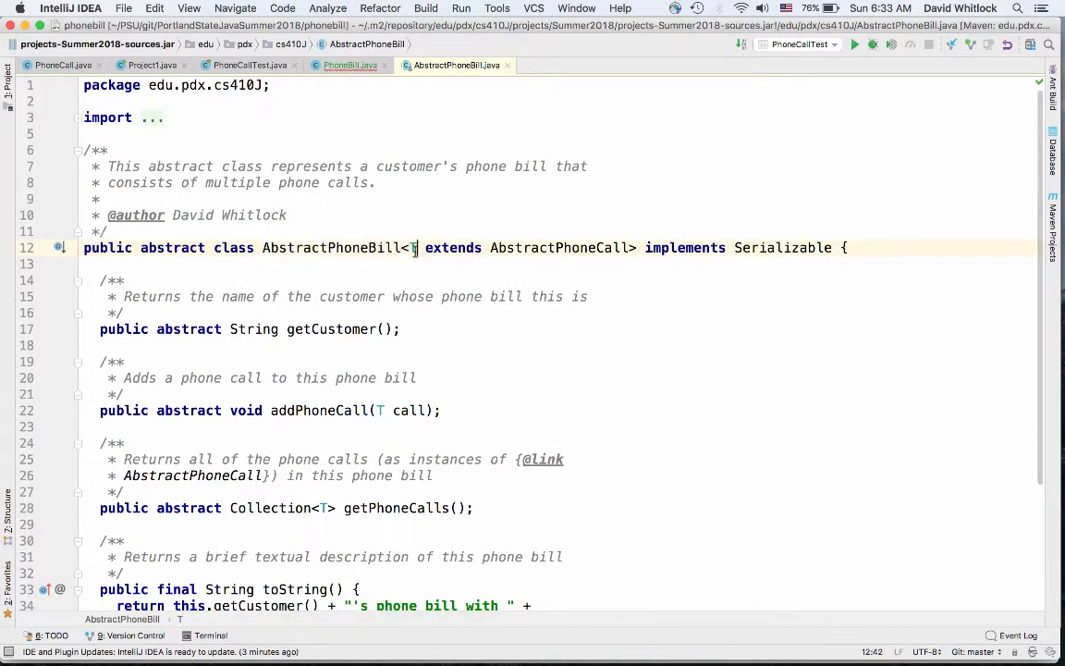
{"action": "left_click", "coordinate": [63, 65]}
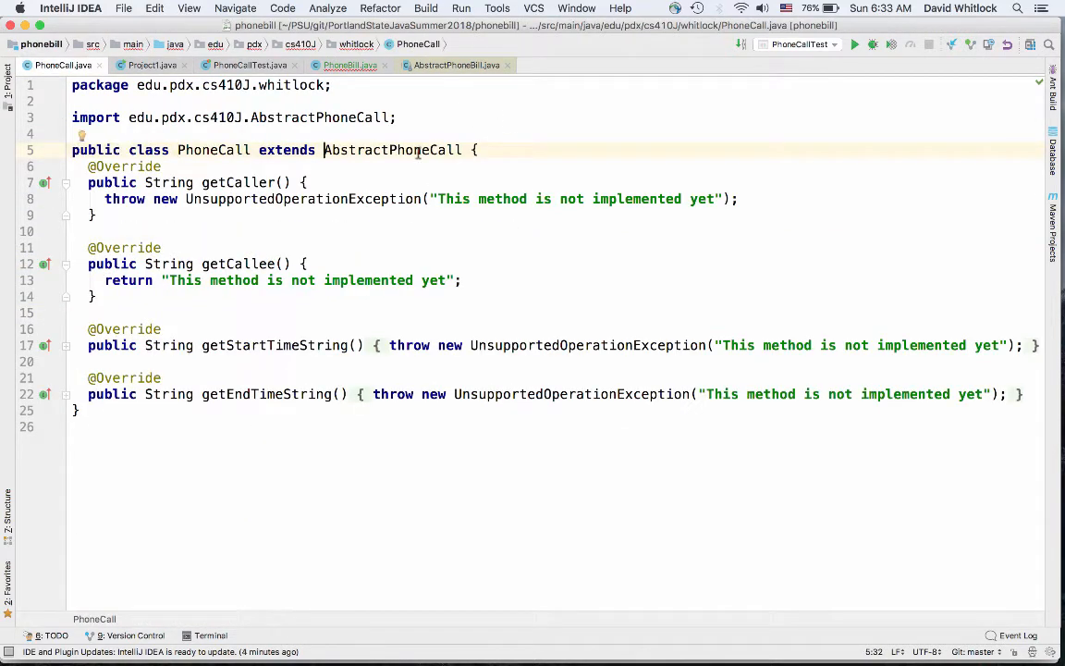
{"action": "left_click", "coordinate": [350, 65]}
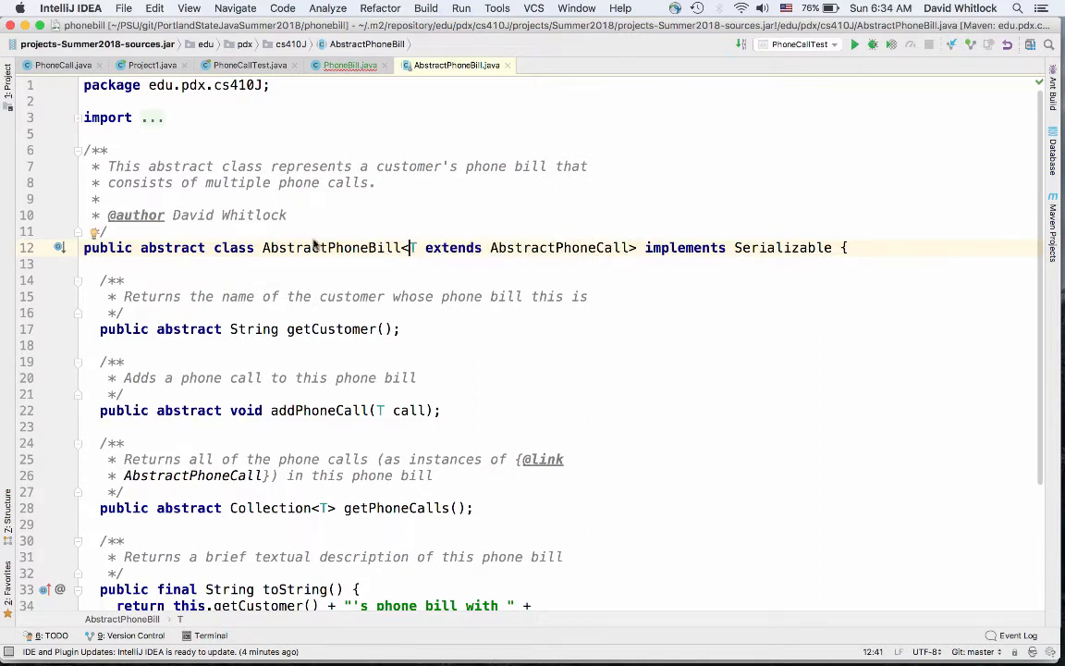
Review AbstractPhoneBill's generic declaration and abstract methods, then go back to PhoneBill.java
{"action": "double_click", "coordinate": [331, 246]}
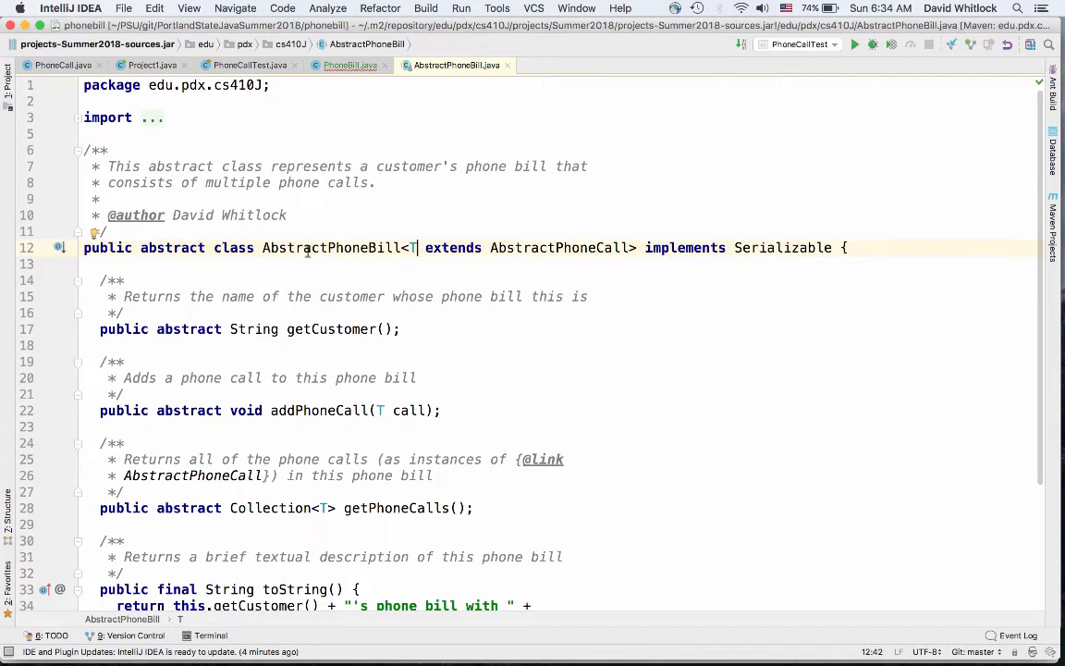
{"action": "mouse_move", "coordinate": [428, 248]}
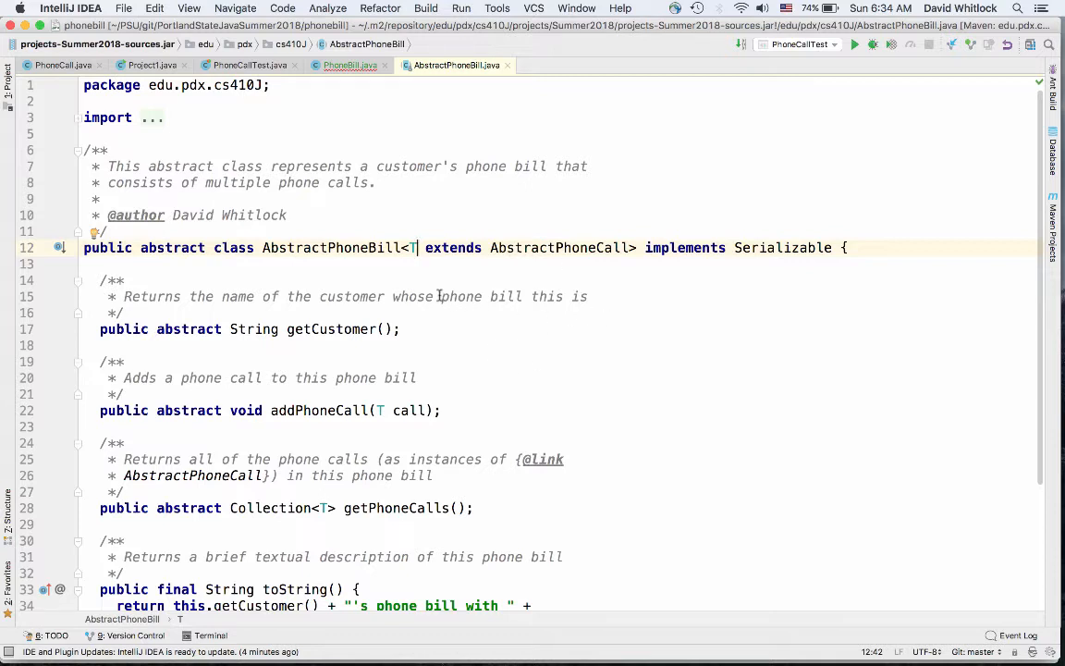
{"action": "double_click", "coordinate": [330, 247]}
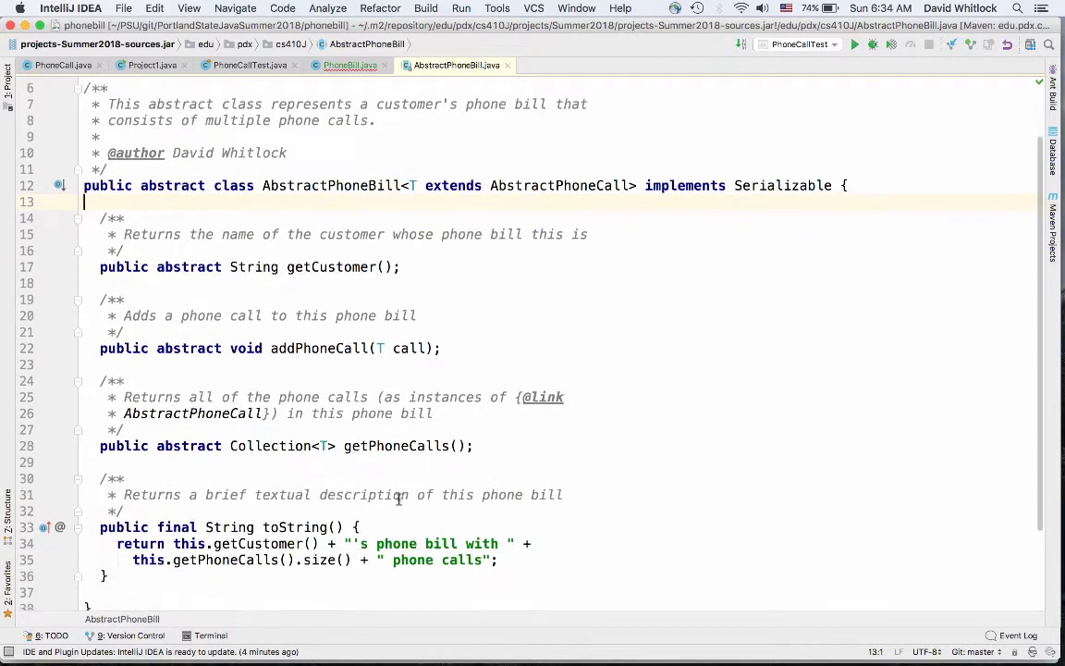
{"action": "double_click", "coordinate": [318, 344]}
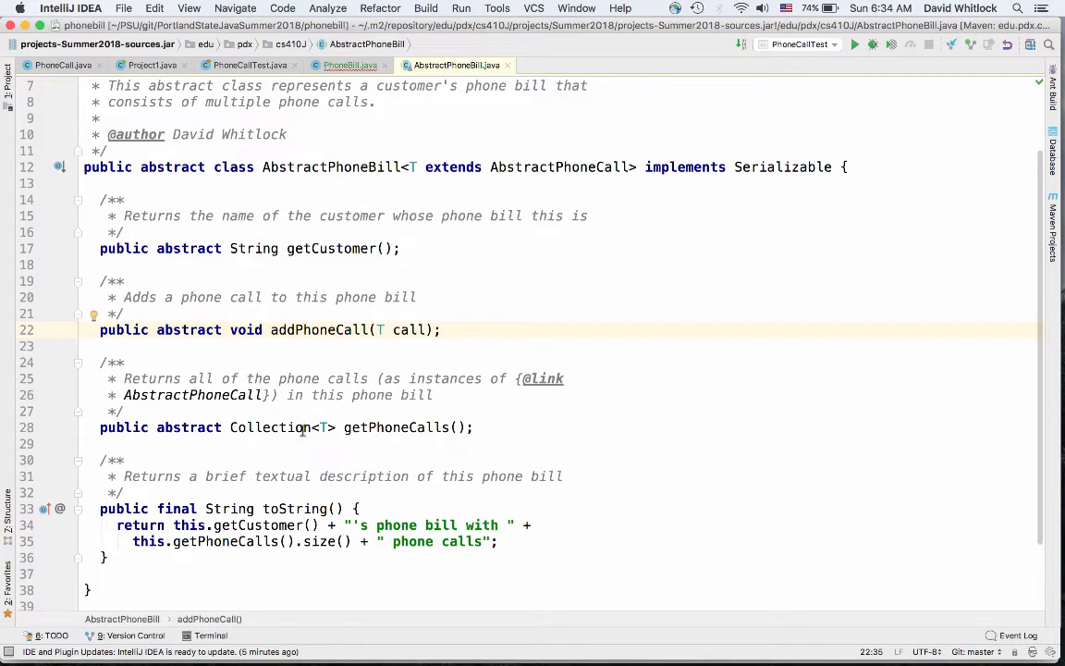
{"action": "mouse_move", "coordinate": [324, 427]}
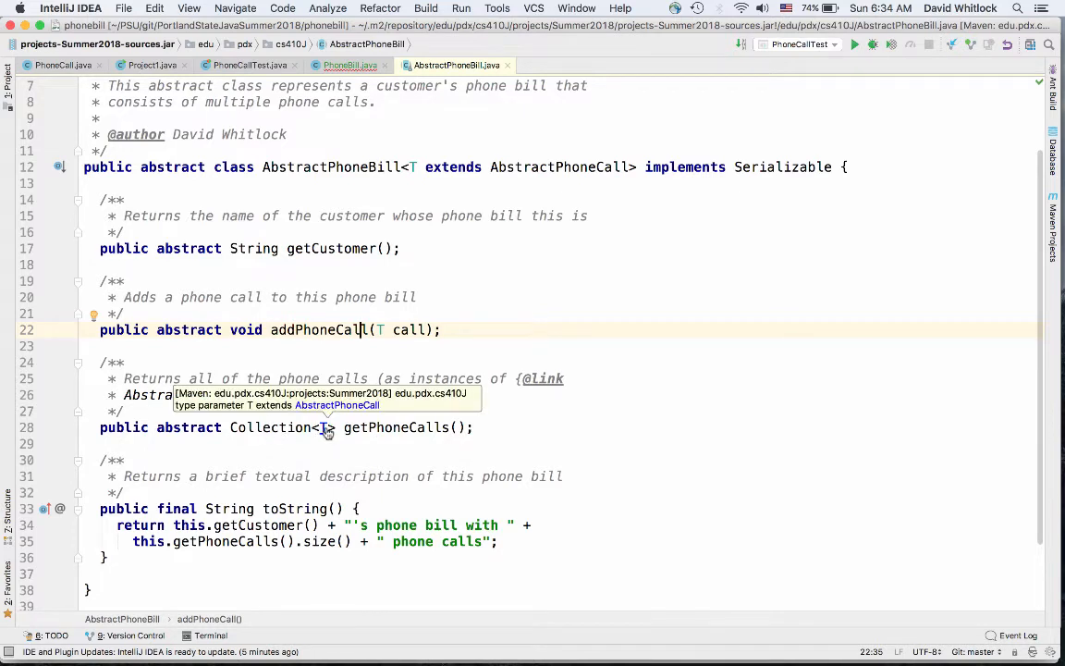
{"action": "mouse_move", "coordinate": [136, 185]}
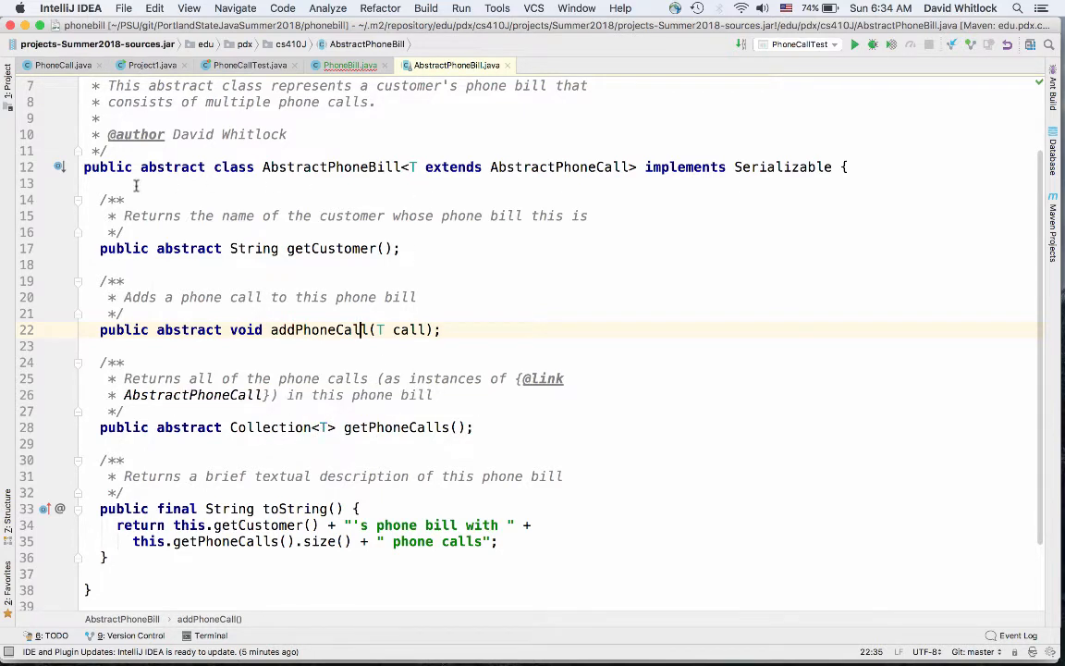
{"action": "left_click", "coordinate": [349, 65]}
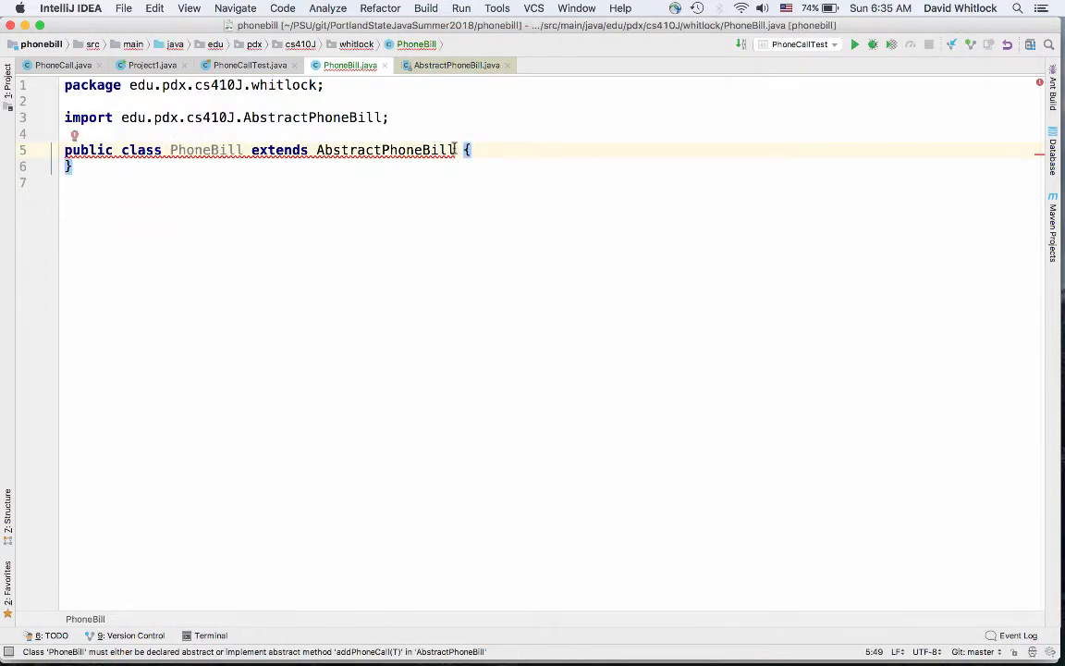
Add the <PhoneCall> type argument to AbstractPhoneBill in PhoneBill's header and view PhoneCall.java
{"action": "type", "text": "<>"}
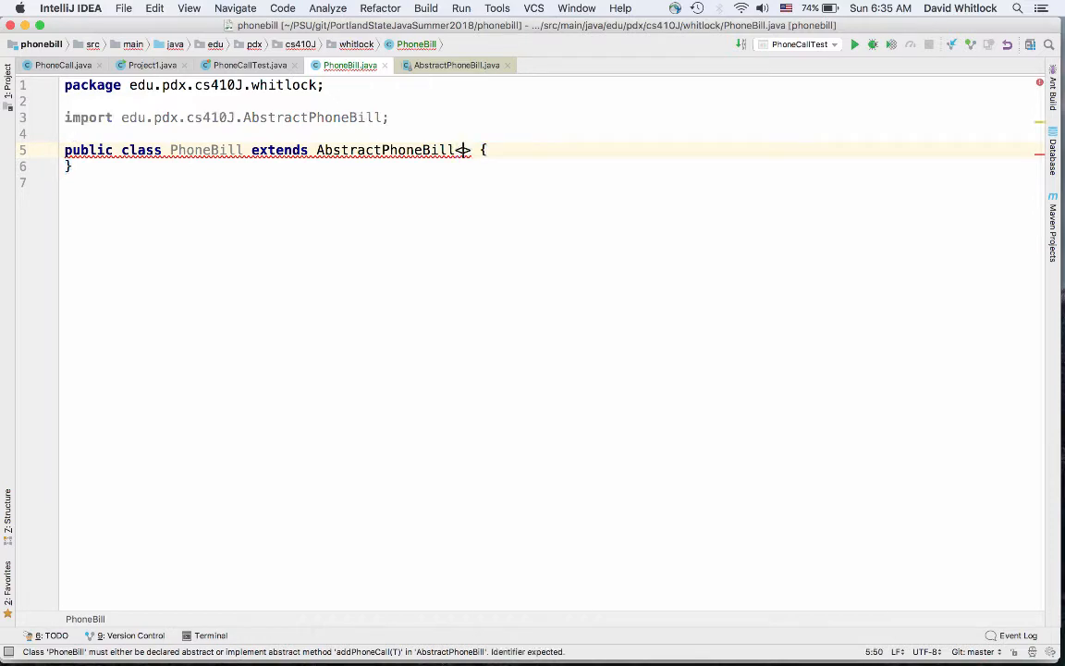
{"action": "type", "text": "<Pho"}
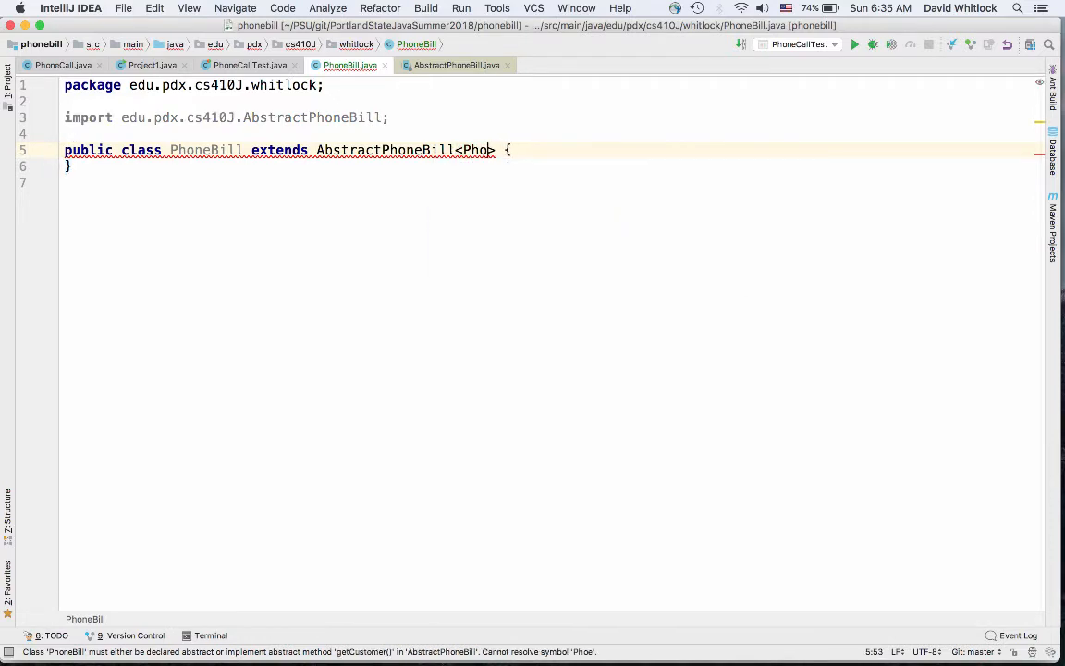
{"action": "type", "text": "neCall"}
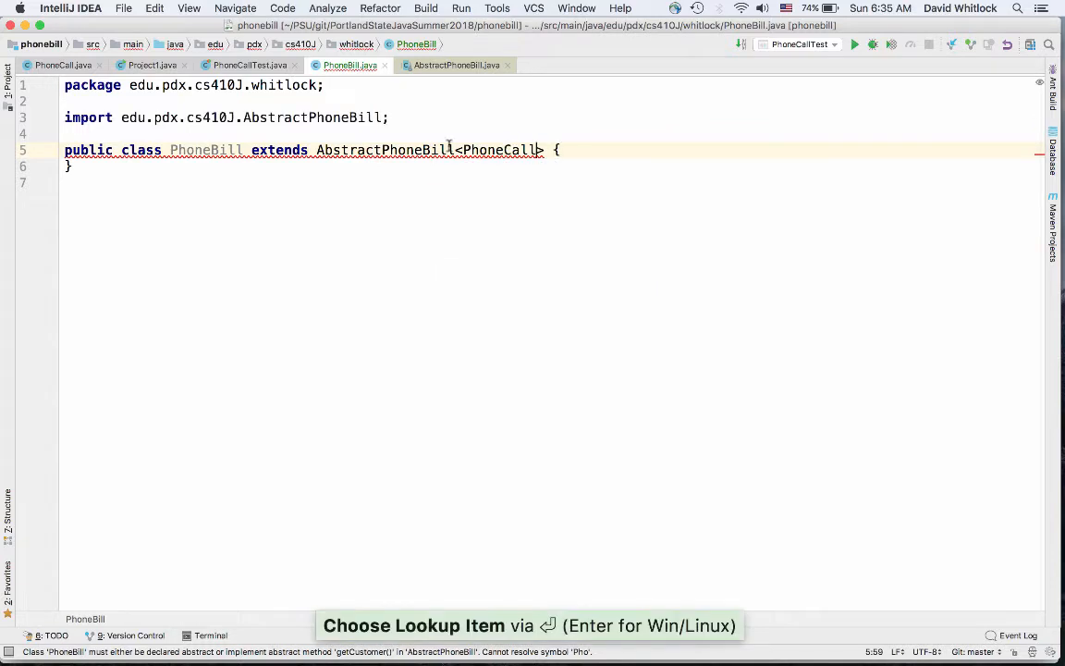
{"action": "left_click", "coordinate": [63, 65]}
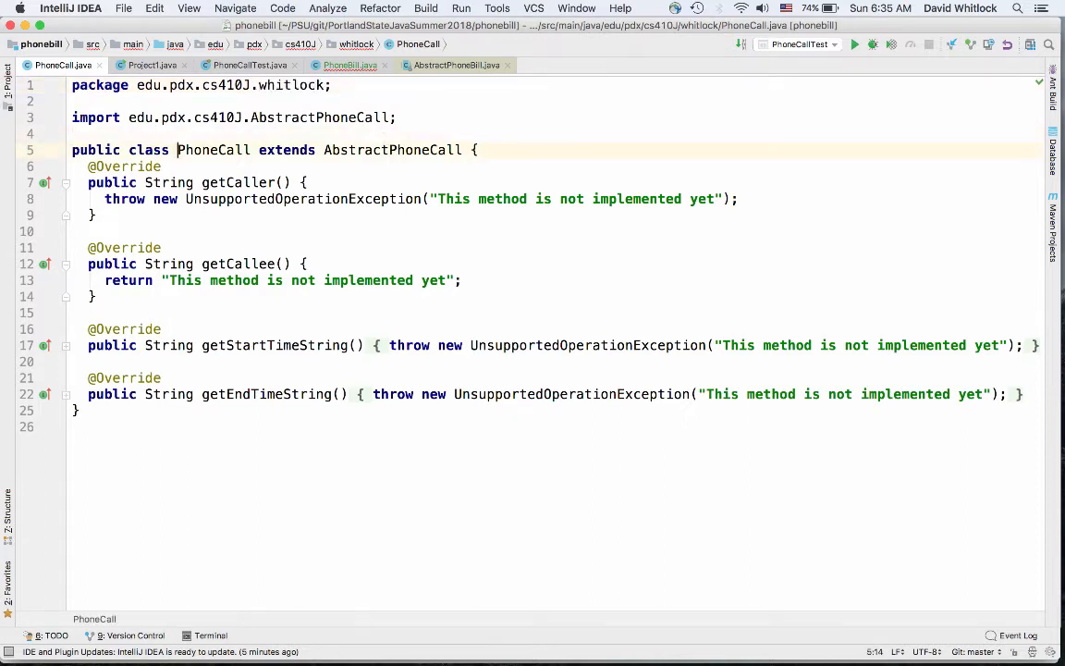
Generate PhoneBill stubs for getCustomer, addPhoneCall and getPhoneCalls with Implement methods
{"action": "left_click", "coordinate": [350, 64]}
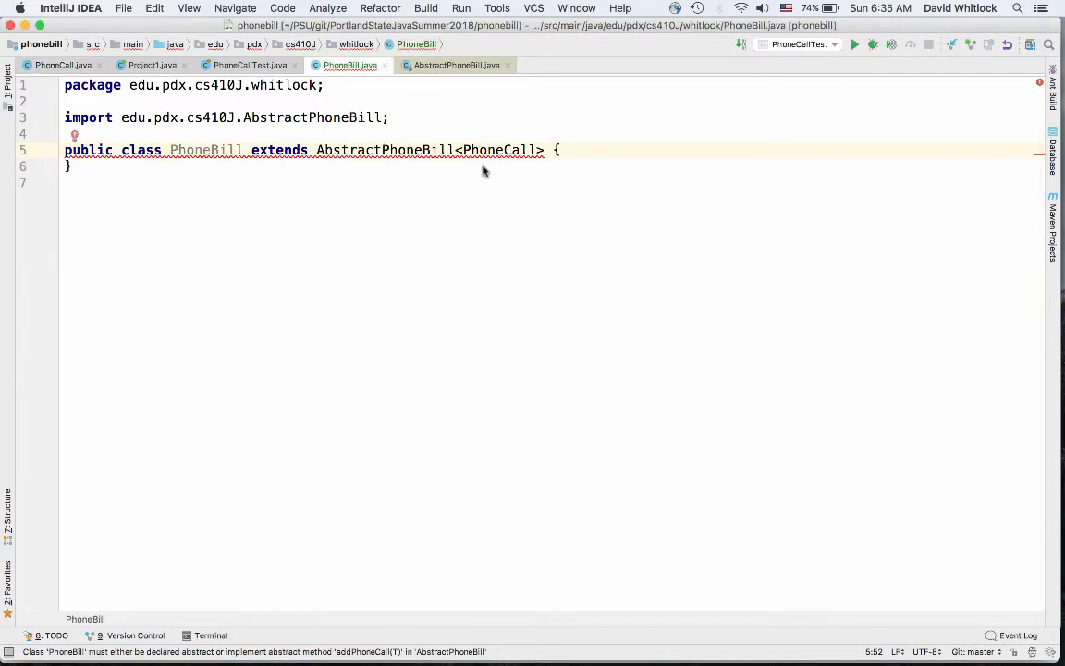
{"action": "mouse_move", "coordinate": [435, 150]}
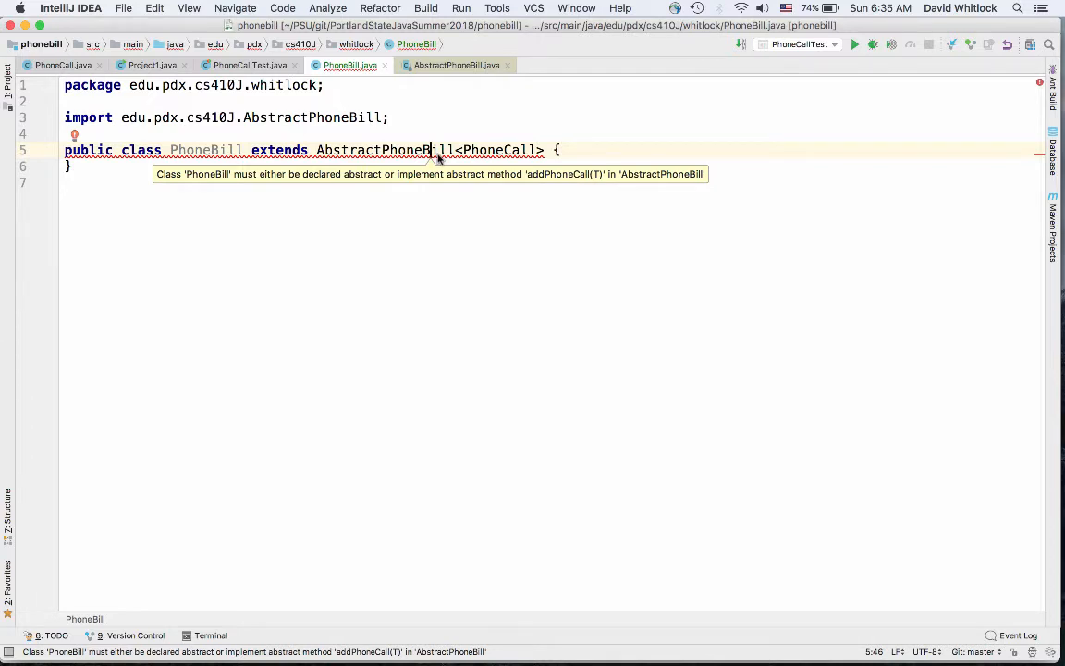
{"action": "key", "text": "Alt+Enter"}
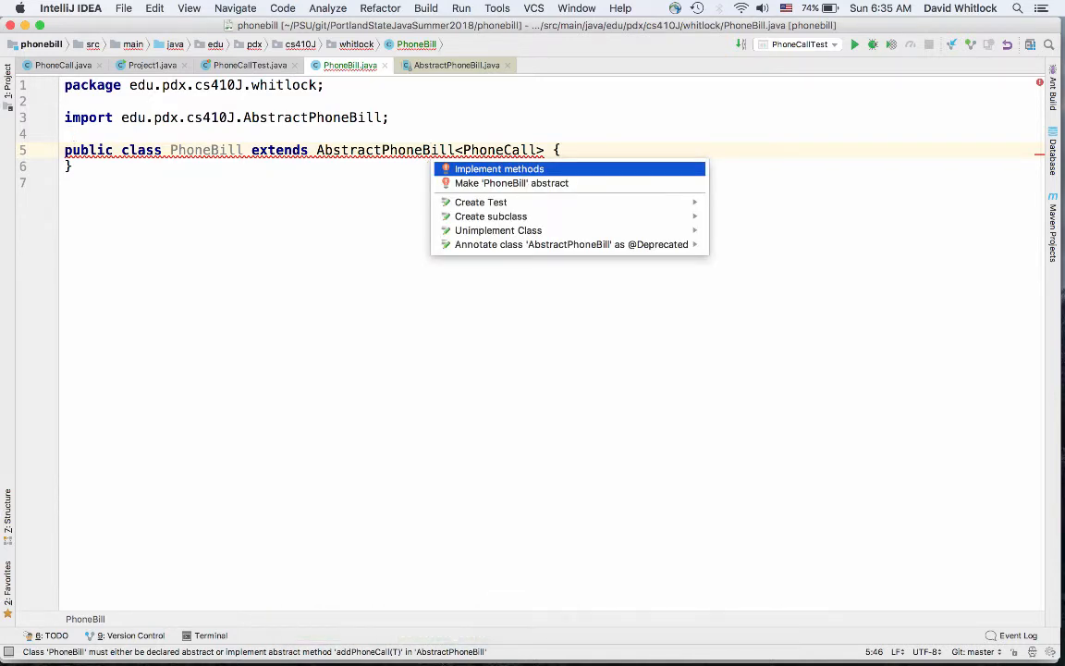
{"action": "left_click", "coordinate": [498, 168]}
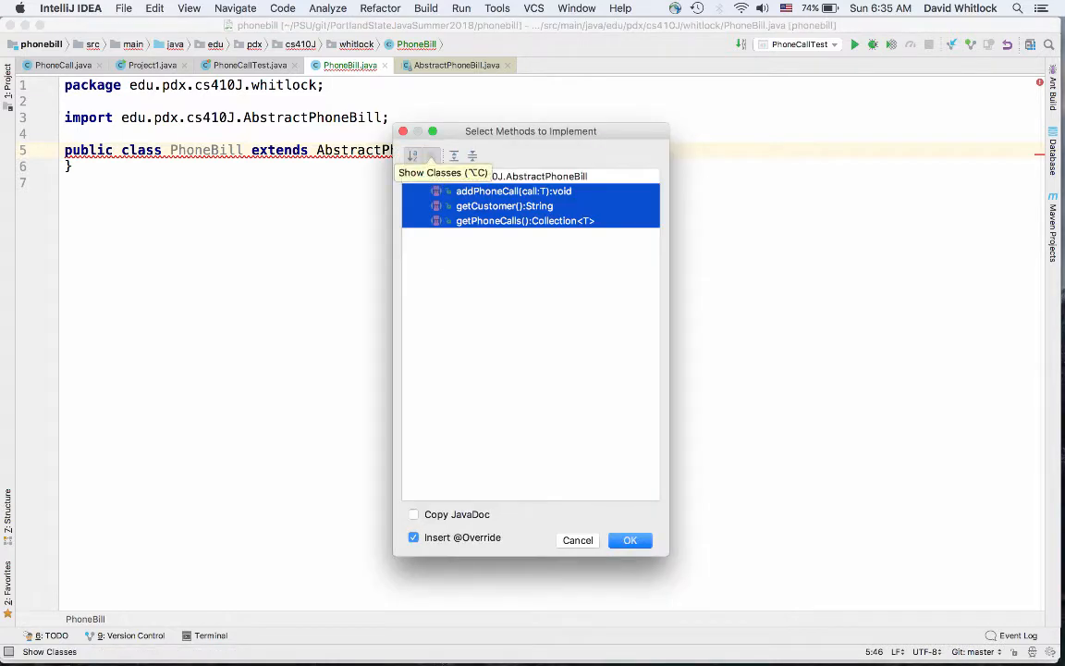
{"action": "left_click", "coordinate": [577, 541]}
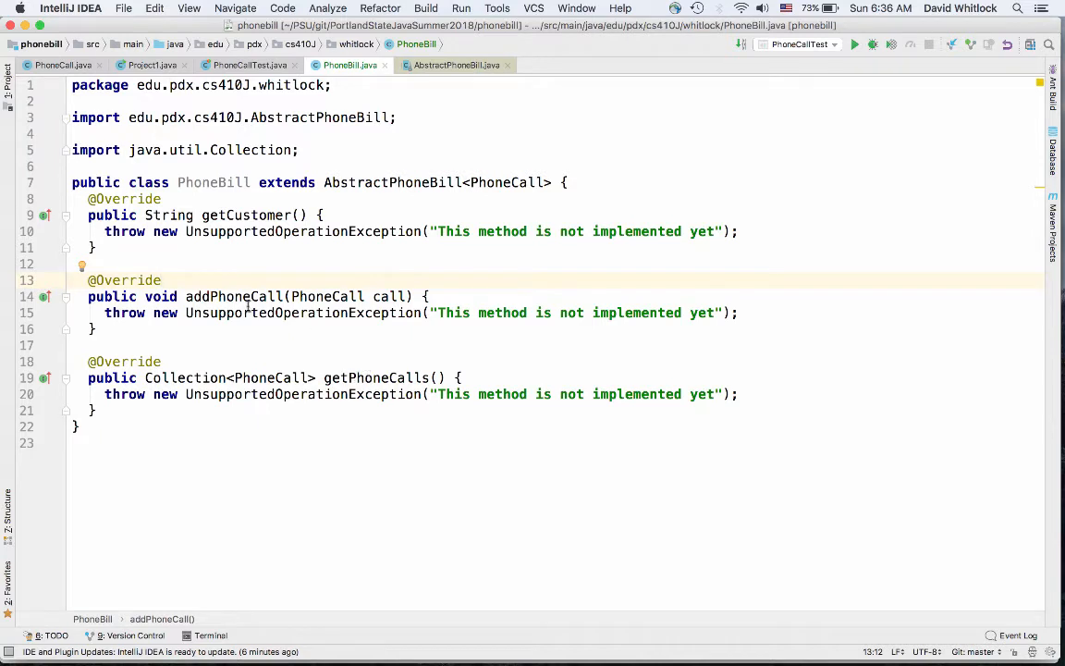
{"action": "mouse_move", "coordinate": [355, 324]}
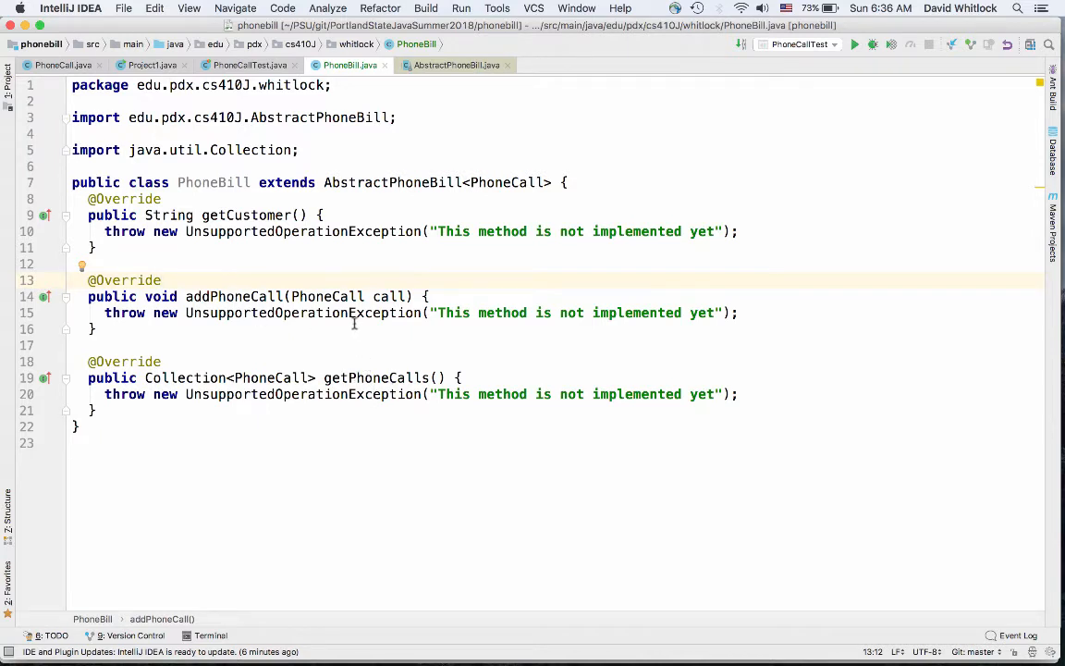
{"action": "mouse_move", "coordinate": [423, 290]}
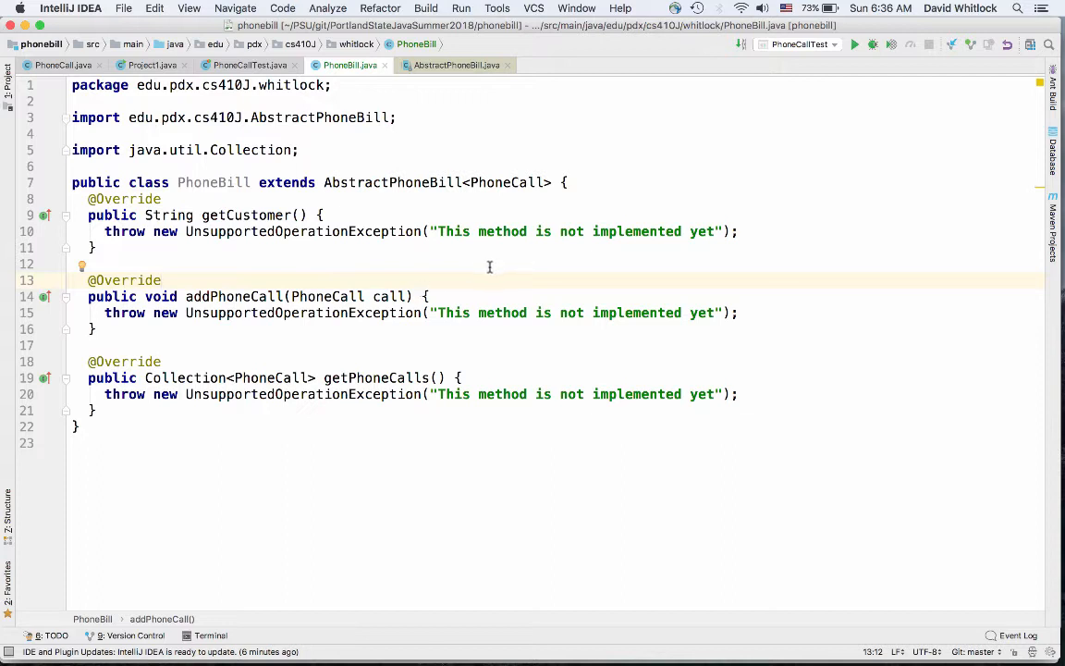
Undo the stubs, remove <PhoneCall> from the header, and regenerate all three stubs
{"action": "key", "text": "cmd+z"}
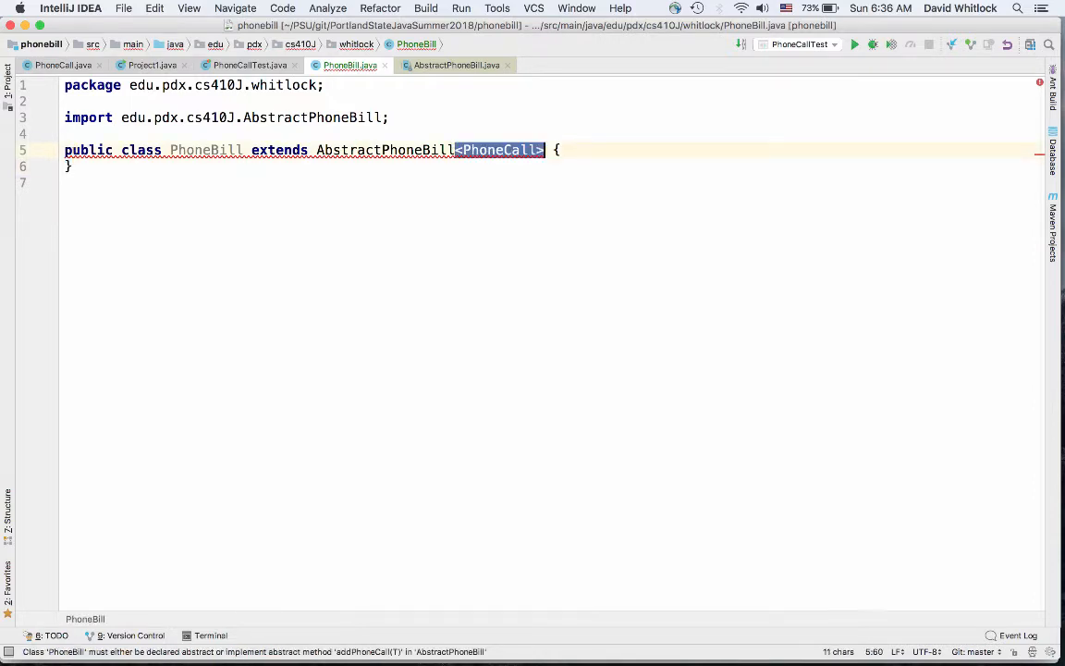
{"action": "key", "text": "Delete"}
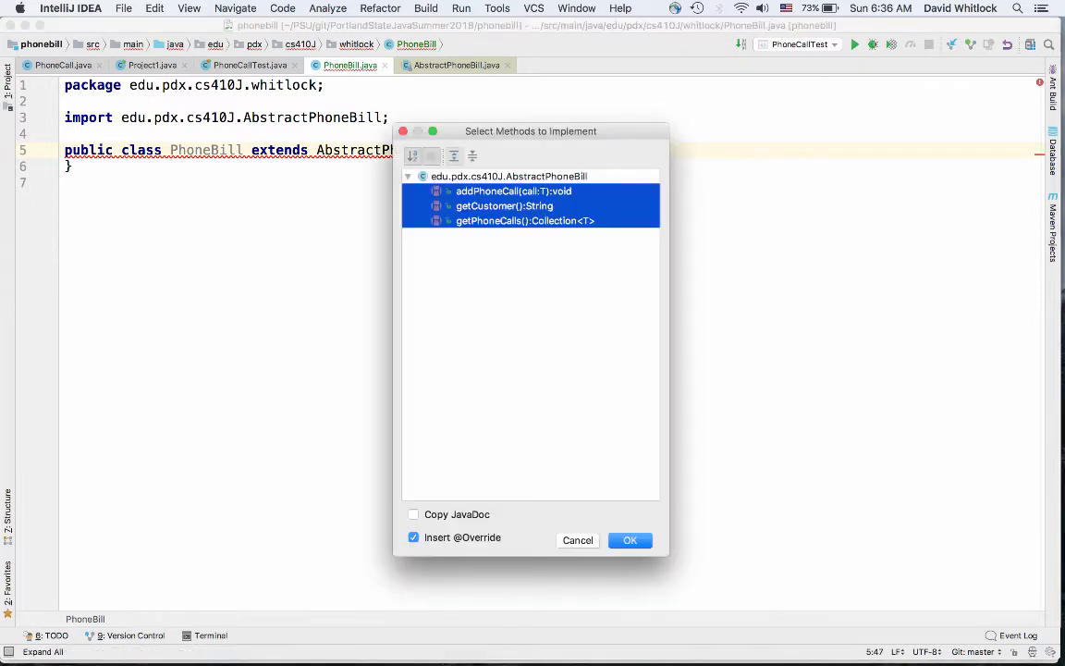
{"action": "left_click", "coordinate": [630, 540]}
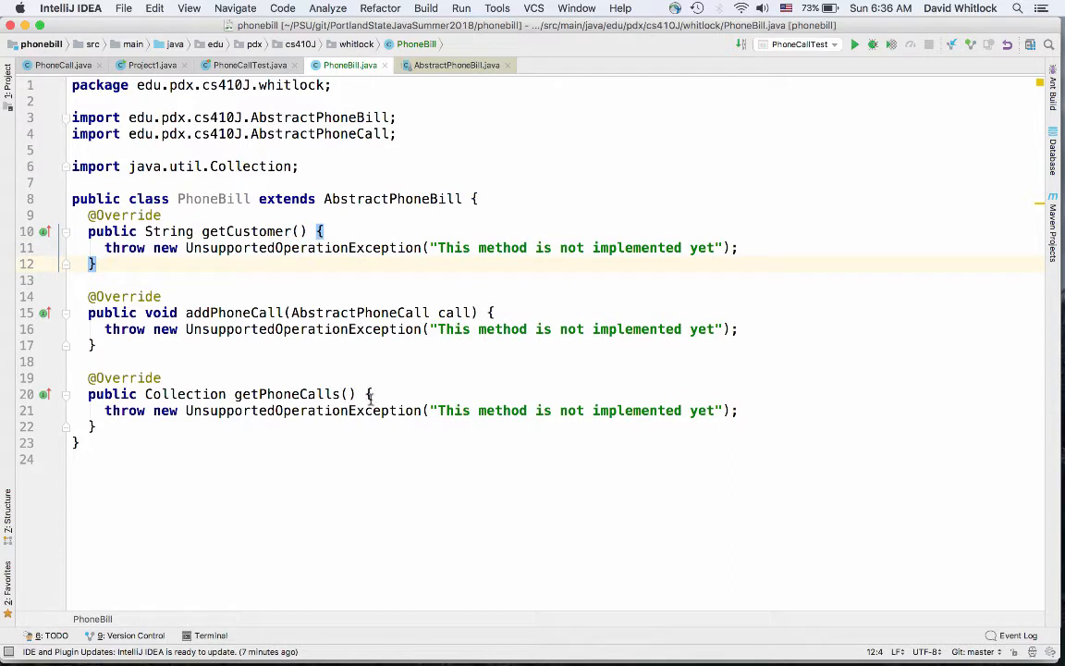
{"action": "mouse_move", "coordinate": [398, 354]}
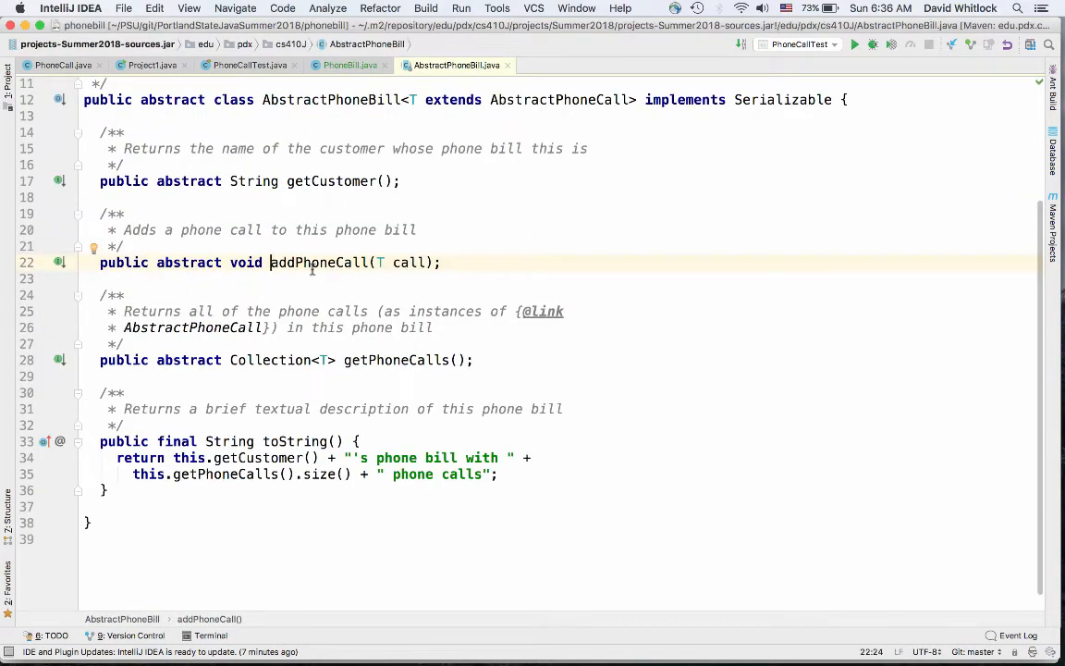
{"action": "mouse_move", "coordinate": [379, 263]}
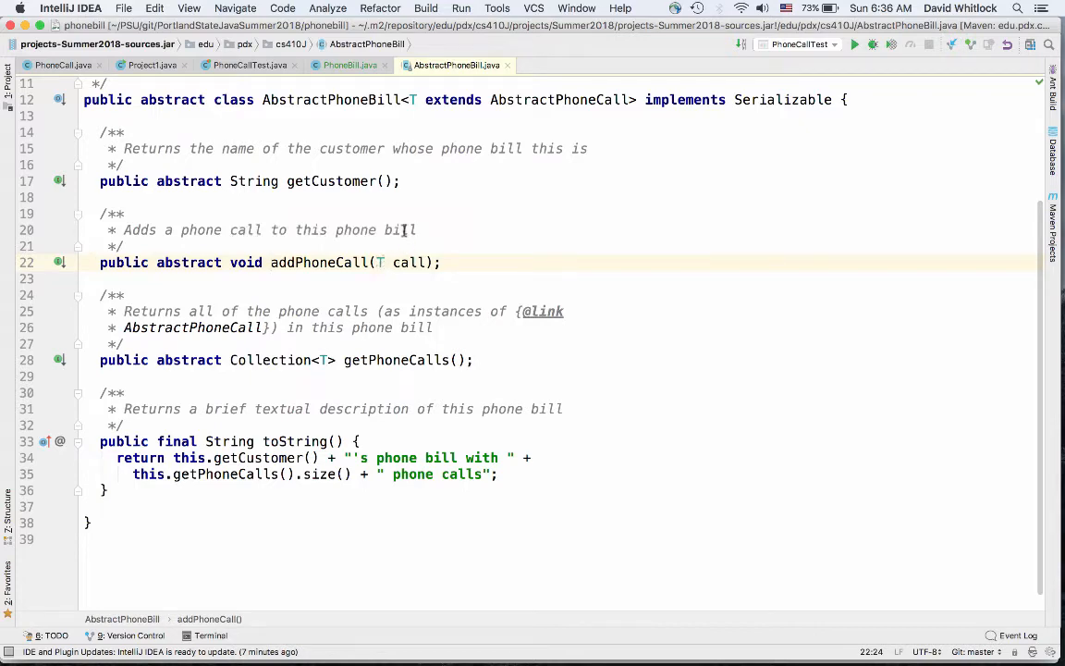
Compare PhoneBill's getPhoneCalls and addPhoneCall stubs with AbstractPhoneBill's declarations
{"action": "left_click", "coordinate": [349, 64]}
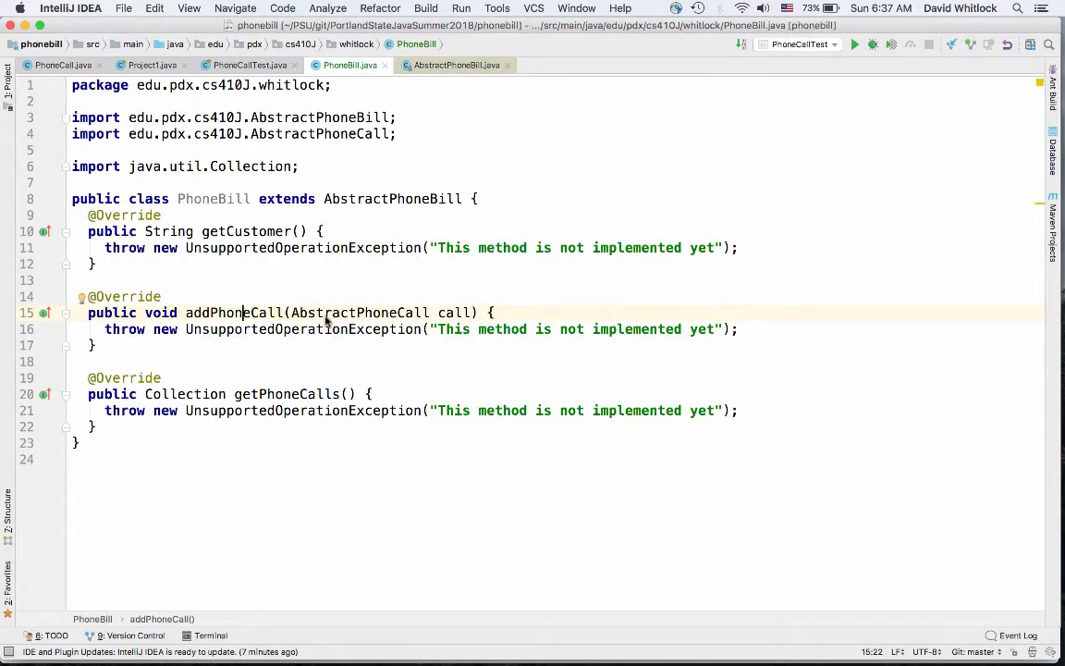
{"action": "mouse_move", "coordinate": [348, 433]}
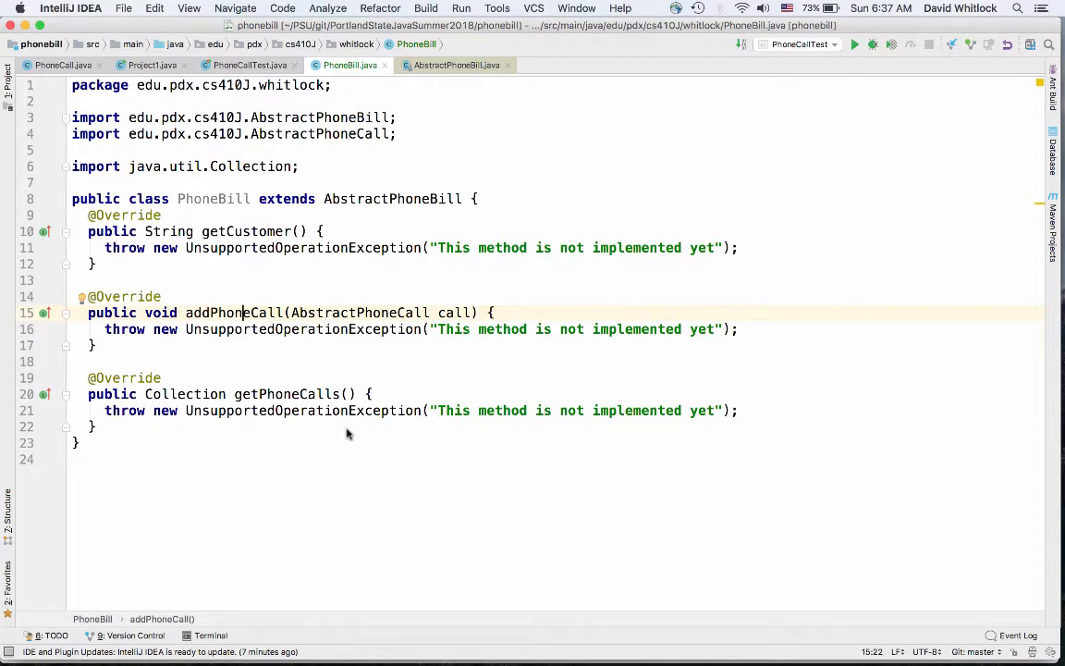
{"action": "double_click", "coordinate": [287, 394]}
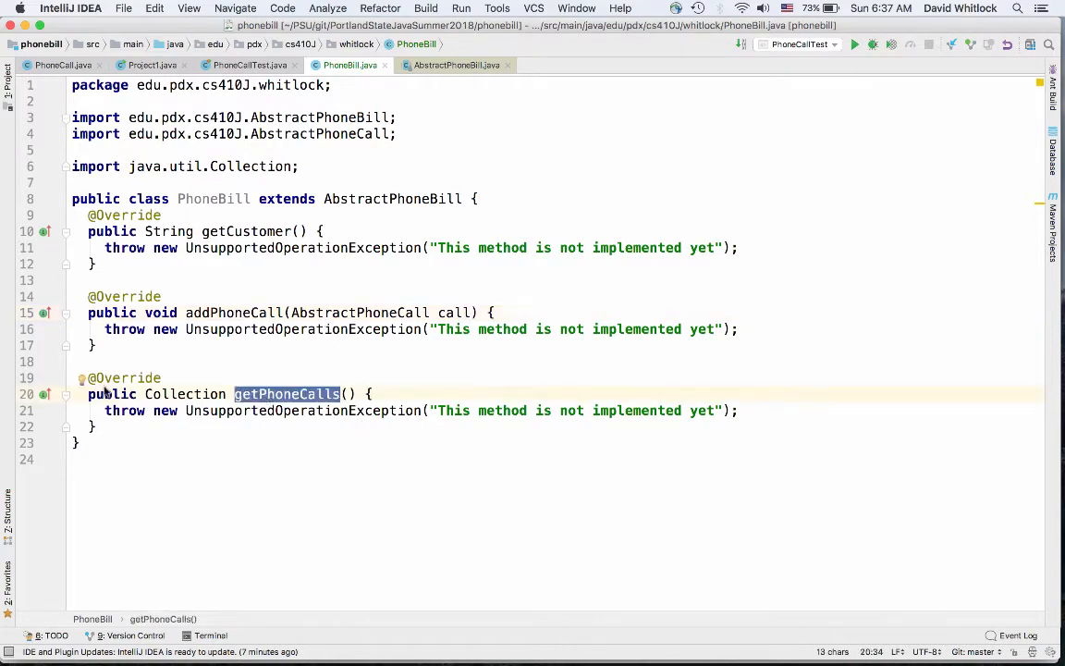
{"action": "left_click", "coordinate": [456, 65]}
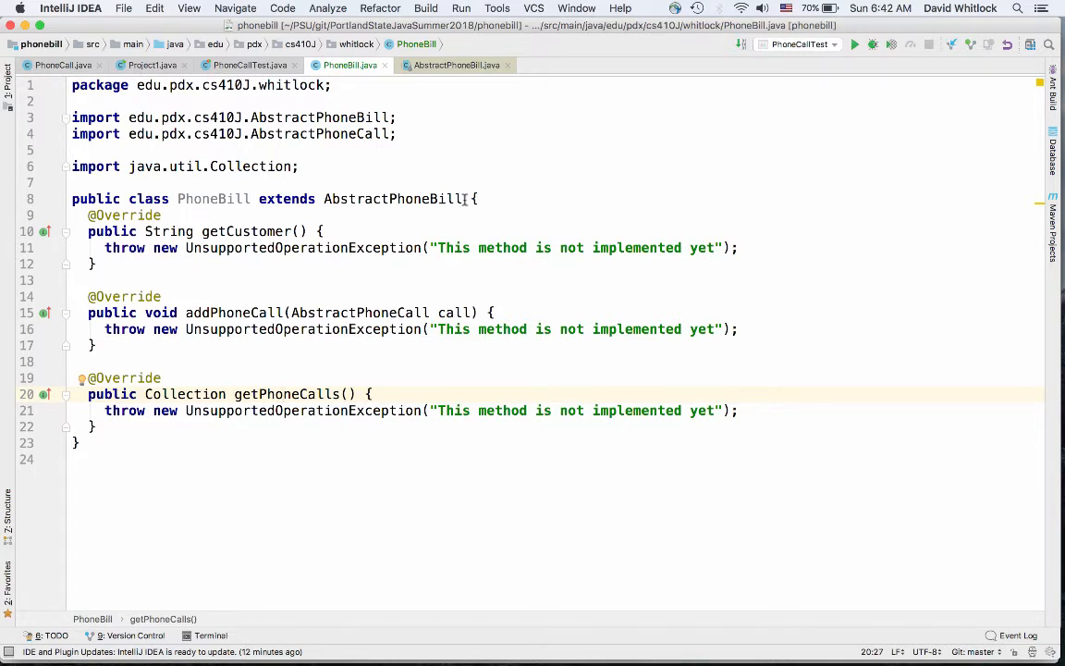
{"action": "double_click", "coordinate": [185, 394]}
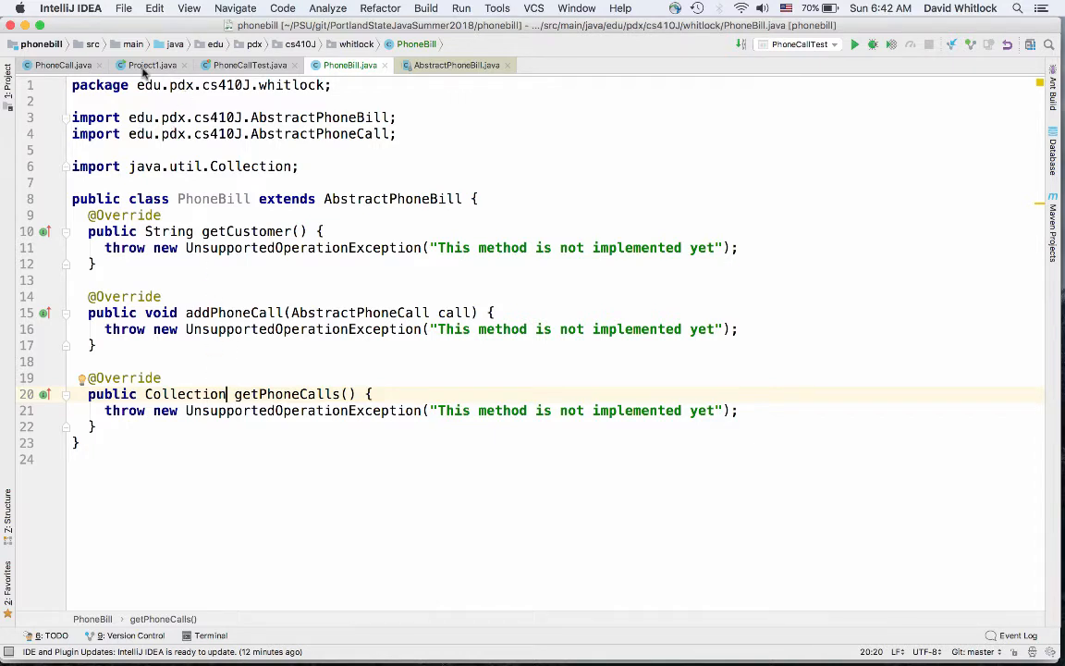
In Project1.main, create a new PhoneBill and add the call to it
{"action": "left_click", "coordinate": [151, 65]}
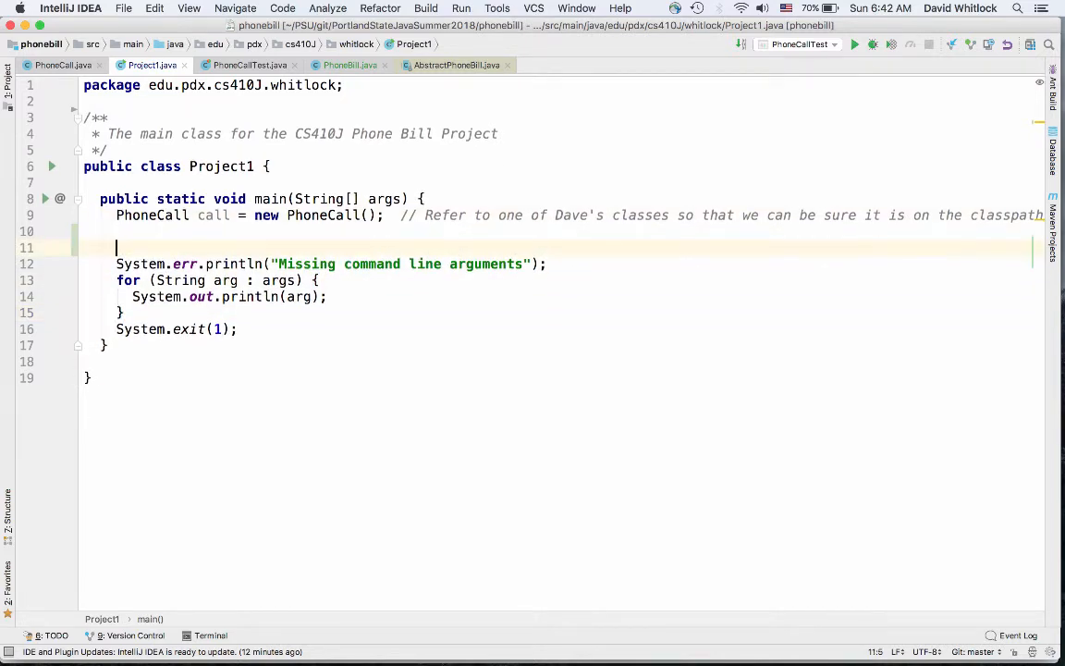
{"action": "type", "text": "P"}
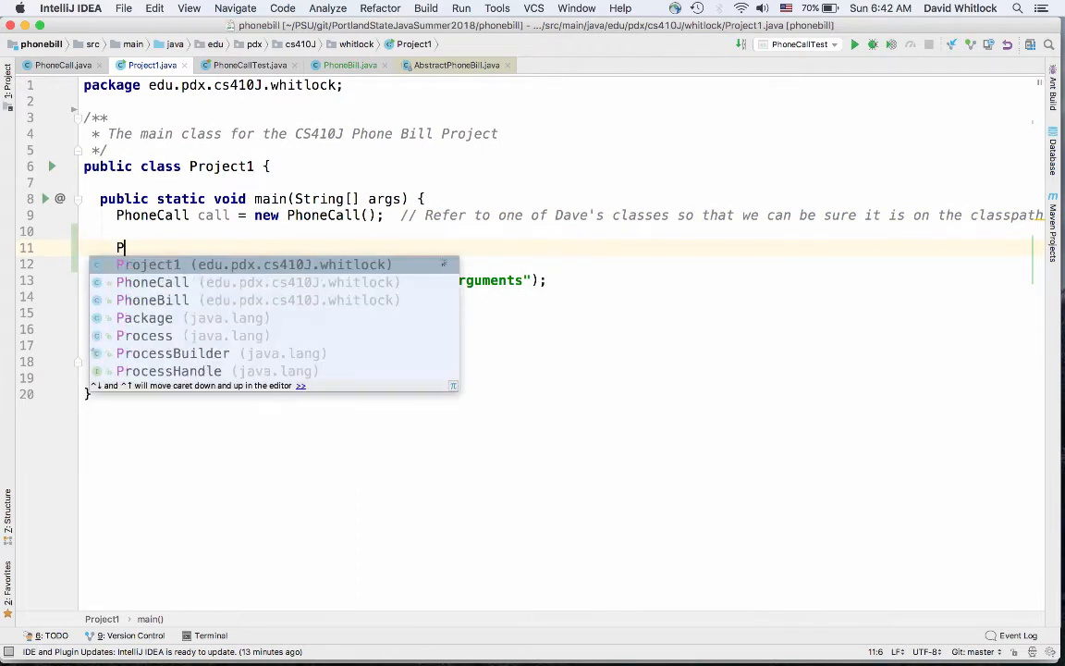
{"action": "type", "text": "honeBill bill"}
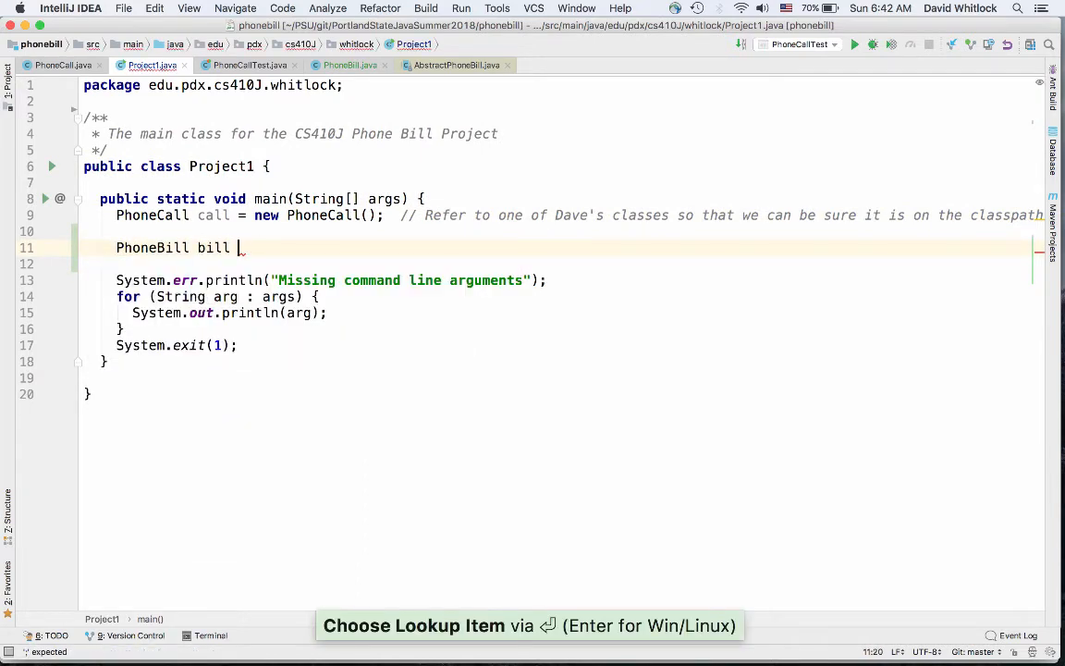
{"action": "type", "text": "= new Ph"}
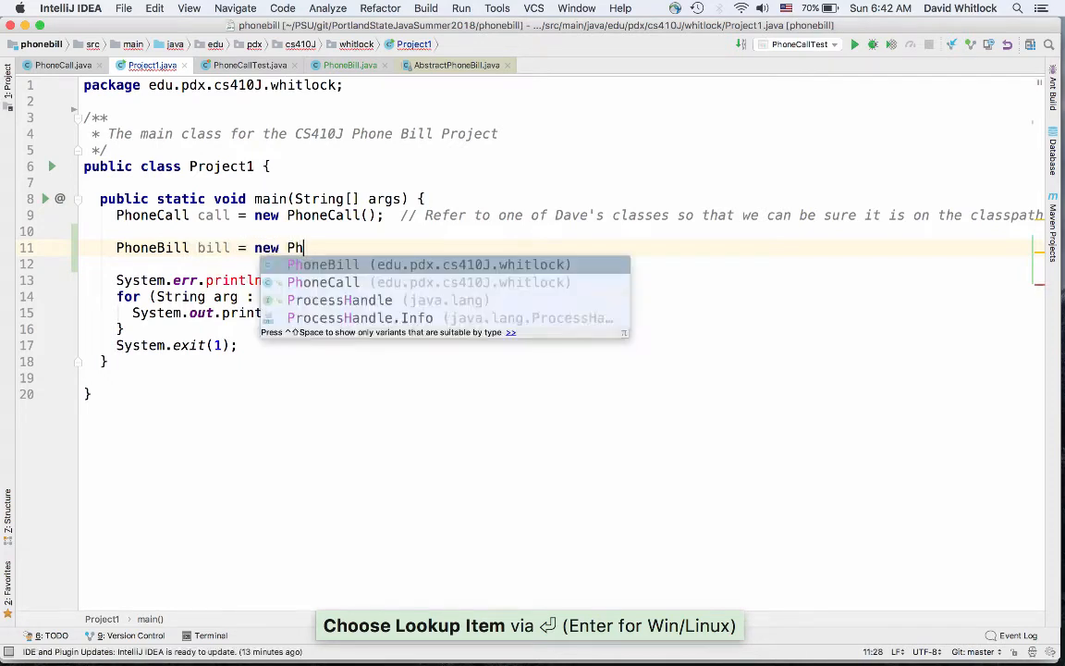
{"action": "key", "text": "Enter"}
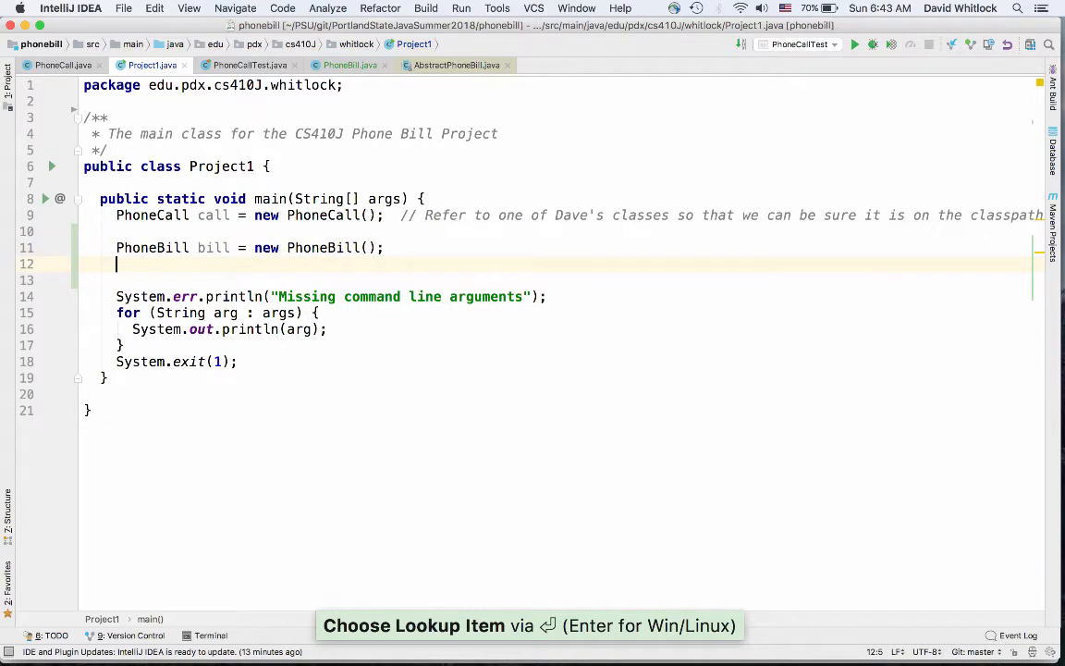
{"action": "type", "text": "bill.addPhoneCall(call);"}
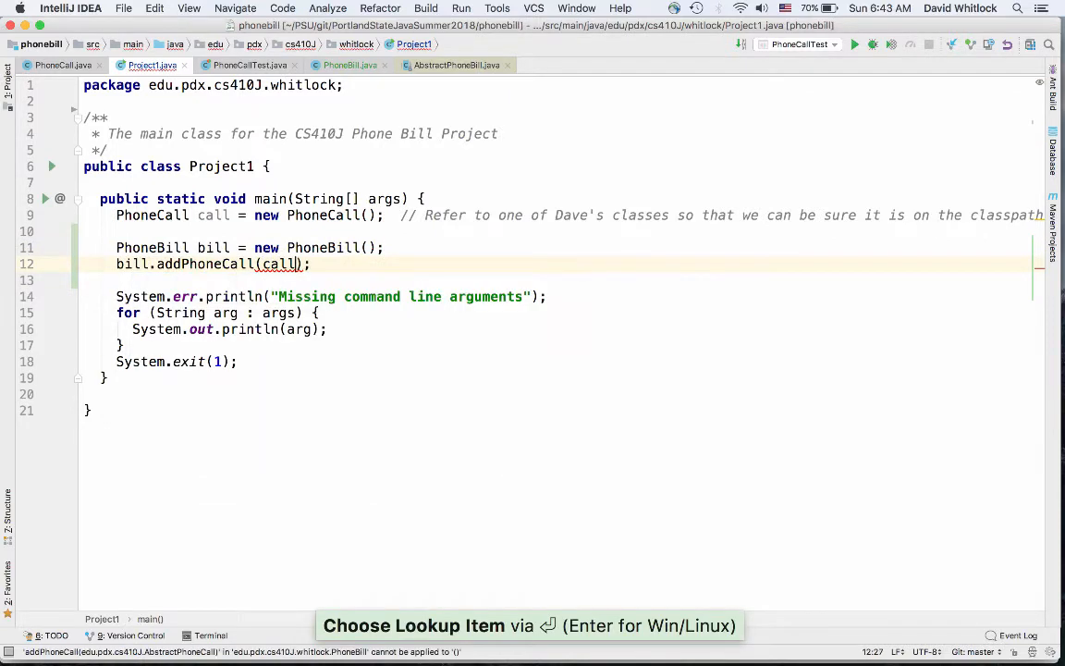
{"action": "key", "text": "enter"}
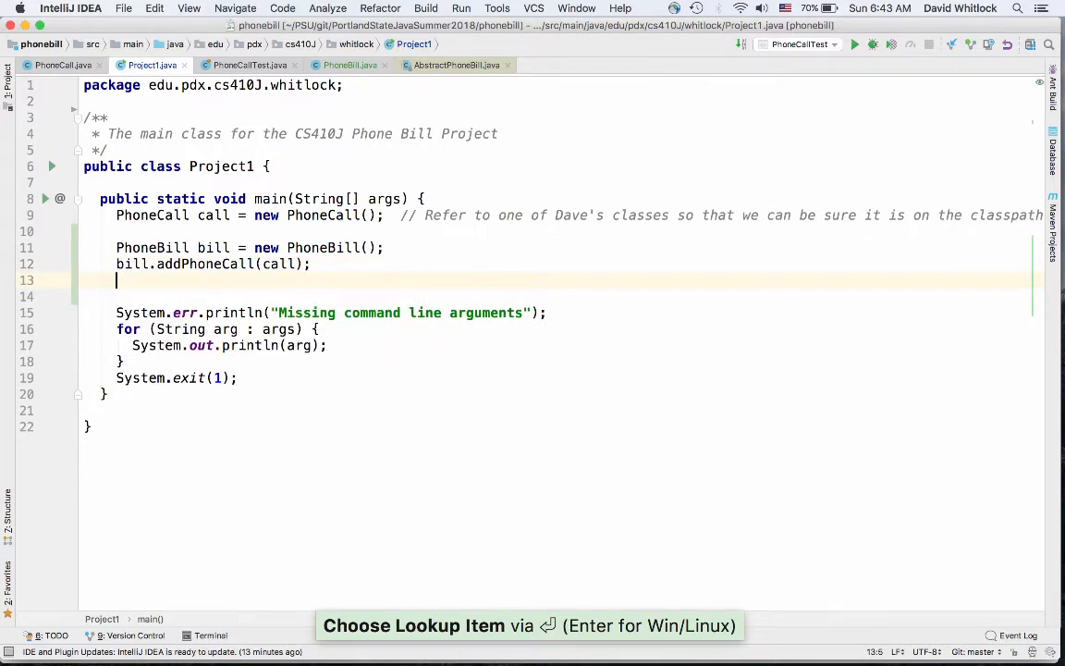
{"action": "mouse_move", "coordinate": [205, 264]}
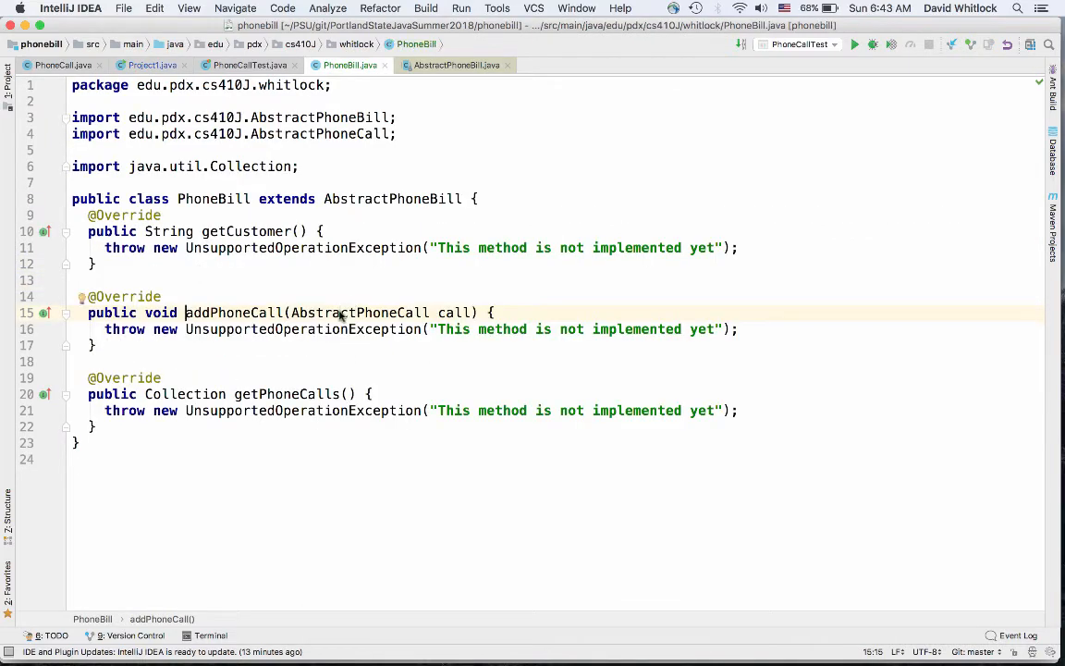
Extract bill.getPhoneCalls() into a local phoneCalls variable
{"action": "left_click", "coordinate": [152, 65]}
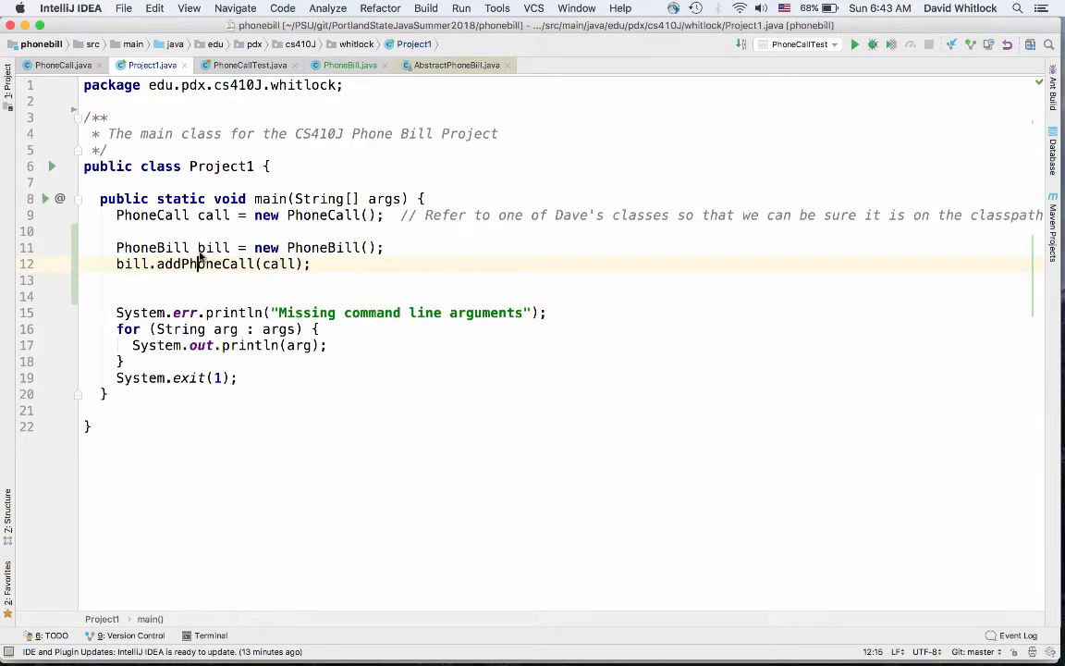
{"action": "mouse_move", "coordinate": [277, 278]}
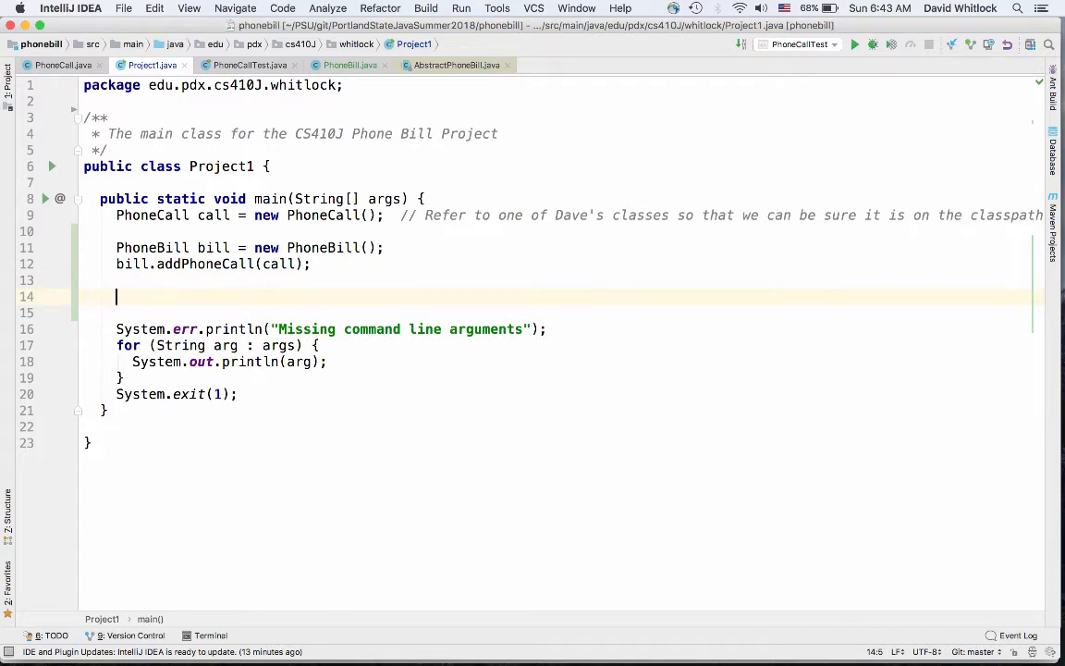
{"action": "type", "text": "bil."}
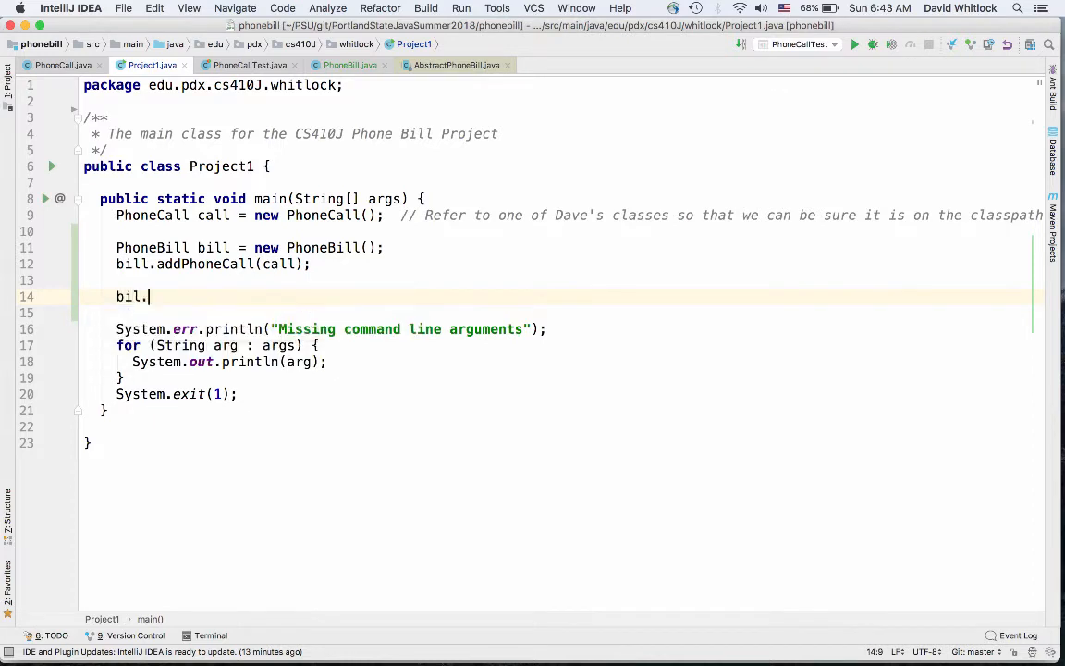
{"action": "type", "text": "getPhoneCalls("}
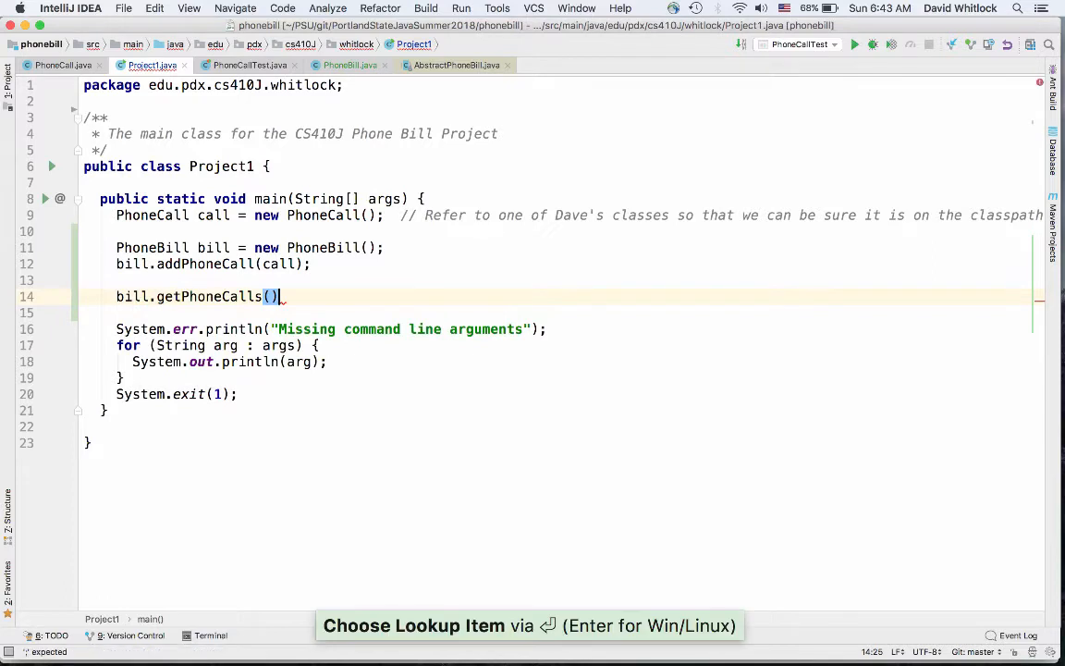
{"action": "mouse_move", "coordinate": [208, 296]}
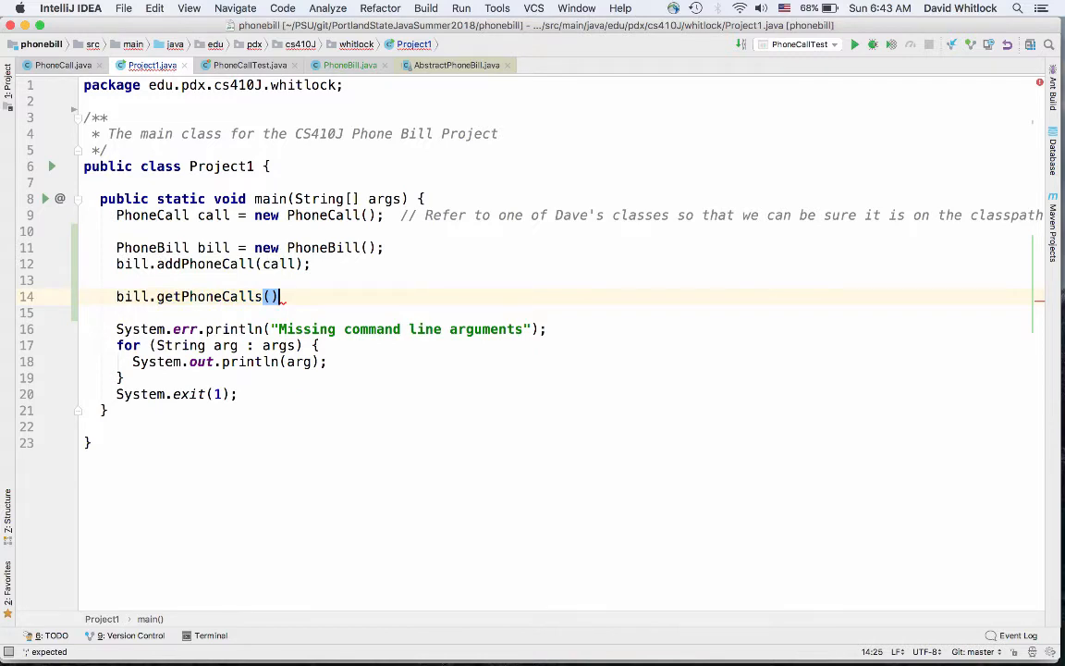
{"action": "key", "text": "shift+ctrl+left"}
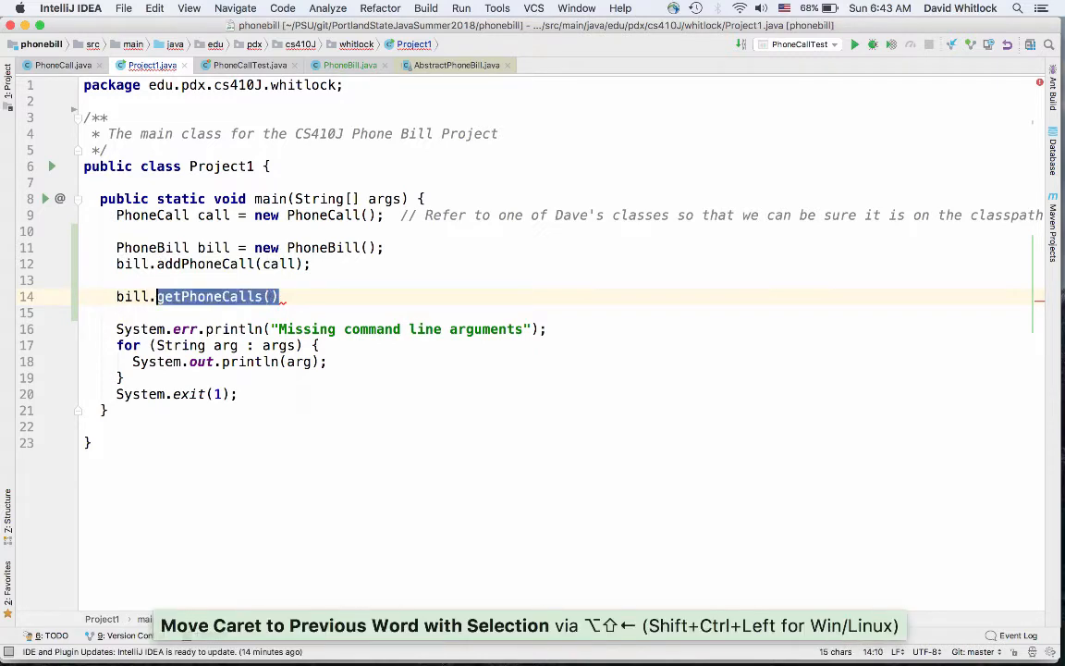
{"action": "key", "text": "shift+ctrl+left"}
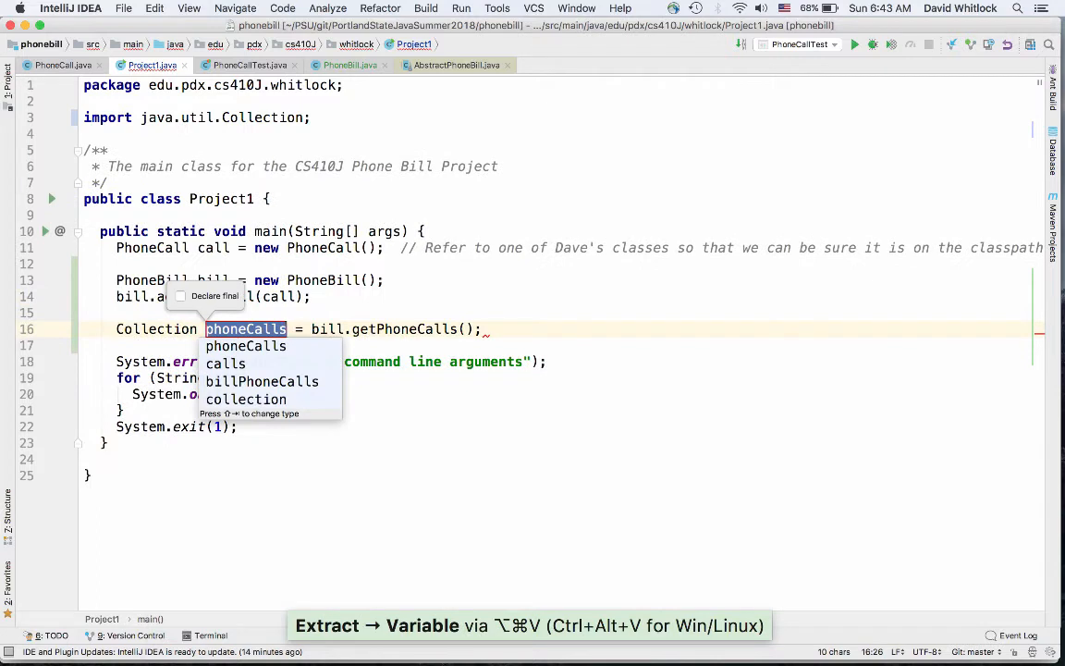
{"action": "key", "text": "enter"}
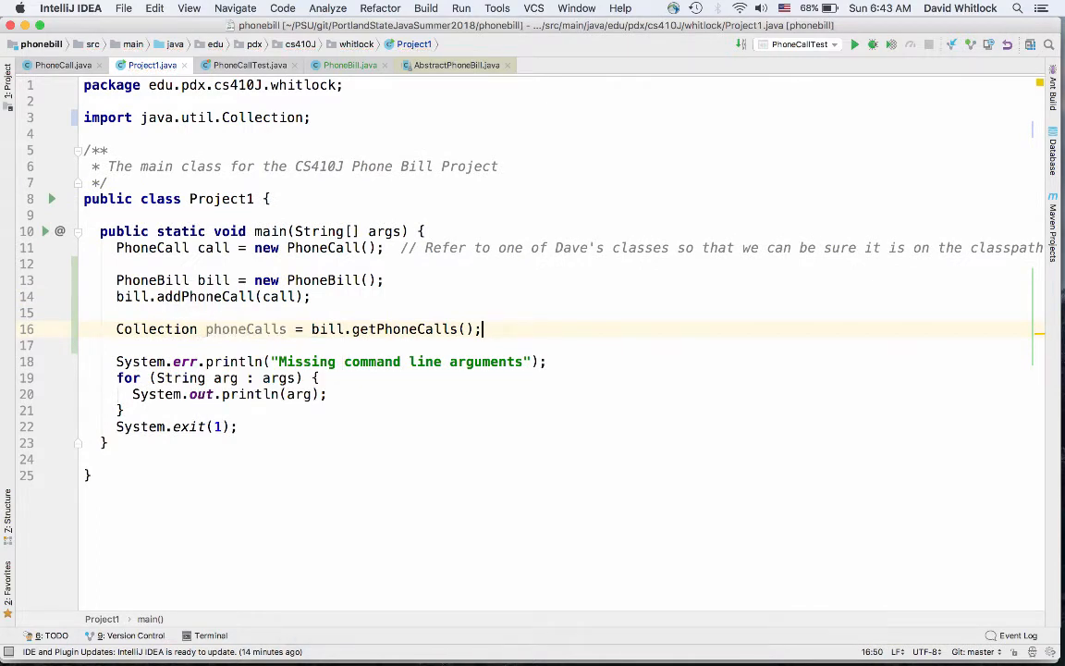
{"action": "key", "text": "enter"}
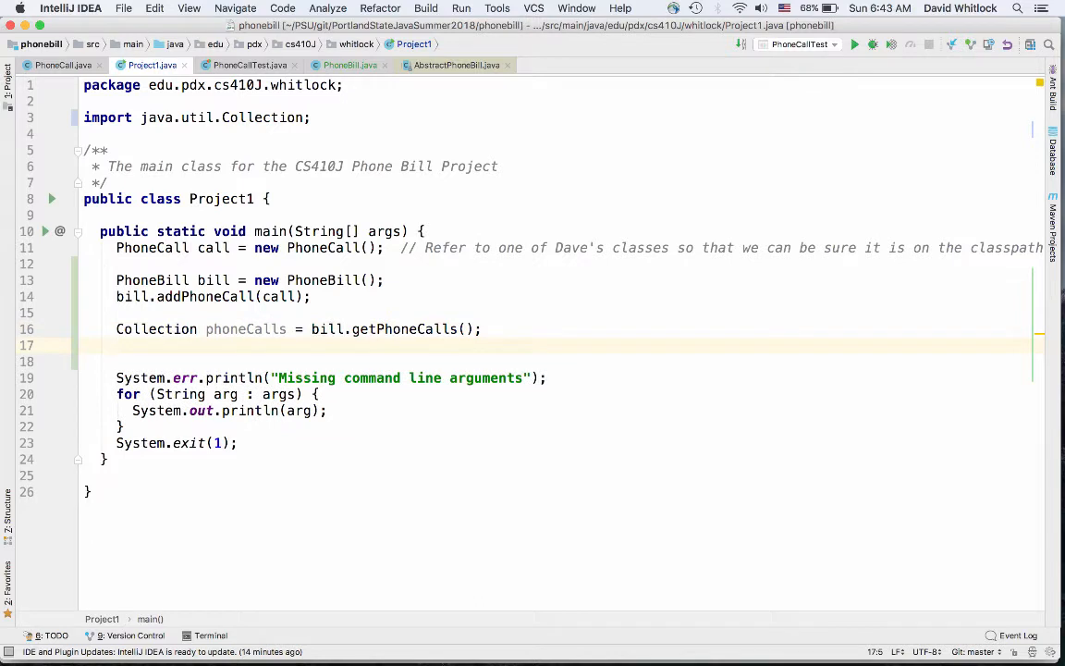
Loop over phoneCalls printing each PhoneCall c, typed as Collection<PhoneCall>
{"action": "type", "text": "for ("}
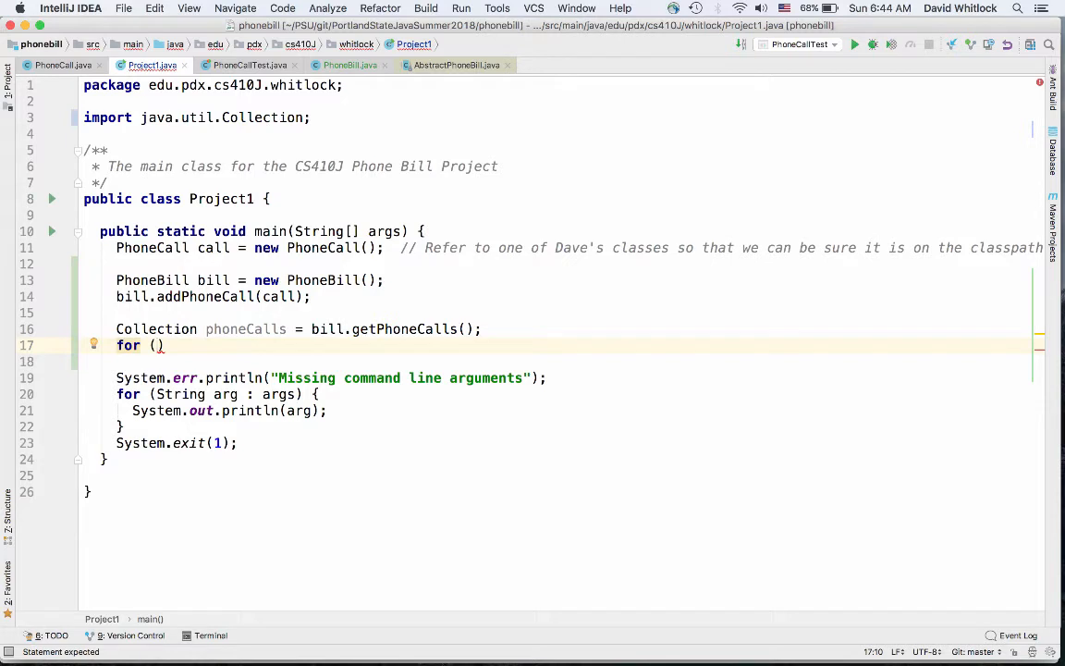
{"action": "type", "text": "Phone"}
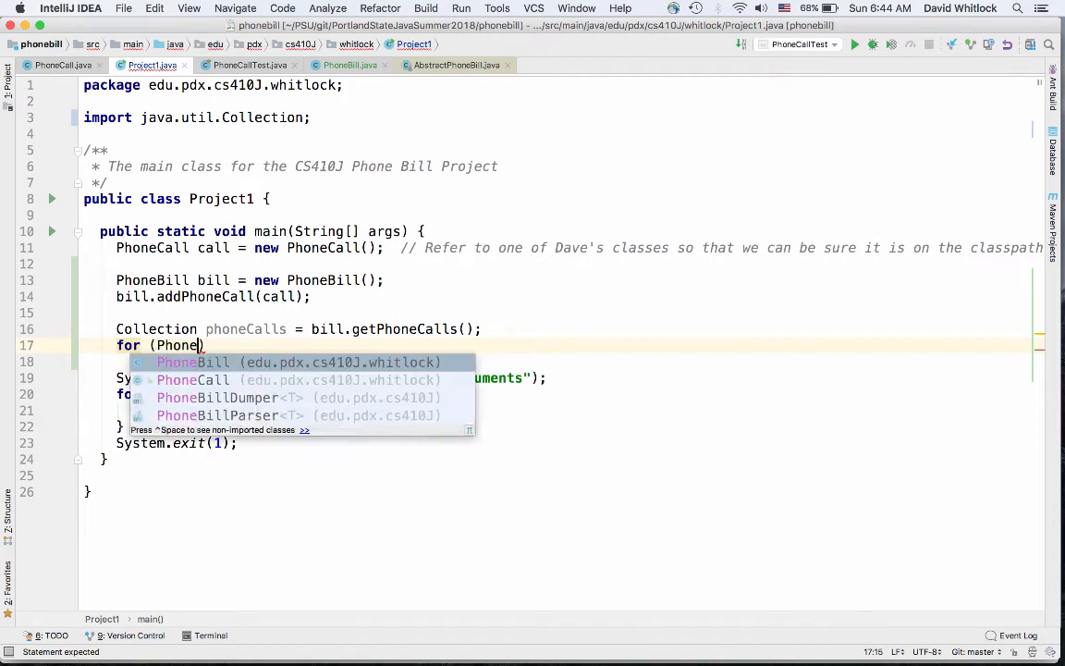
{"action": "type", "text": "Call c"}
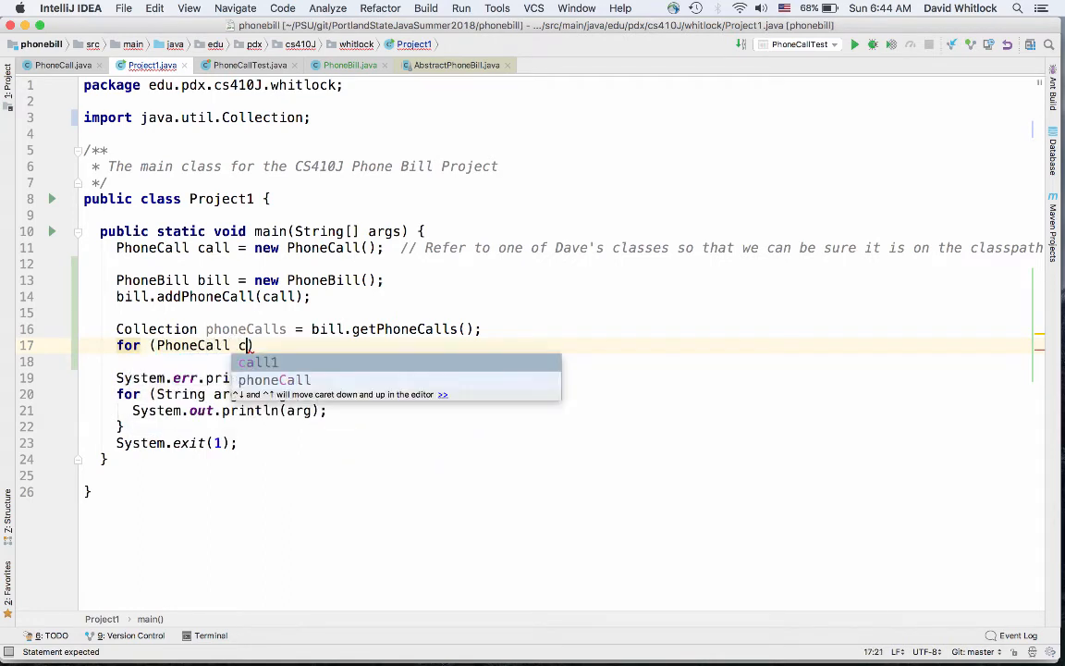
{"action": "type", "text": "all : phoneCalls) {"}
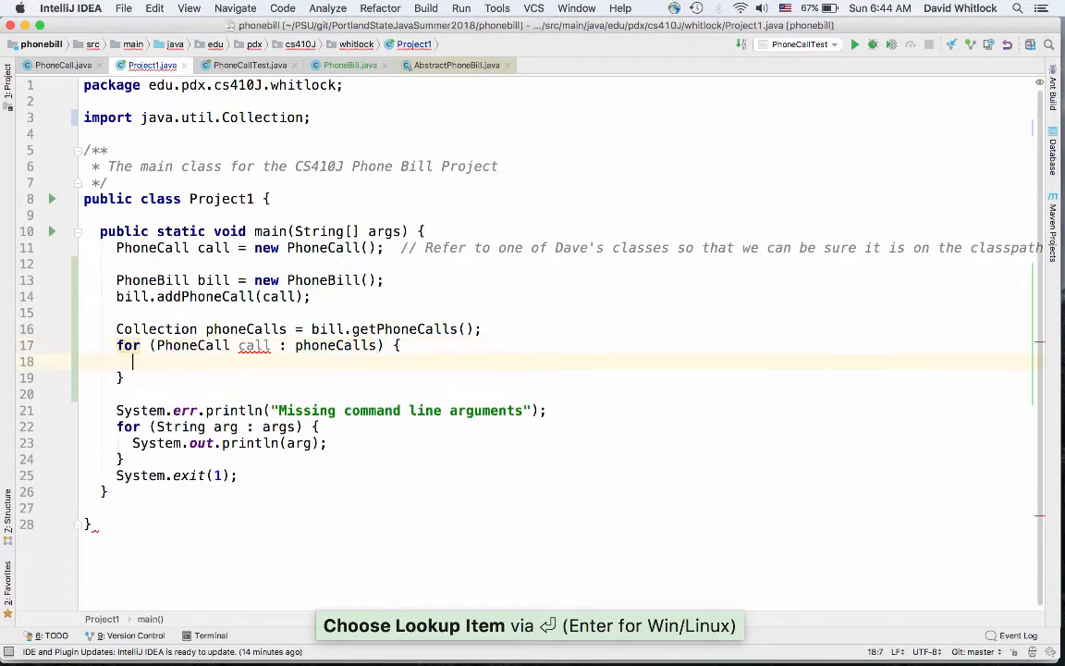
{"action": "type", "text": "System"}
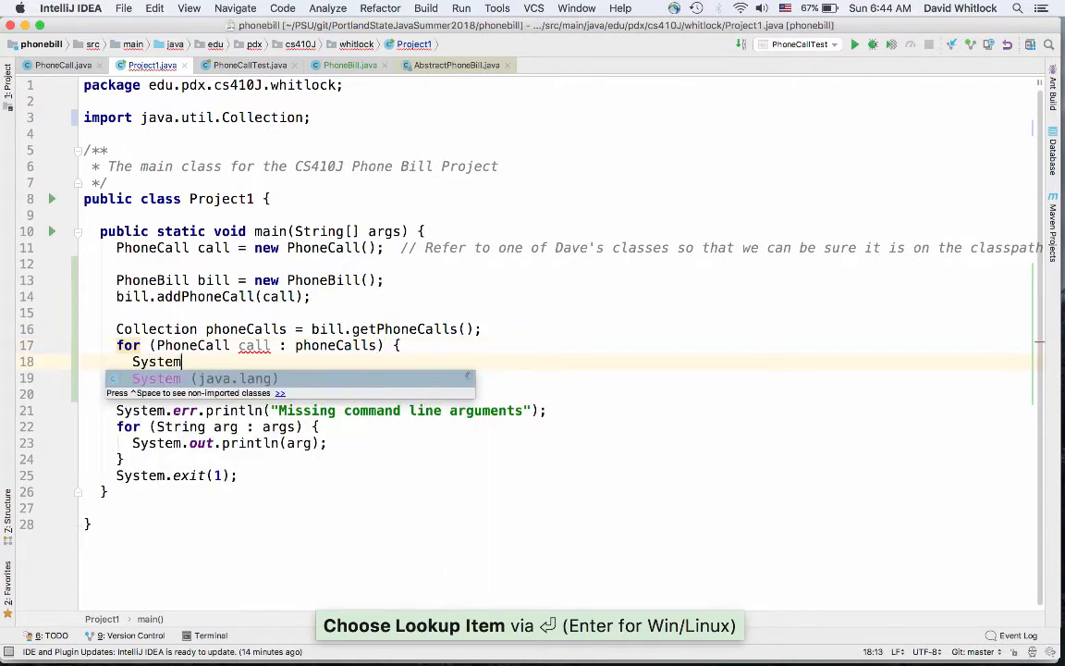
{"action": "type", "text": ".out.println(call);"}
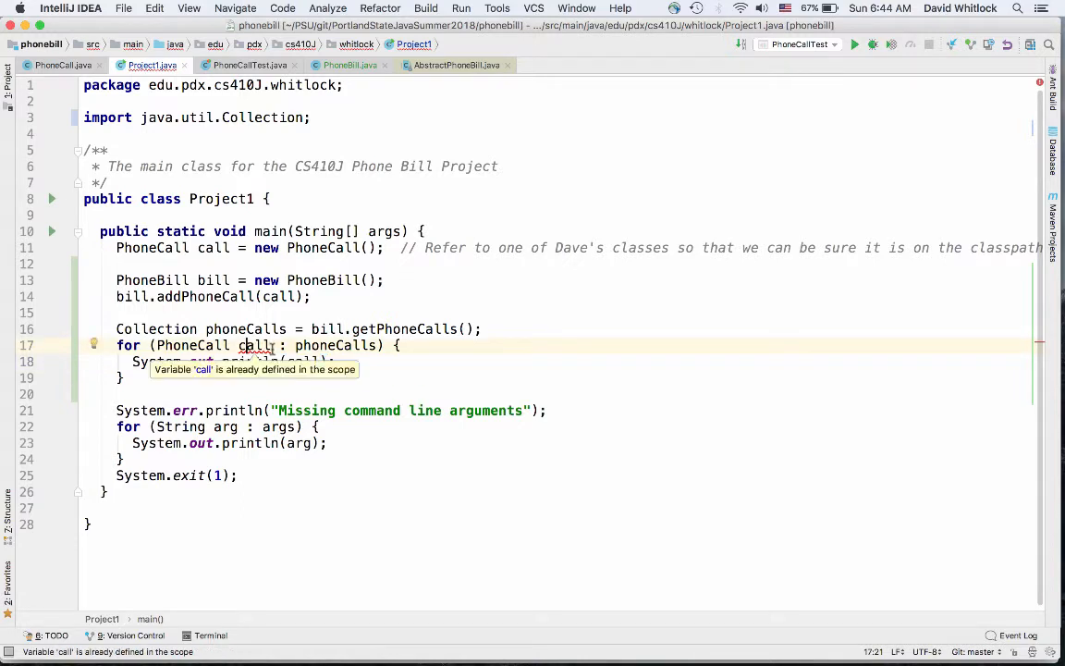
{"action": "mouse_move", "coordinate": [259, 345]}
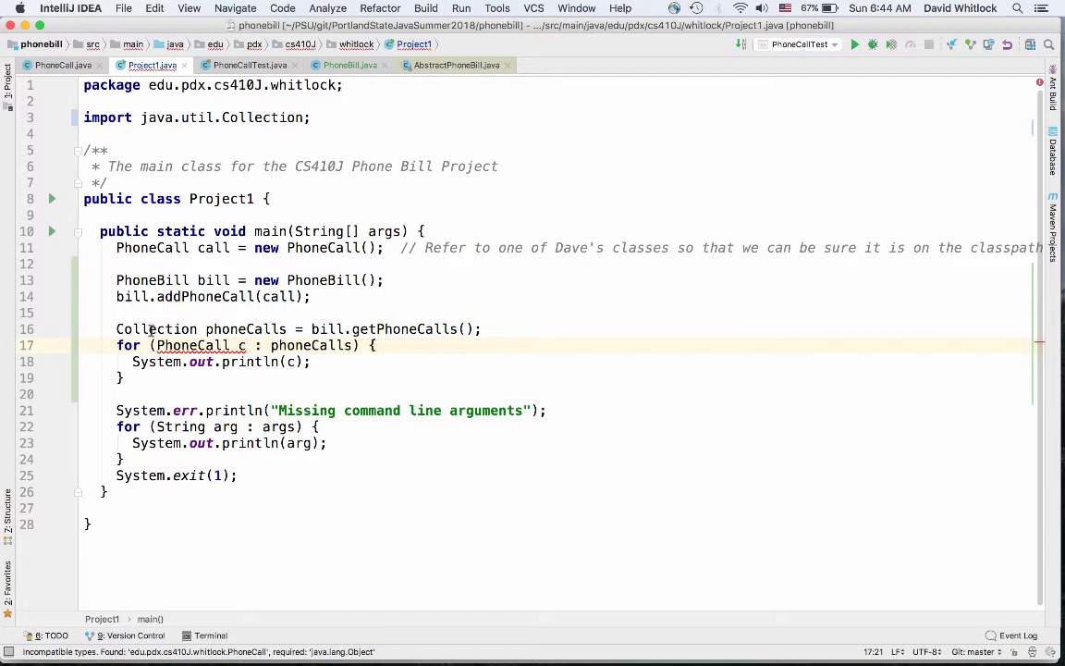
{"action": "mouse_move", "coordinate": [197, 329]}
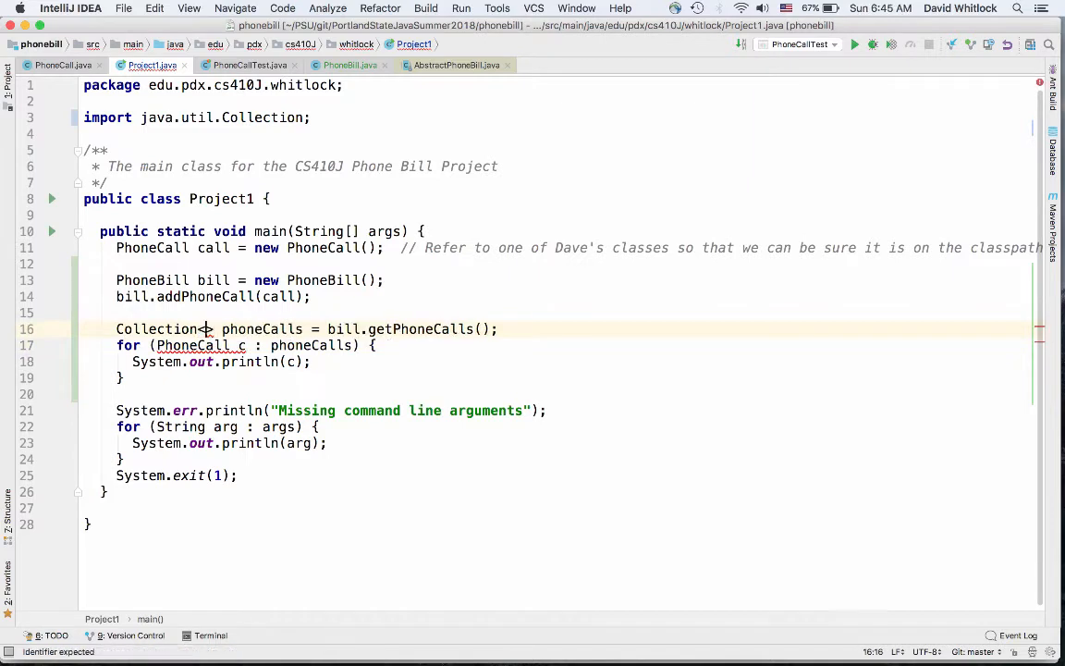
{"action": "type", "text": "<PhoneCall"}
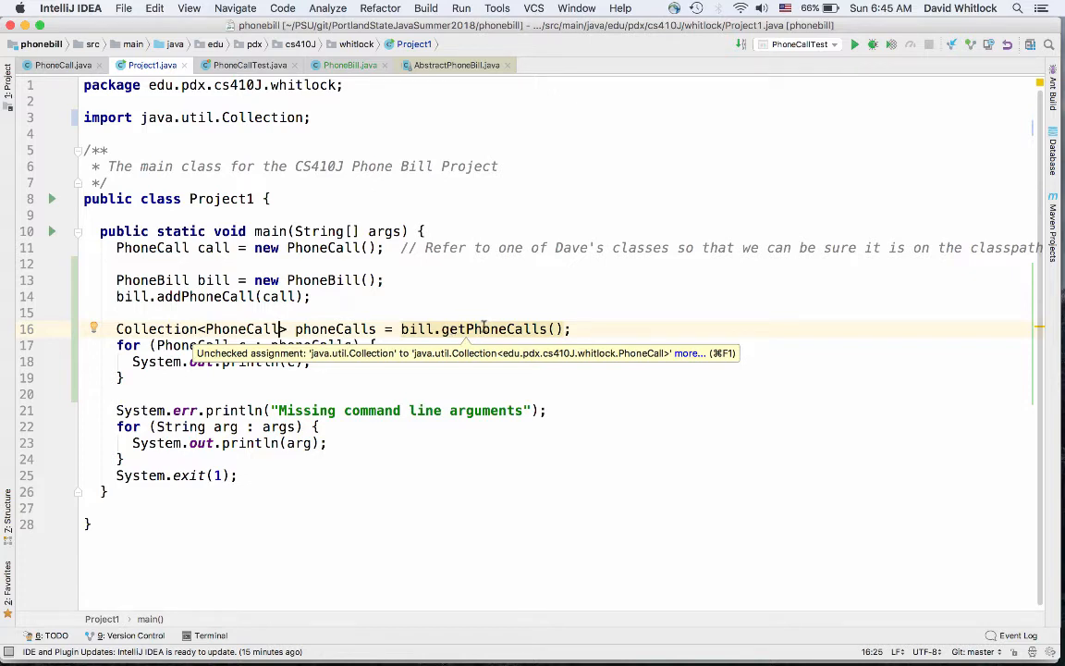
{"action": "mouse_move", "coordinate": [493, 328]}
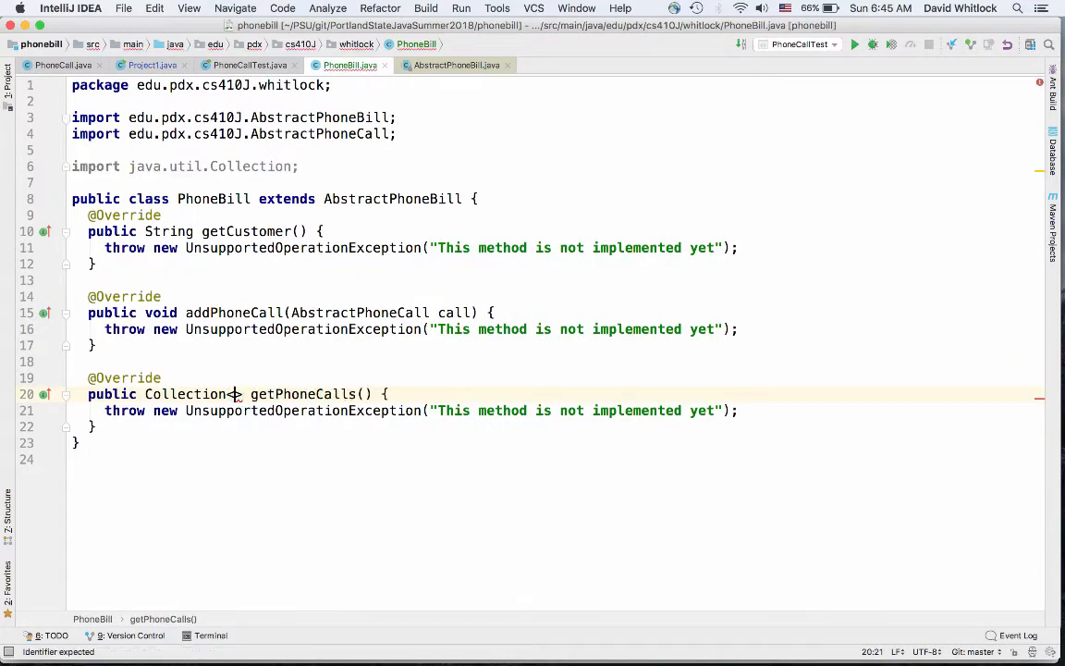
Change getPhoneCalls' raw Collection return type to Collection<PhoneCall>
{"action": "type", "text": "PhoneCall"}
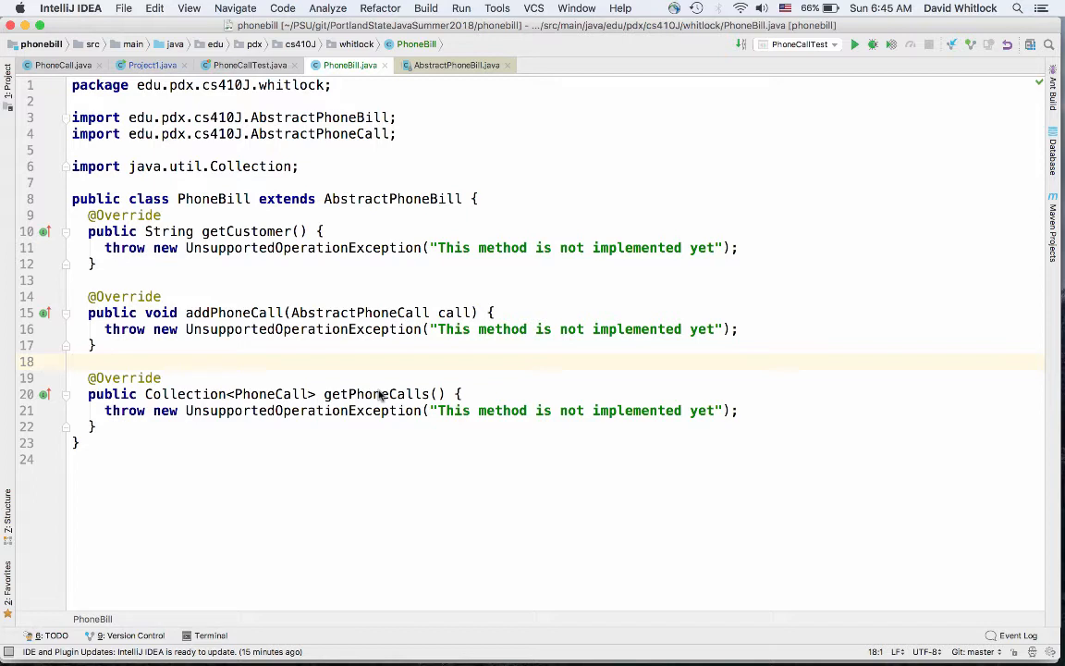
{"action": "mouse_move", "coordinate": [372, 379]}
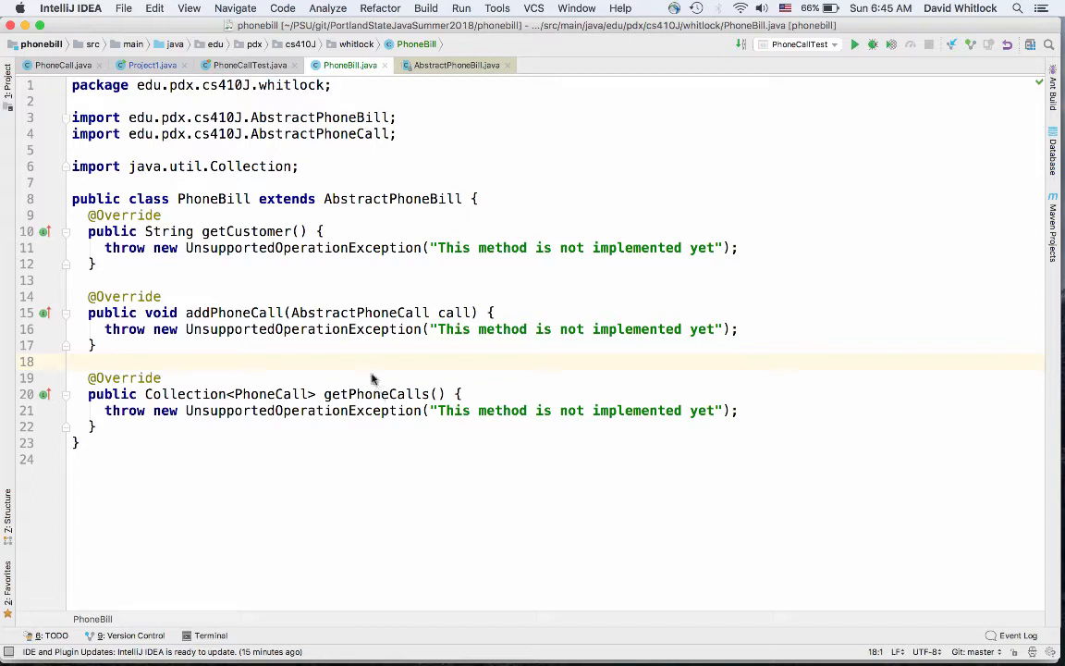
{"action": "mouse_move", "coordinate": [328, 117]}
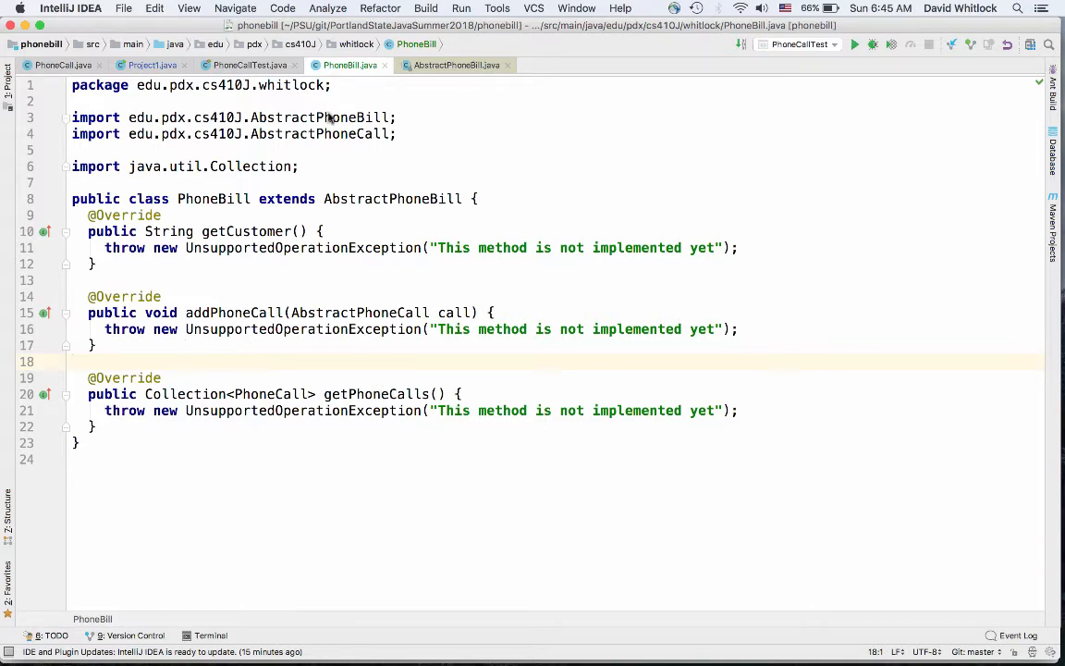
Run Project1.main(), then follow the exception link to PhoneBill.java:16
{"action": "left_click", "coordinate": [150, 64]}
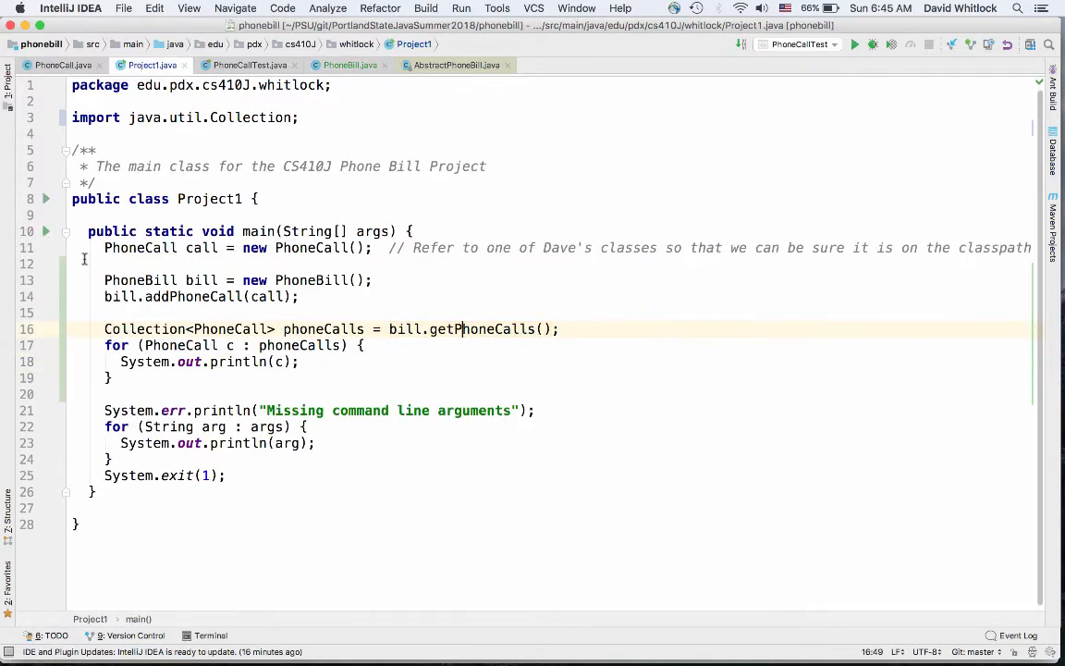
{"action": "left_click", "coordinate": [45, 230]}
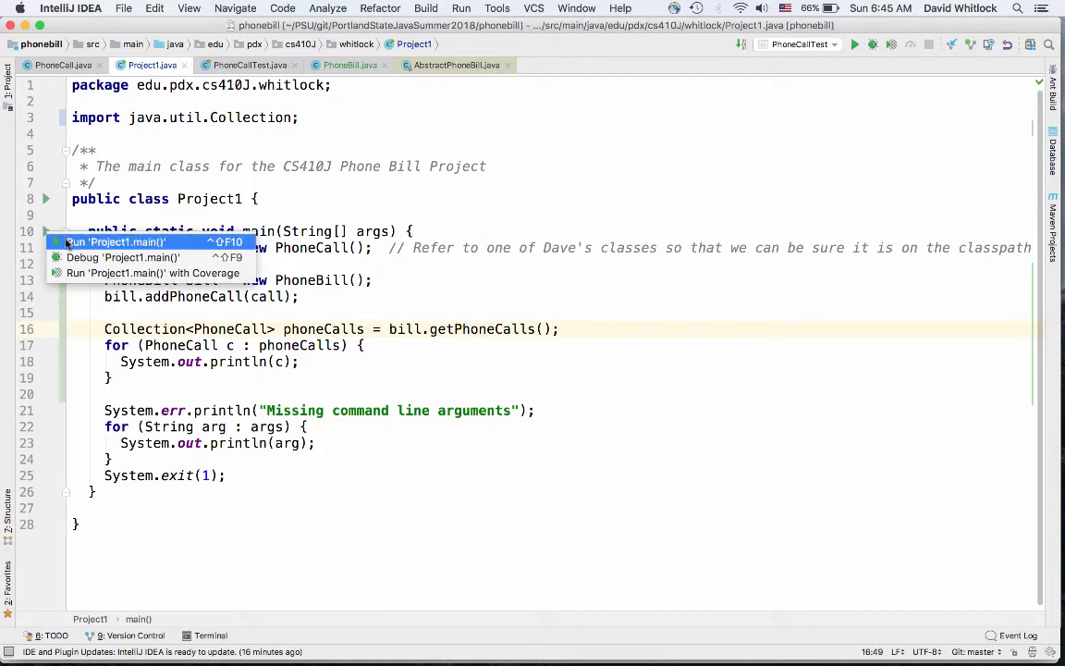
{"action": "left_click", "coordinate": [114, 241]}
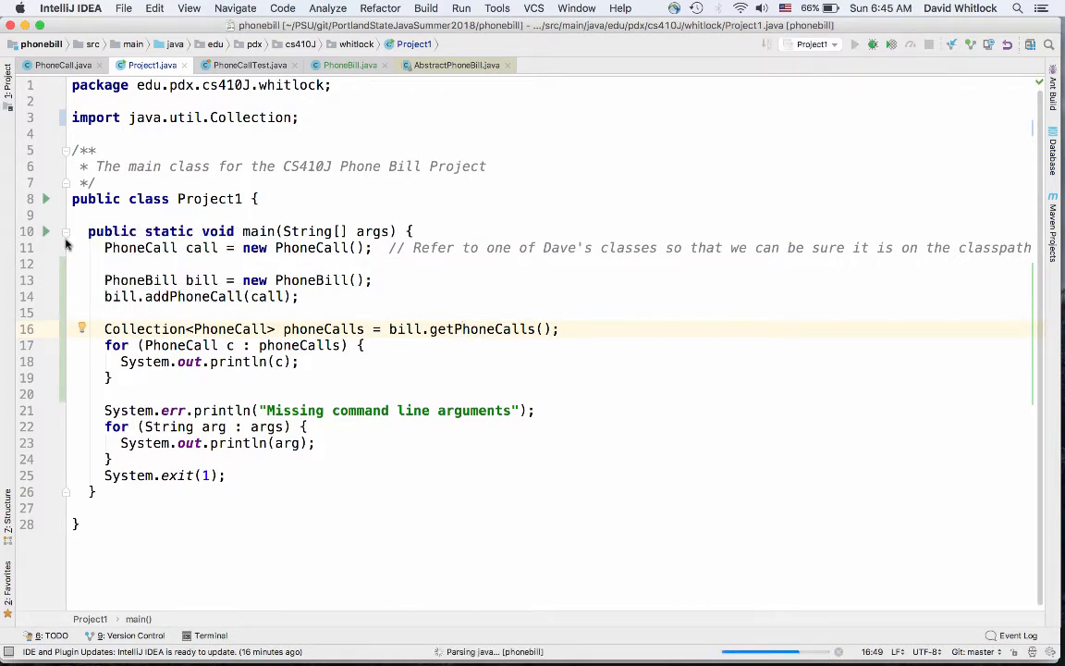
{"action": "left_click", "coordinate": [853, 43]}
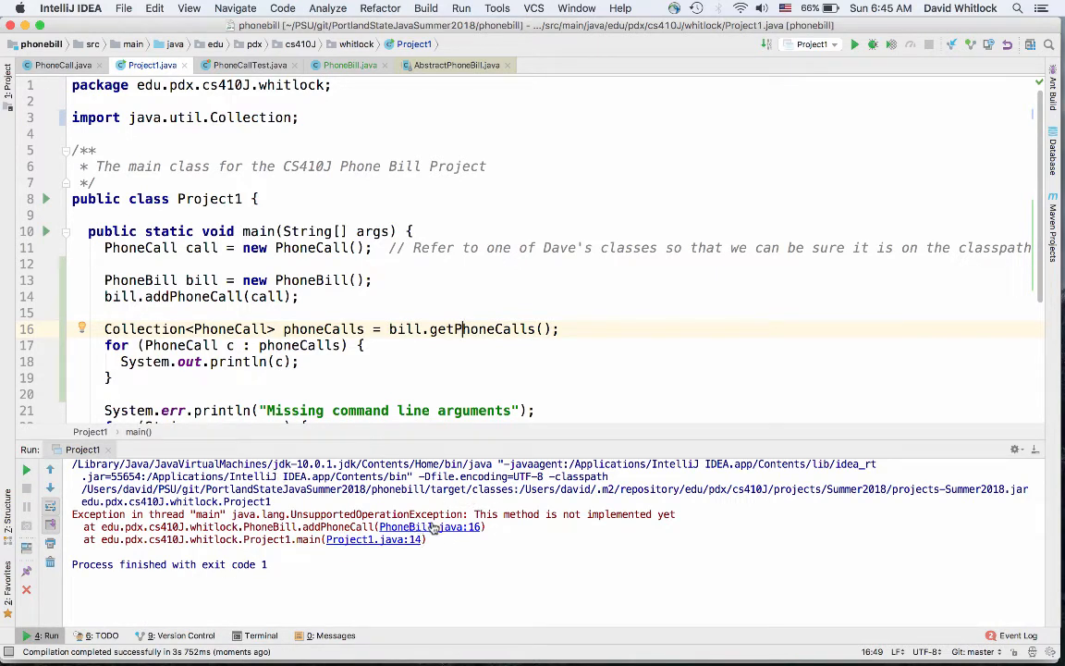
{"action": "left_click", "coordinate": [404, 526]}
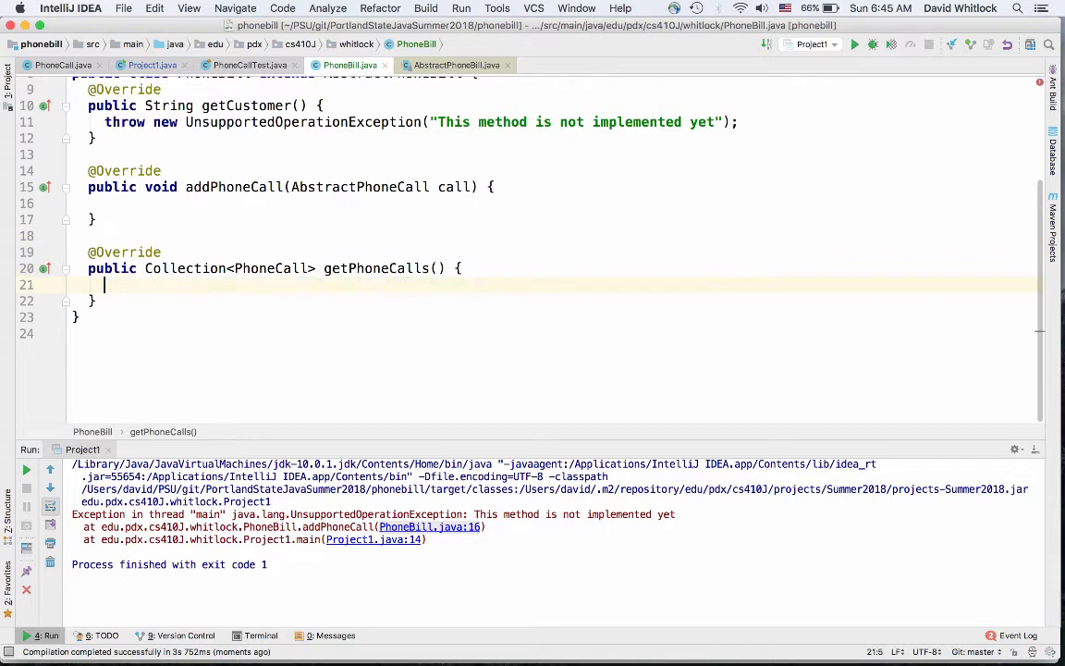
Write this.calls.add(call); in the addPhoneCall body
{"action": "left_click", "coordinate": [105, 203]}
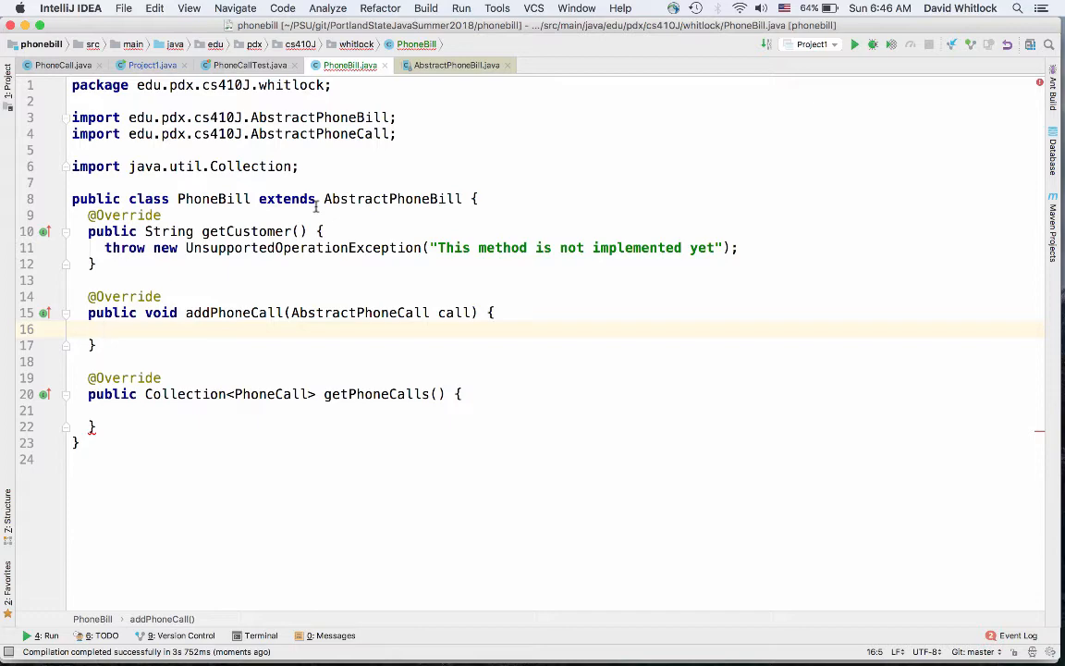
{"action": "type", "text": "this."}
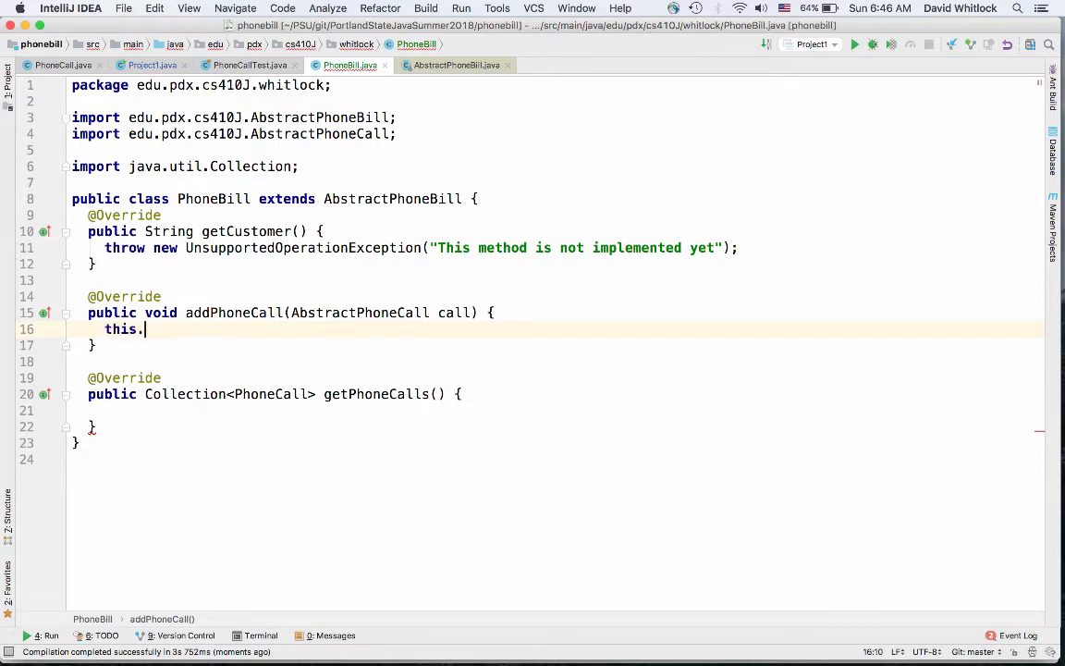
{"action": "type", "text": "ca"}
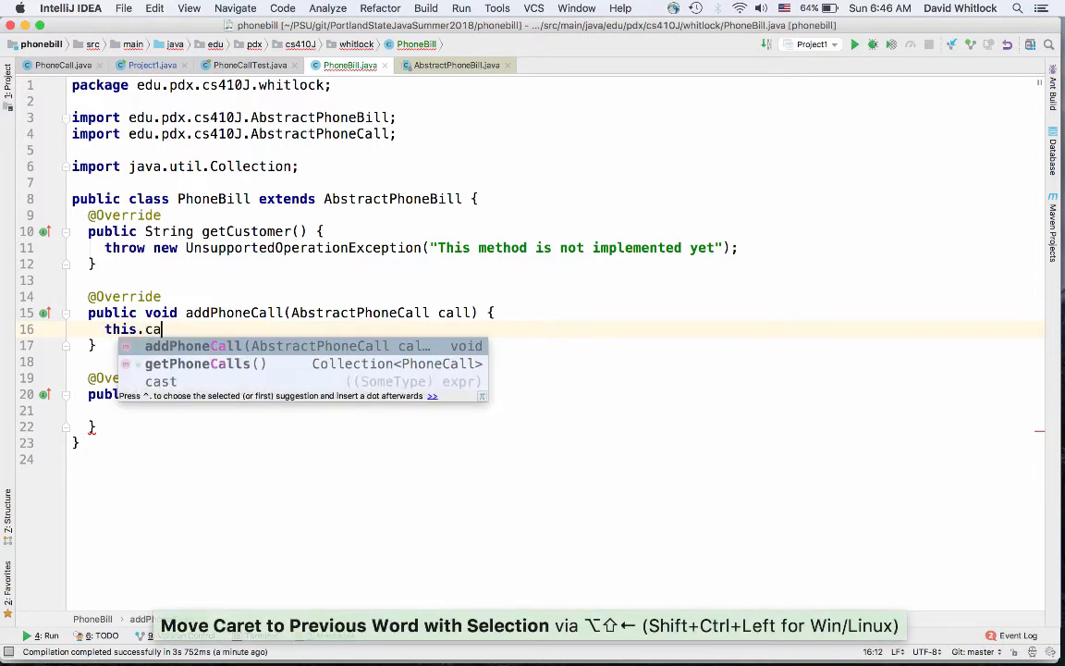
{"action": "type", "text": "lls"}
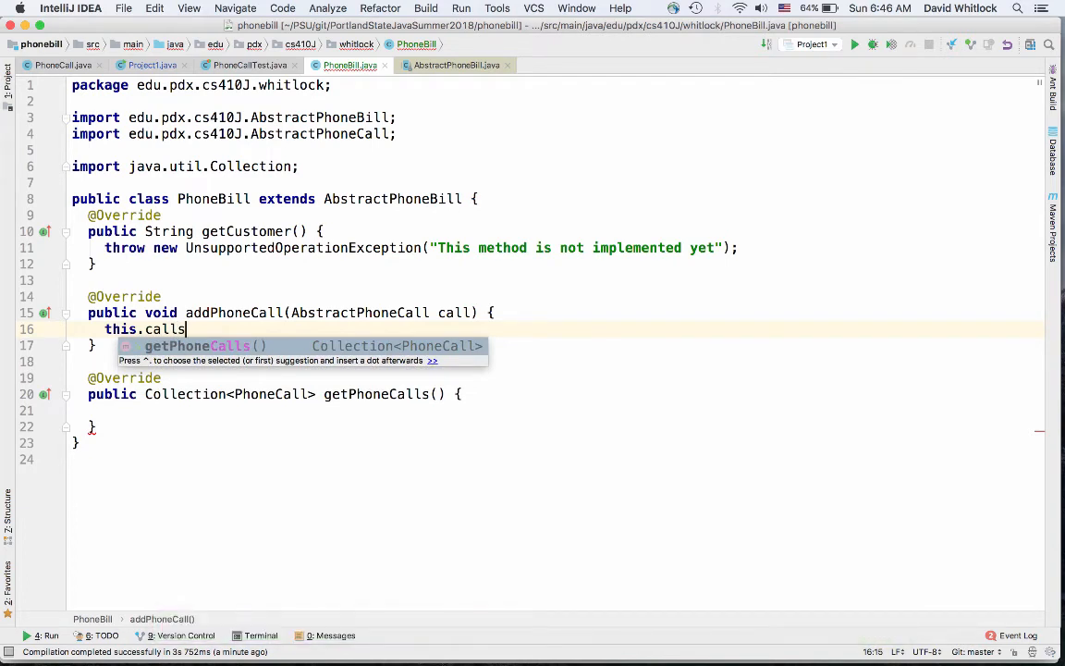
{"action": "type", "text": ".add"}
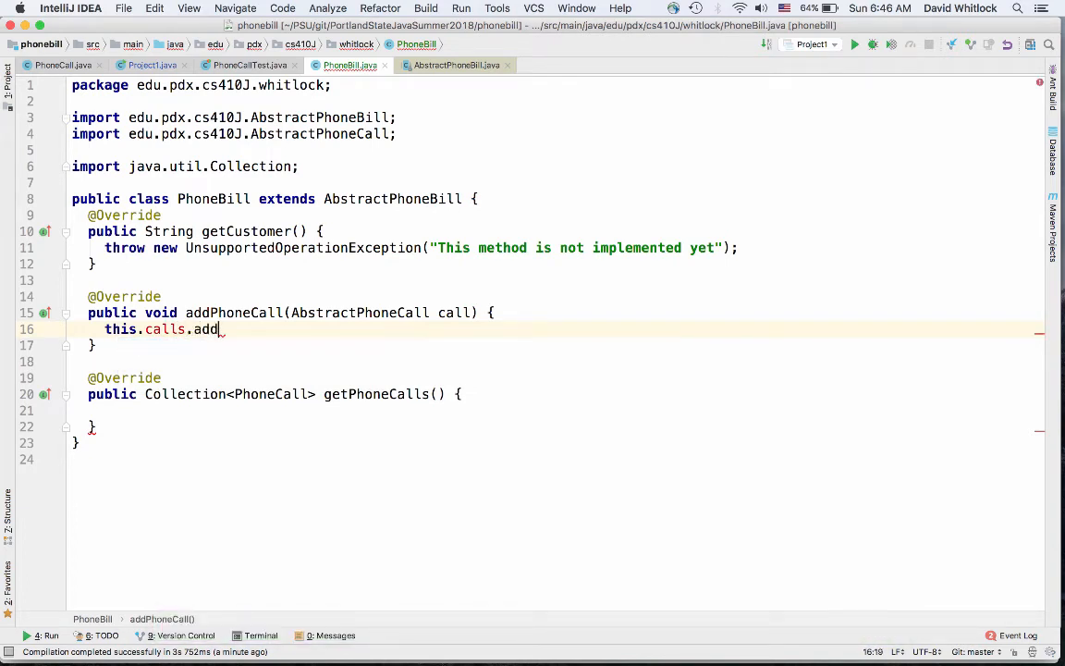
{"action": "type", "text": "(call);"}
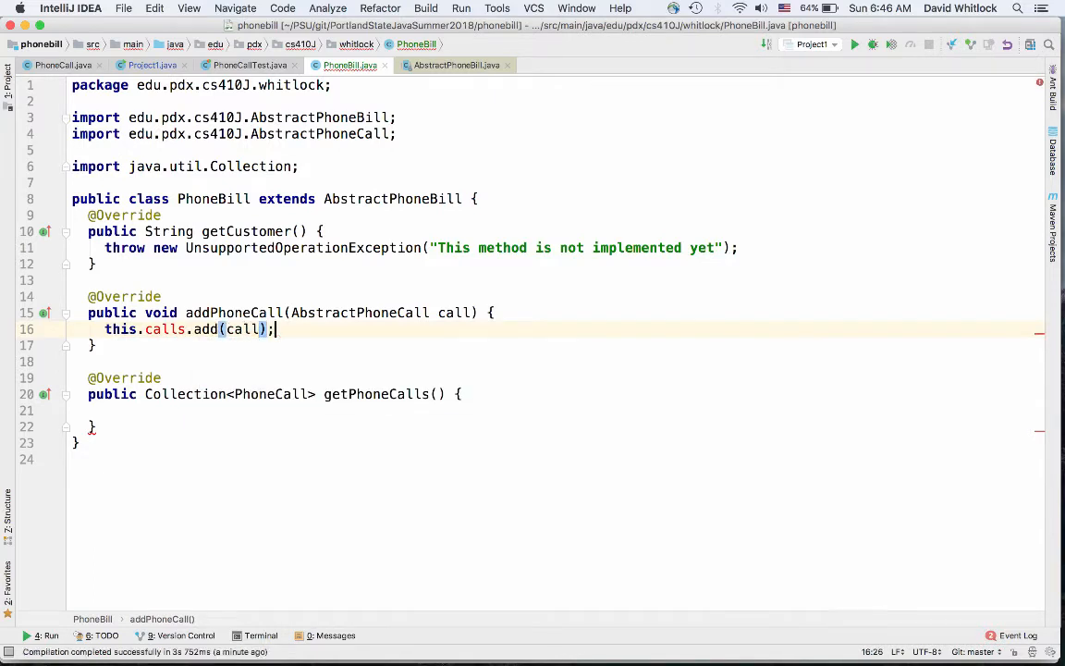
{"action": "mouse_move", "coordinate": [165, 330]}
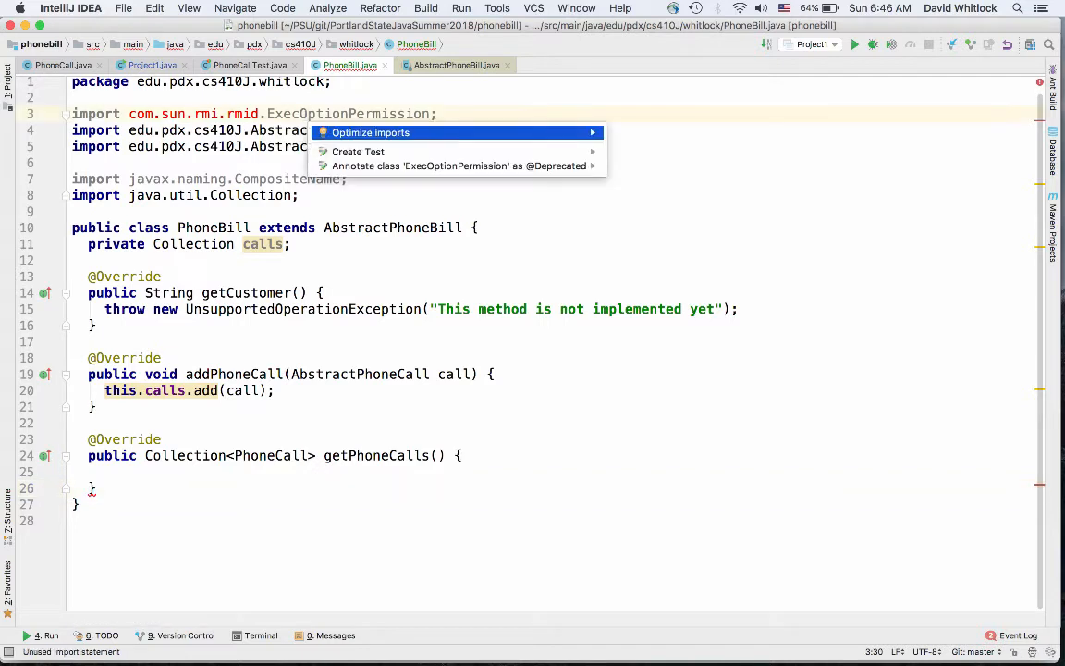
Optimize imports and initialize the calls field as a new ArrayList<PhoneCall>
{"action": "left_click", "coordinate": [371, 132]}
{"action": "type", "text": " = "}
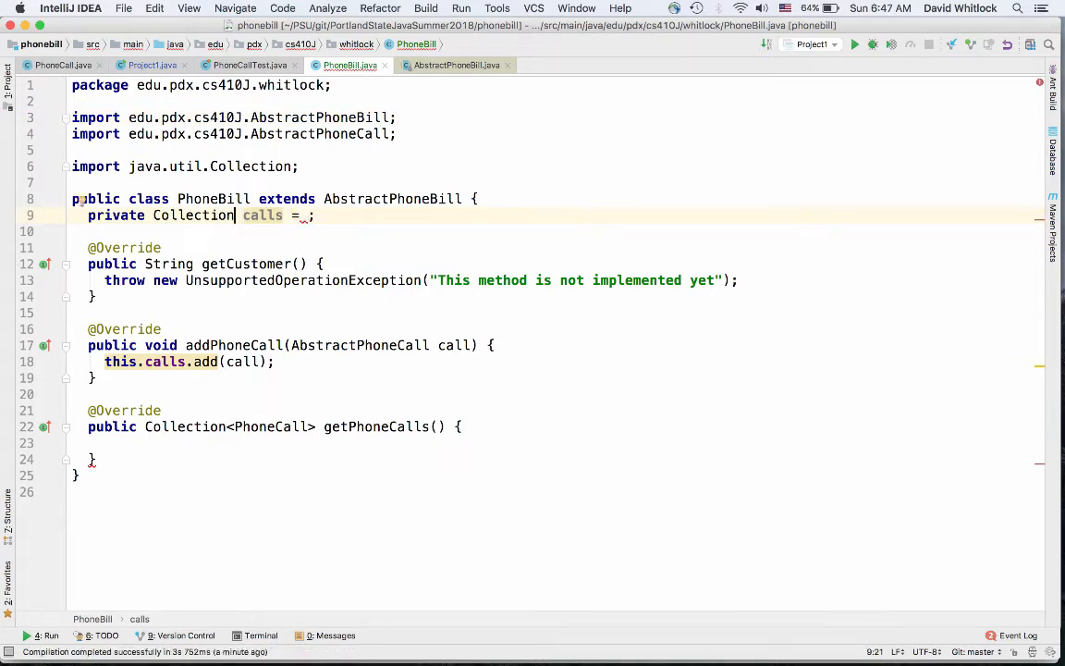
{"action": "type", "text": "<>"}
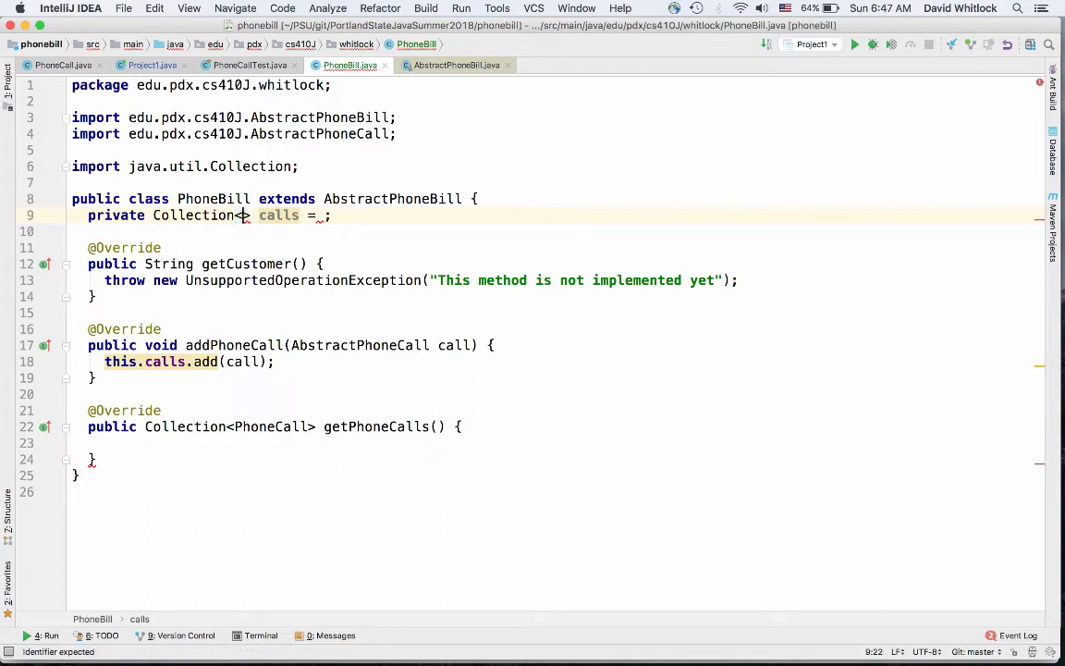
{"action": "type", "text": "PH"}
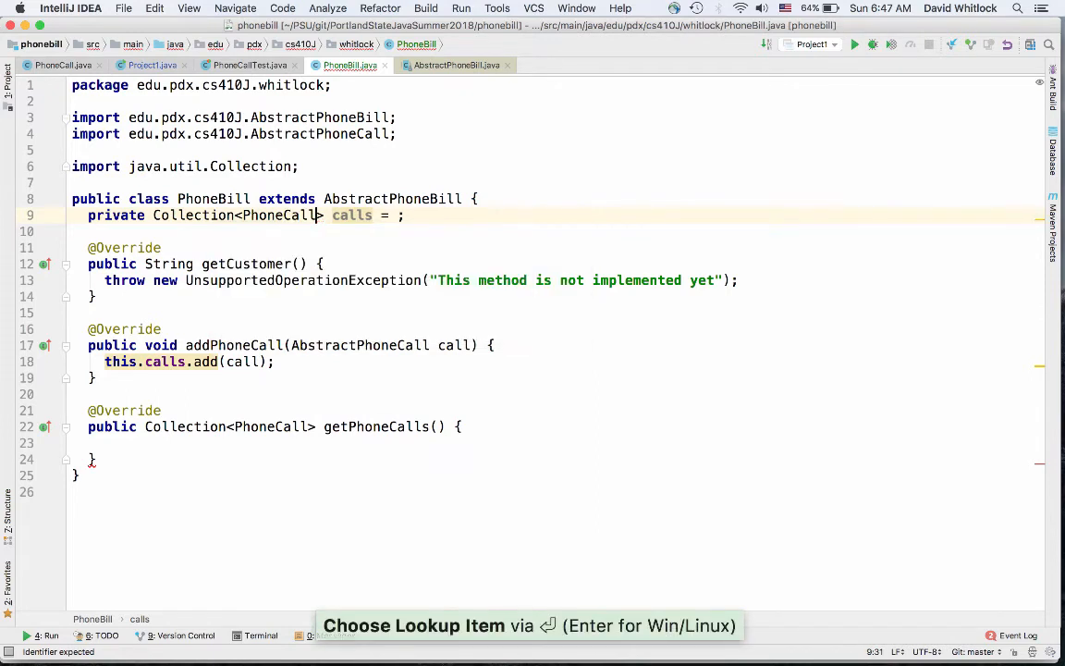
{"action": "type", "text": "new ArrayList<>("}
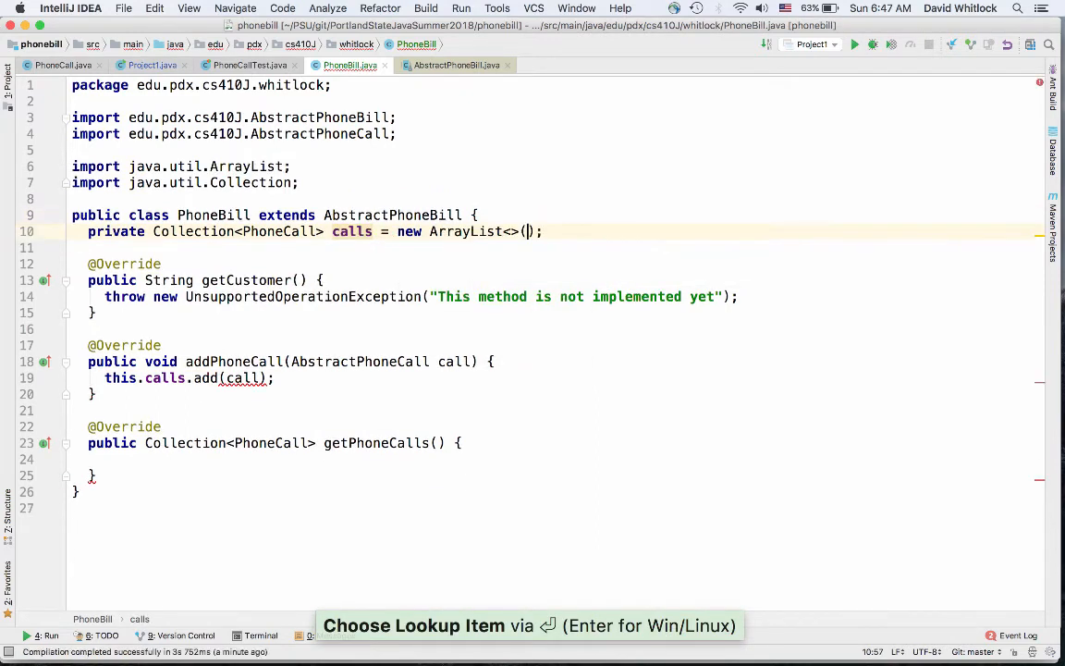
{"action": "mouse_move", "coordinate": [352, 231]}
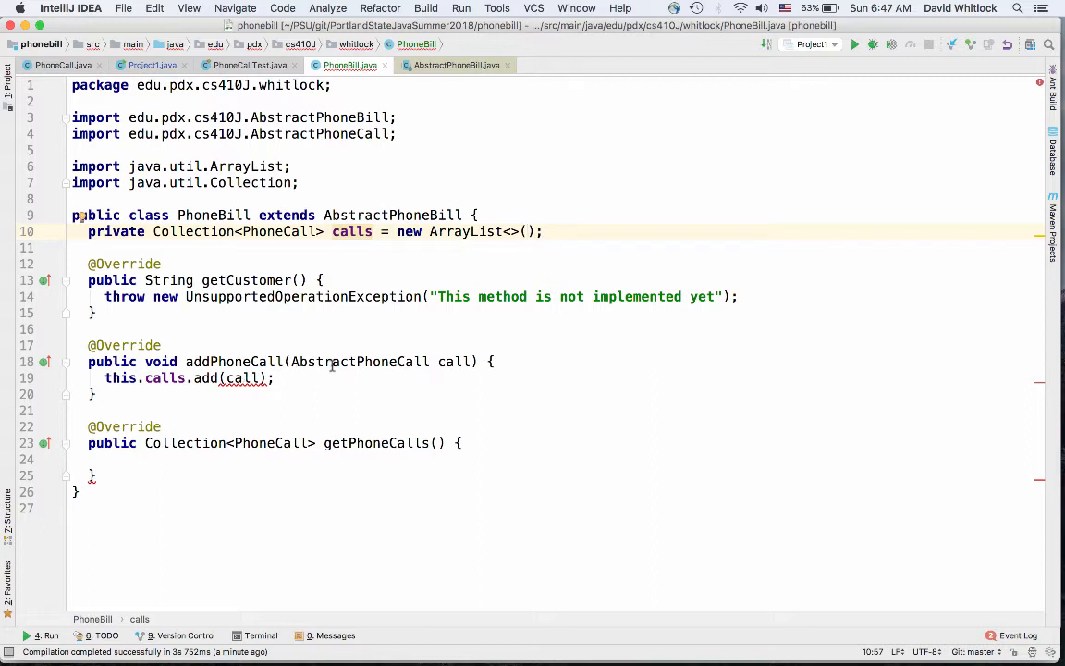
Change the calls field's element type to AbstractPhoneCall
{"action": "double_click", "coordinate": [359, 361]}
{"action": "type", "text": "A"}
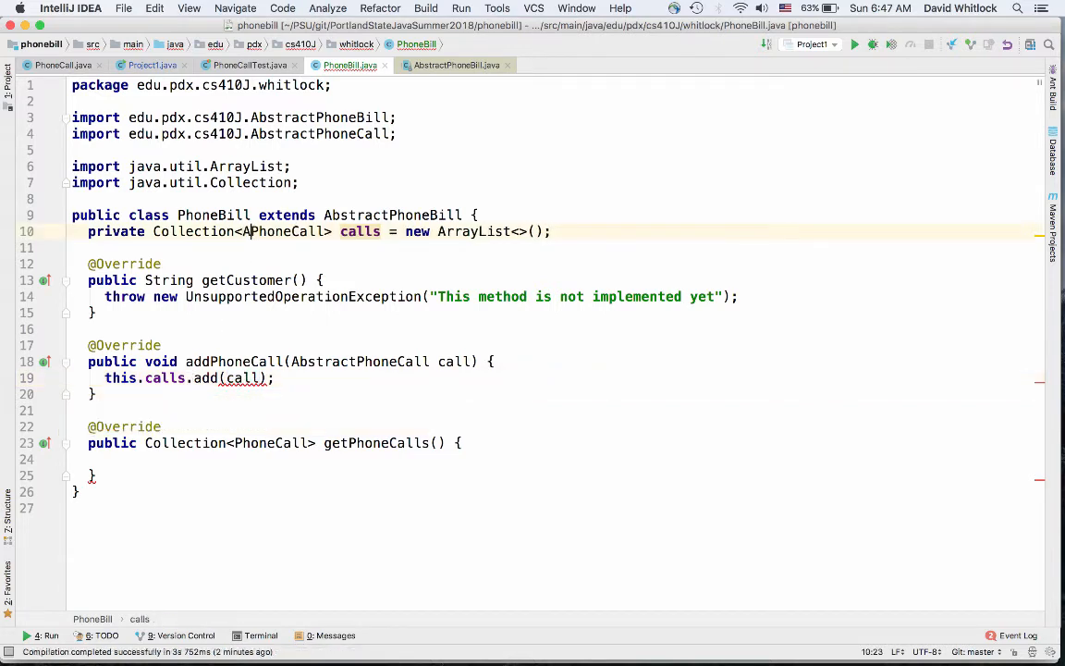
{"action": "type", "text": "bstract"}
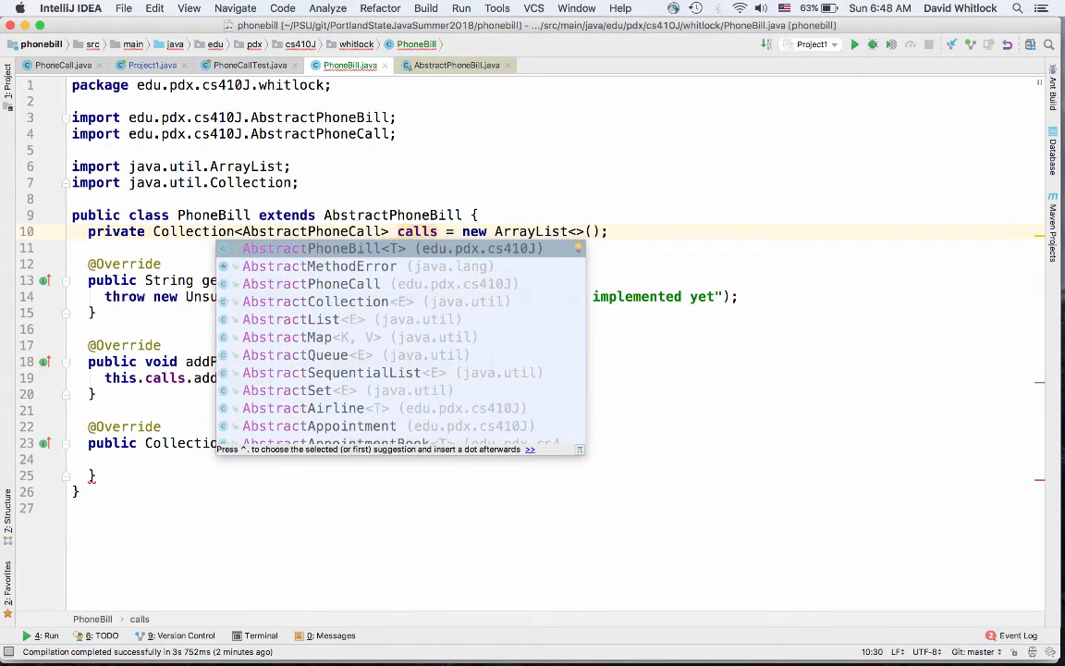
{"action": "key", "text": "escape"}
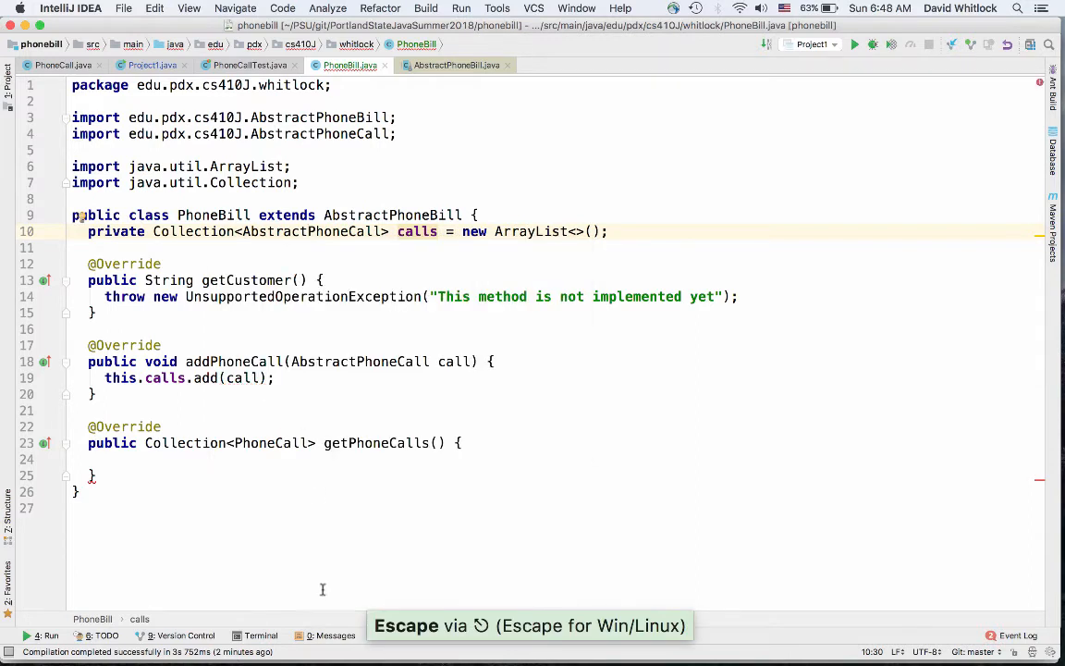
{"action": "mouse_move", "coordinate": [373, 218]}
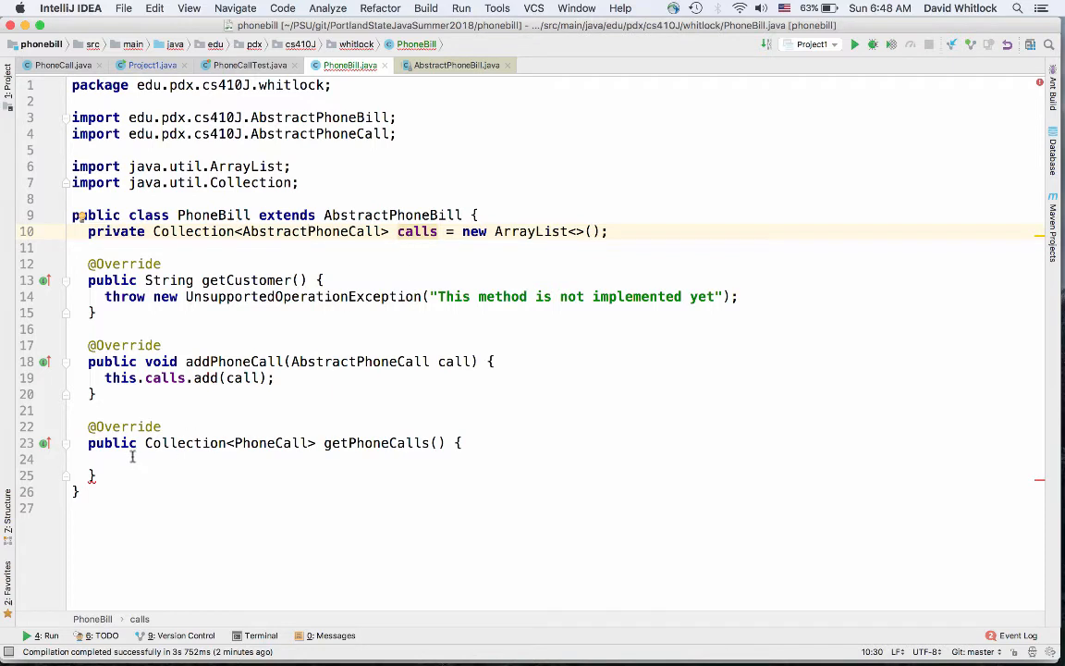
Return this.calls from getPhoneCalls and inspect the class declaration error
{"action": "type", "text": "re"}
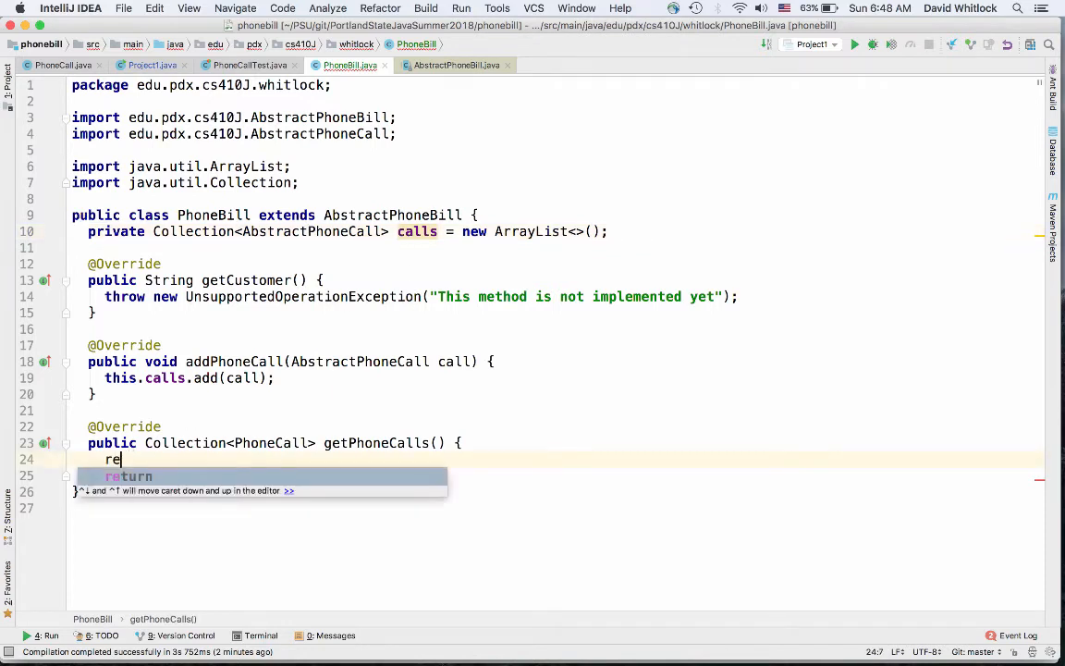
{"action": "type", "text": "turn this.cl"}
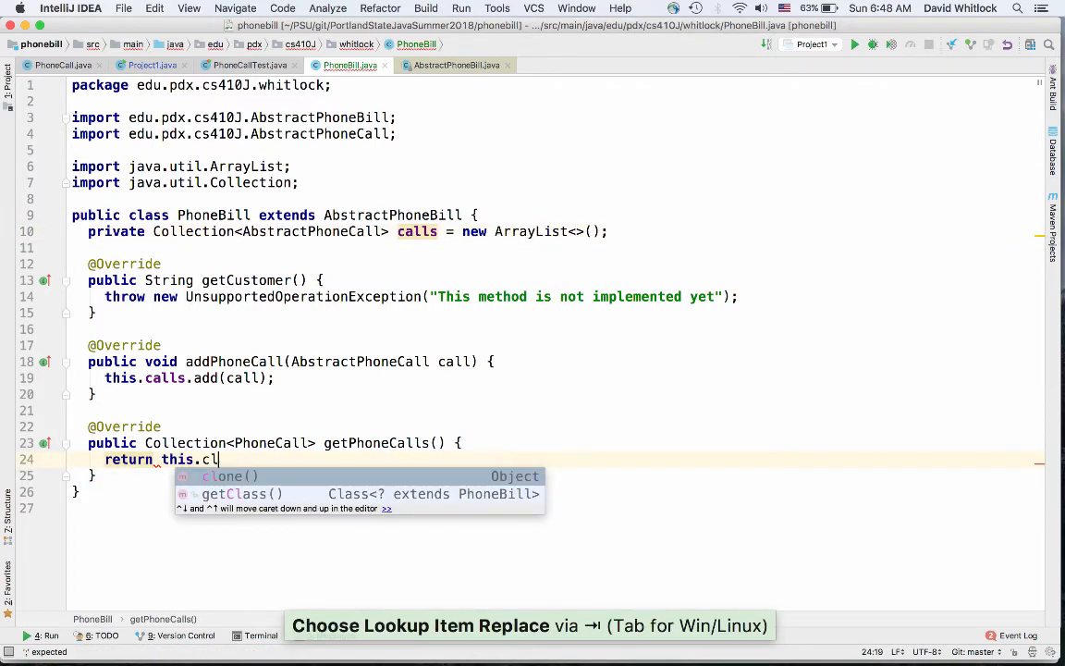
{"action": "type", "text": "alls;"}
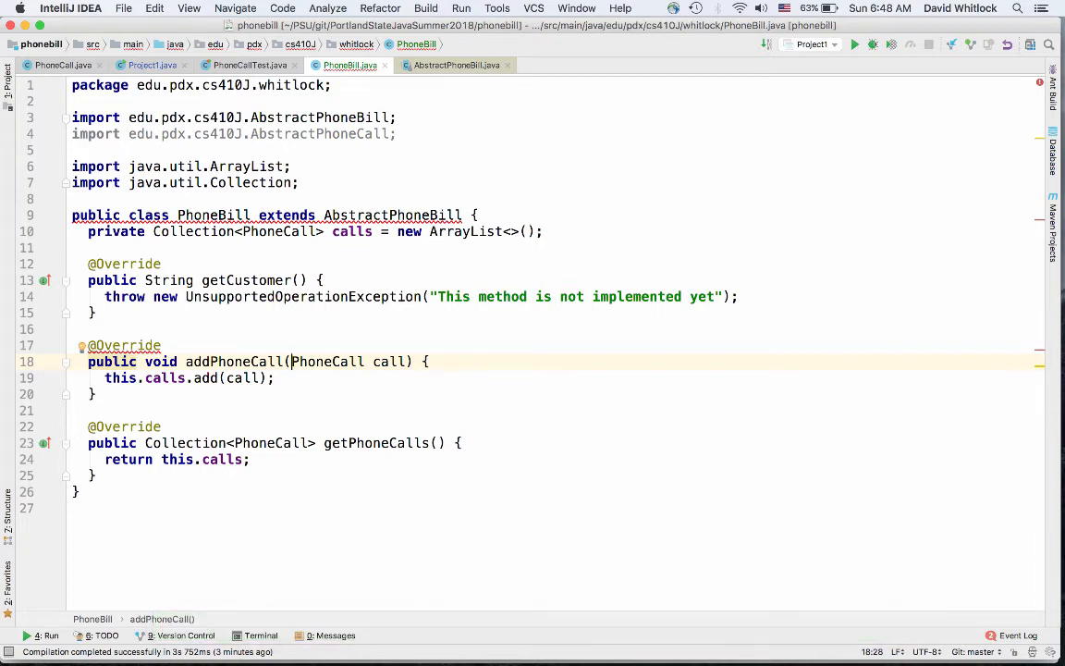
{"action": "mouse_move", "coordinate": [305, 337]}
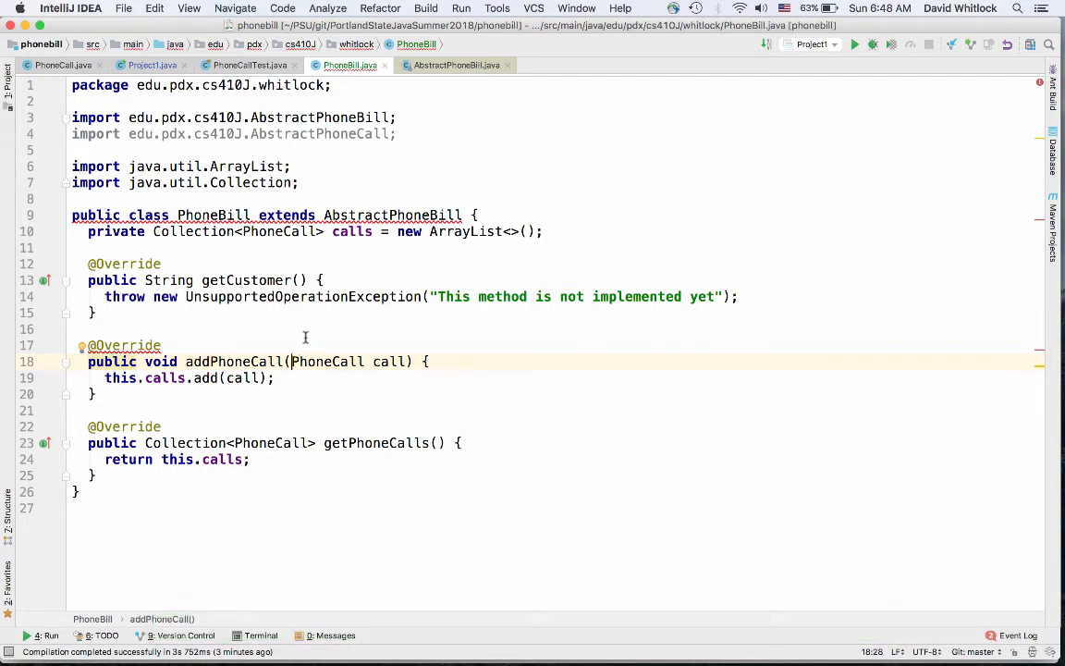
{"action": "mouse_move", "coordinate": [125, 345]}
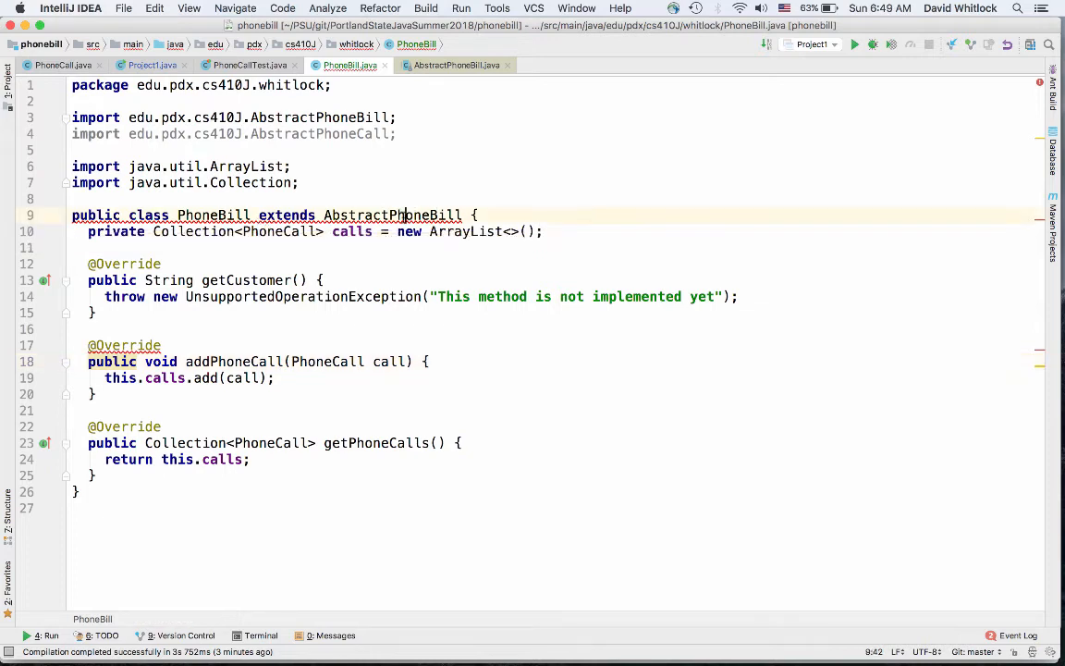
{"action": "left_click", "coordinate": [471, 214]}
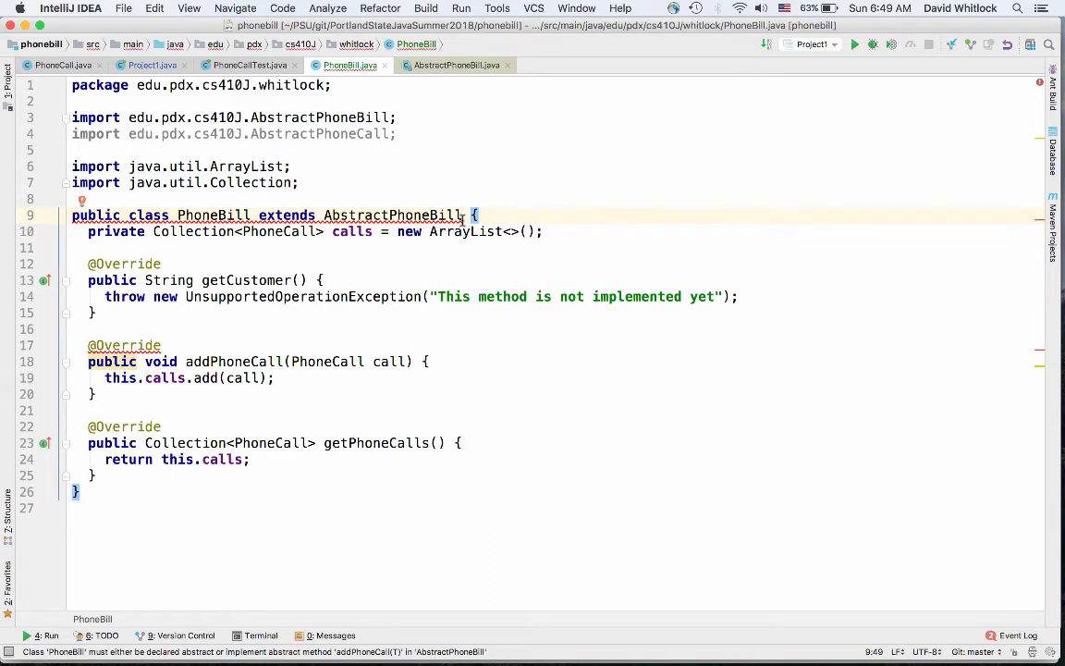
{"action": "mouse_move", "coordinate": [428, 215]}
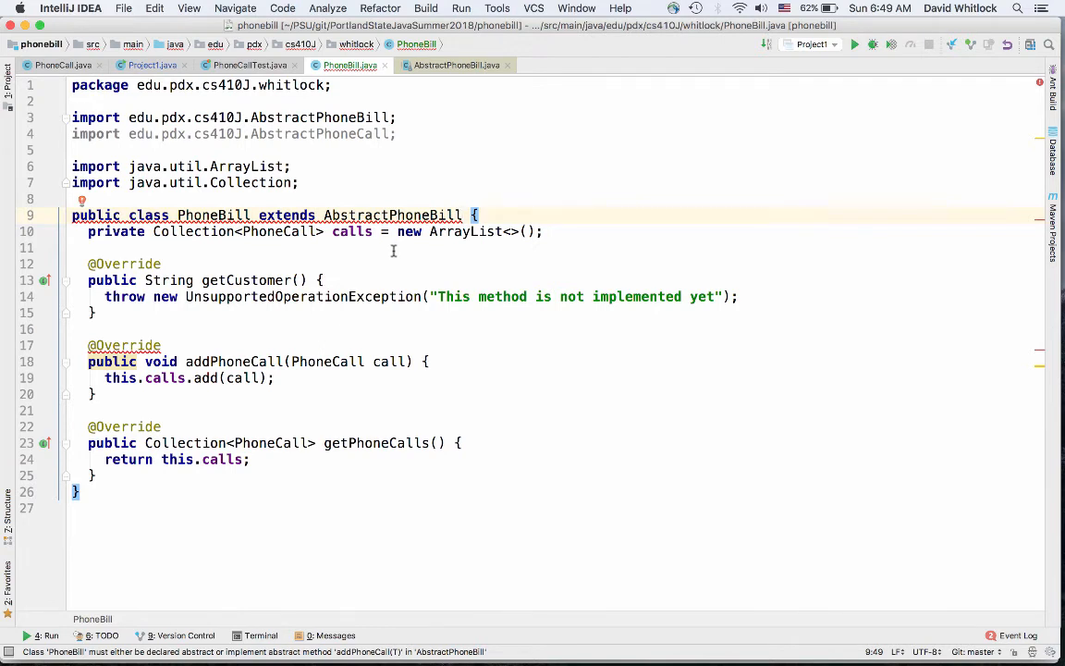
{"action": "mouse_move", "coordinate": [393, 250]}
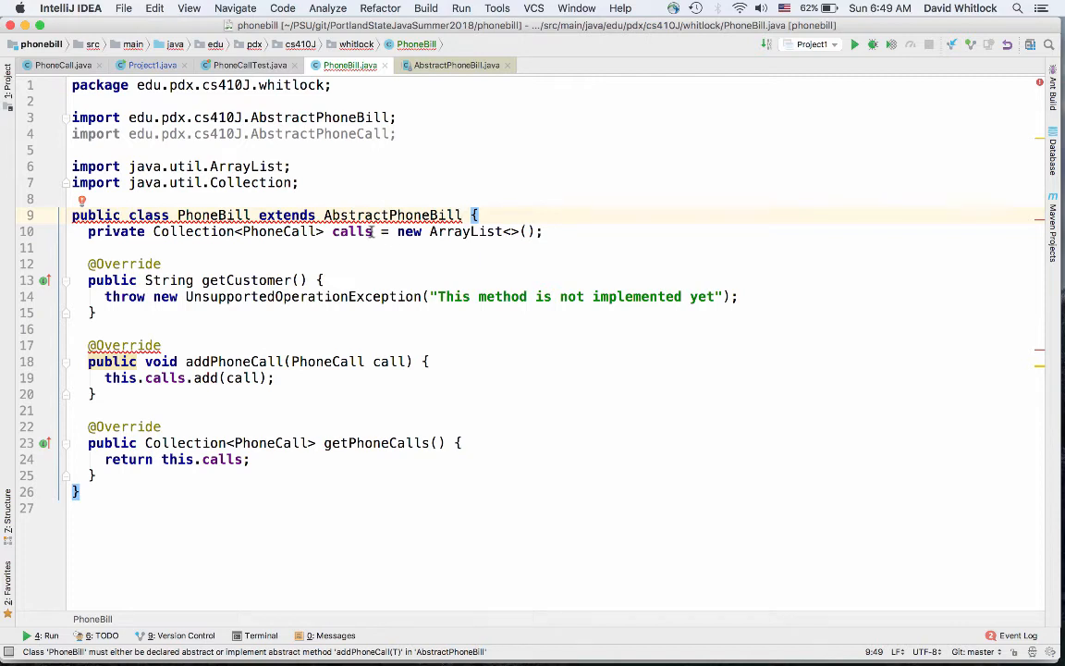
Dismiss the quick fixes and parameterize the superclass as AbstractPhoneBill<PhoneCall>
{"action": "key", "text": "alt+return"}
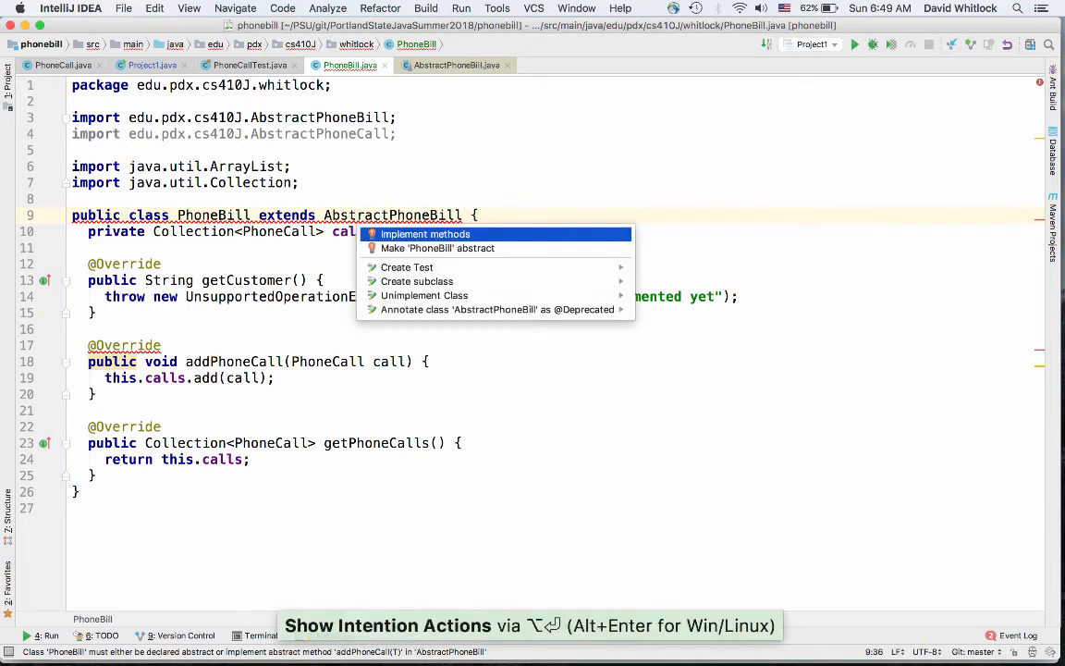
{"action": "left_click", "coordinate": [424, 234]}
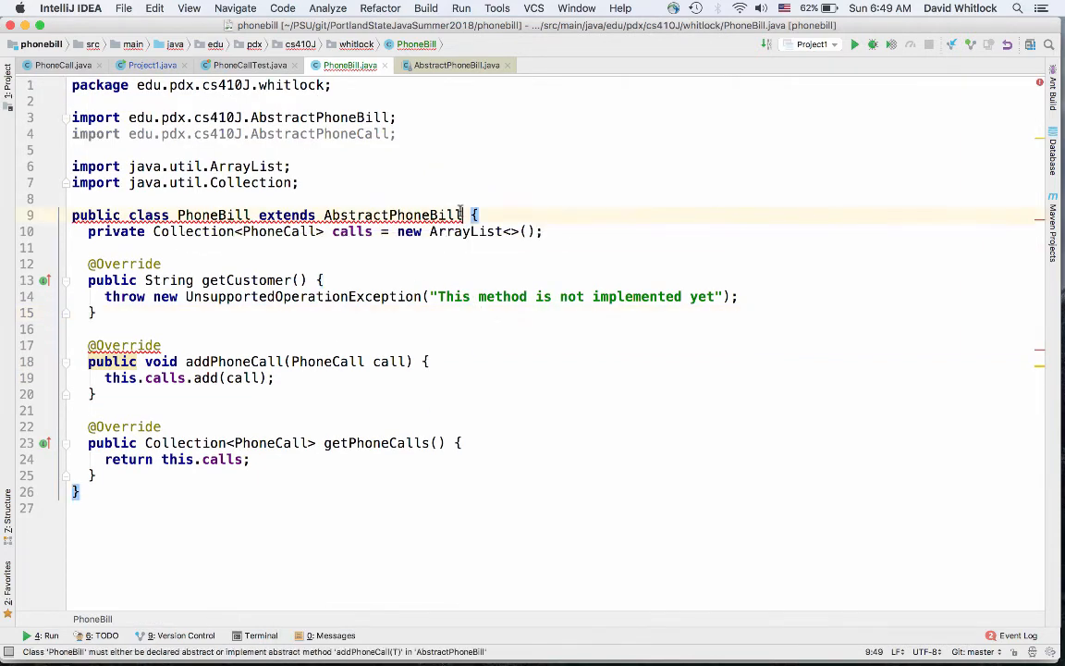
{"action": "type", "text": "<>"}
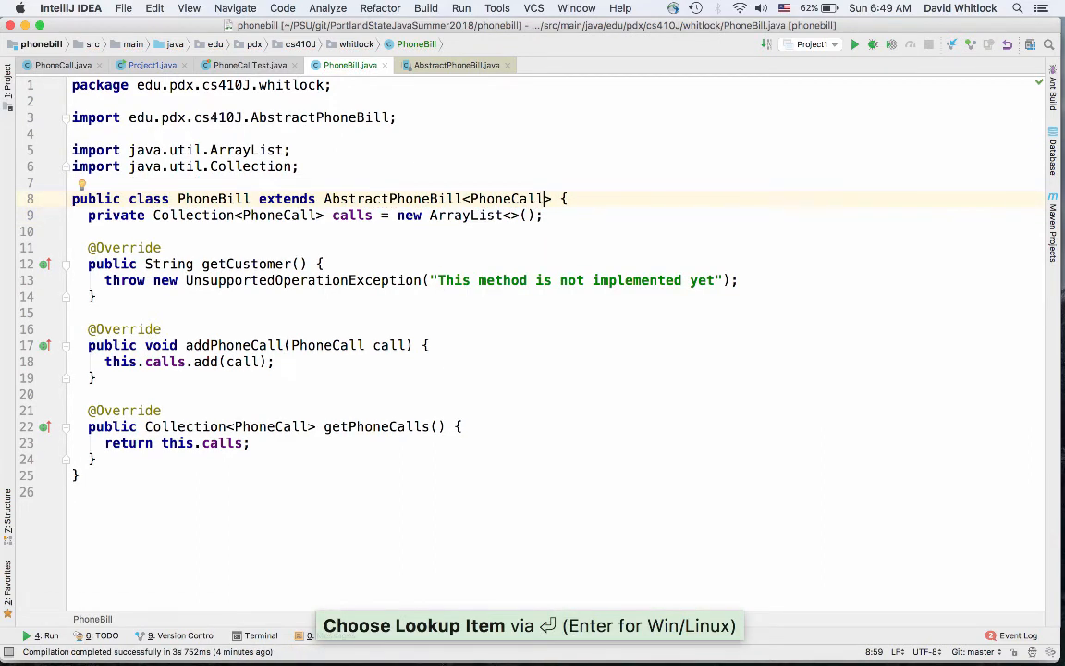
Replace the PhoneCall type argument with T extends AbstractPhoneCall
{"action": "key", "text": "shift+ctrl+left"}
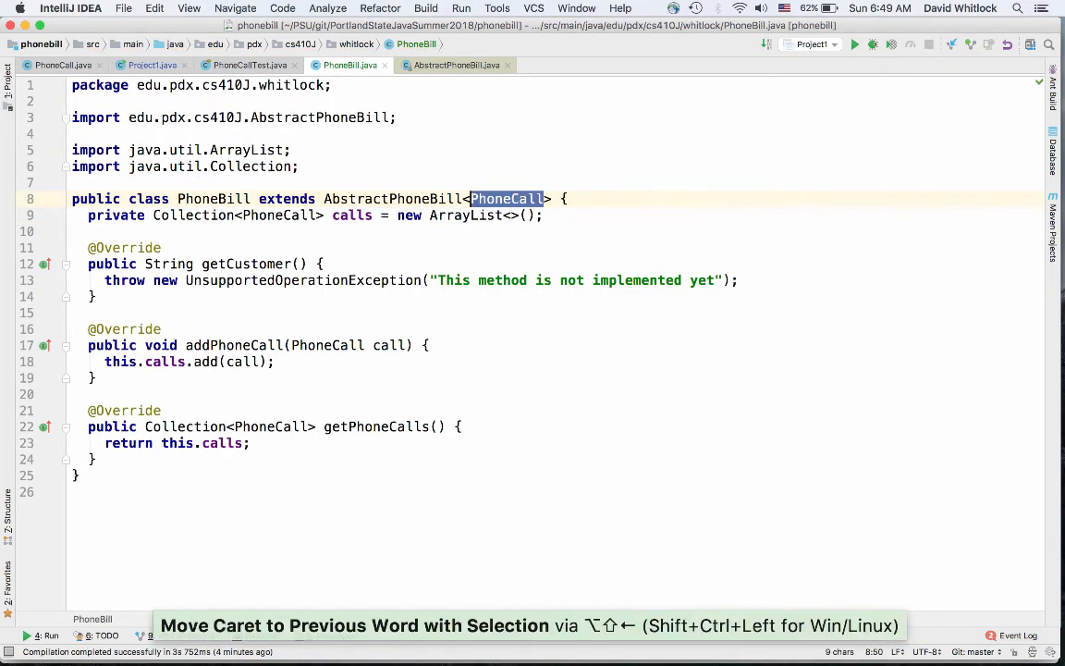
{"action": "type", "text": "T extends Abstract"}
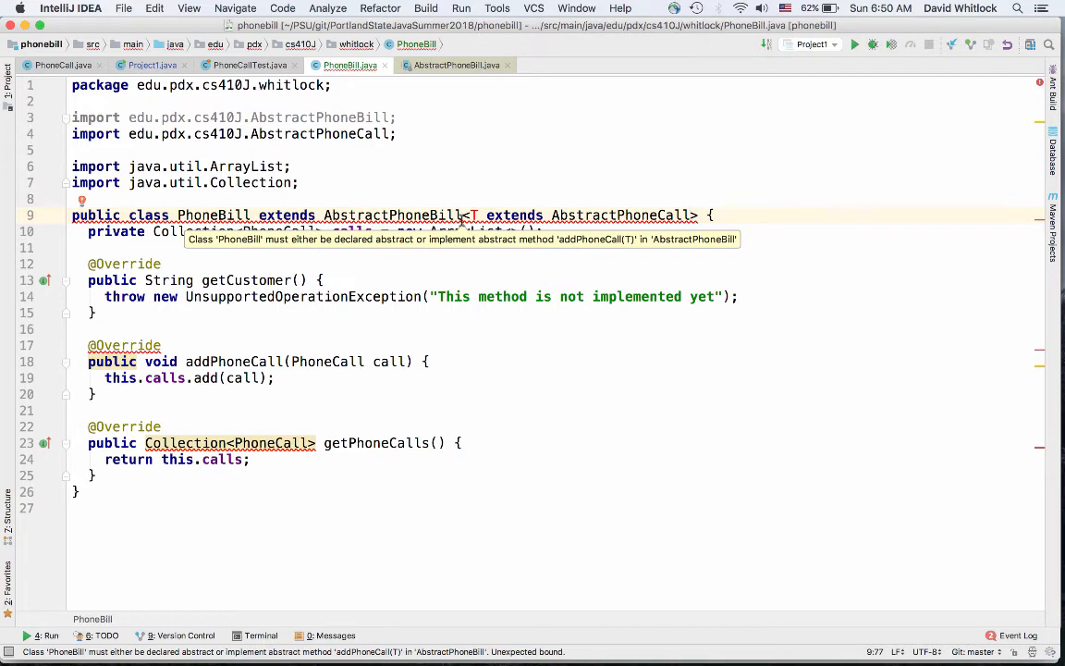
{"action": "mouse_move", "coordinate": [251, 361]}
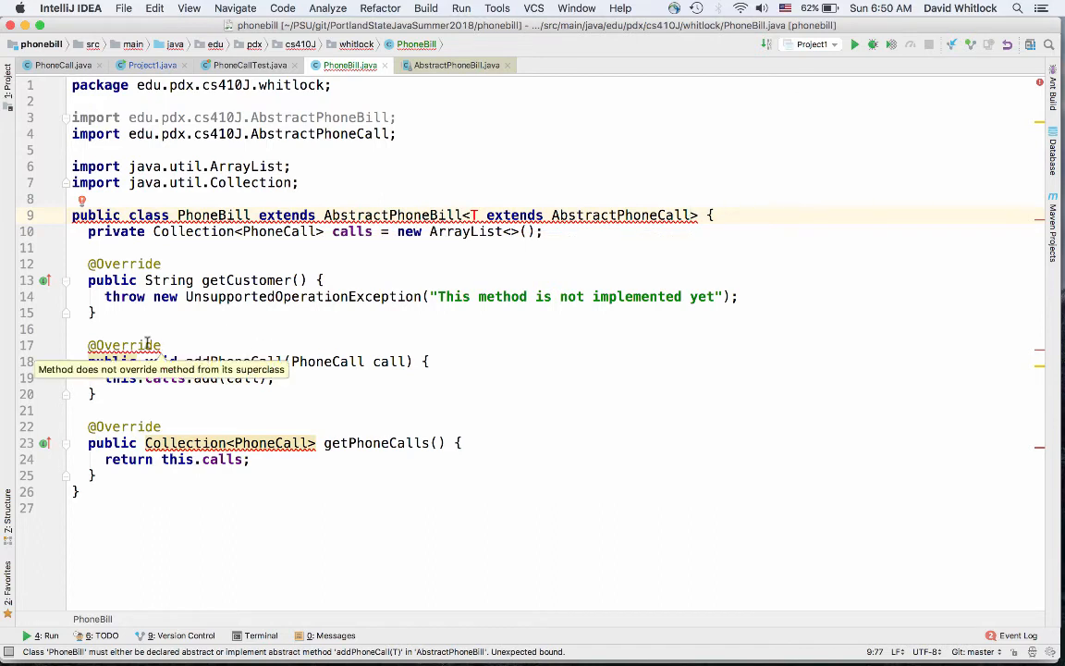
{"action": "mouse_move", "coordinate": [181, 446]}
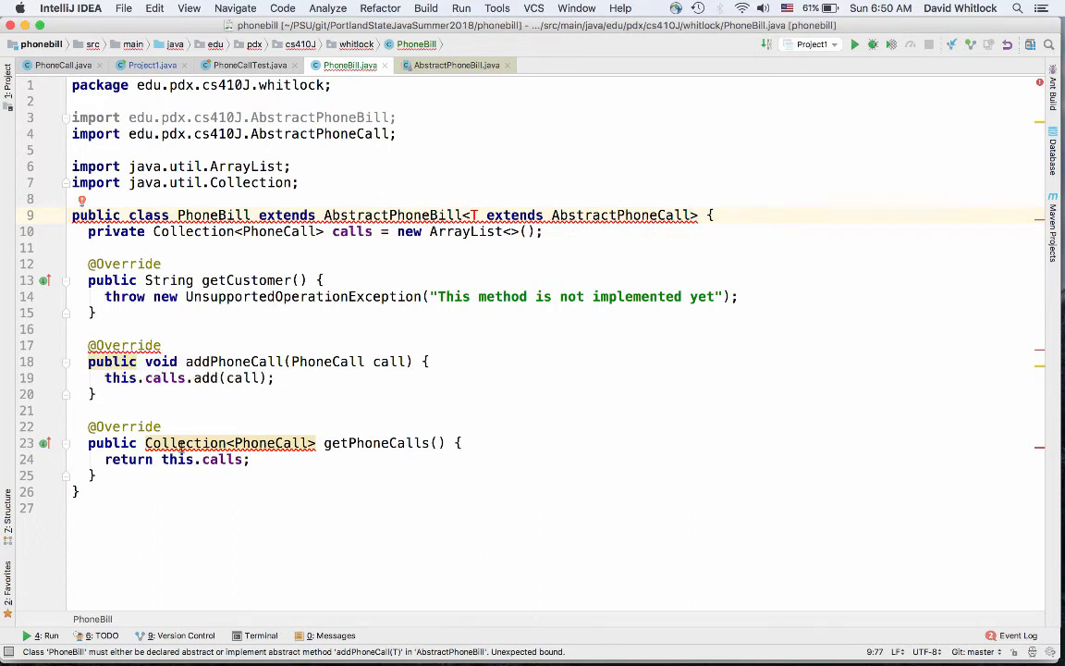
{"action": "mouse_move", "coordinate": [185, 443]}
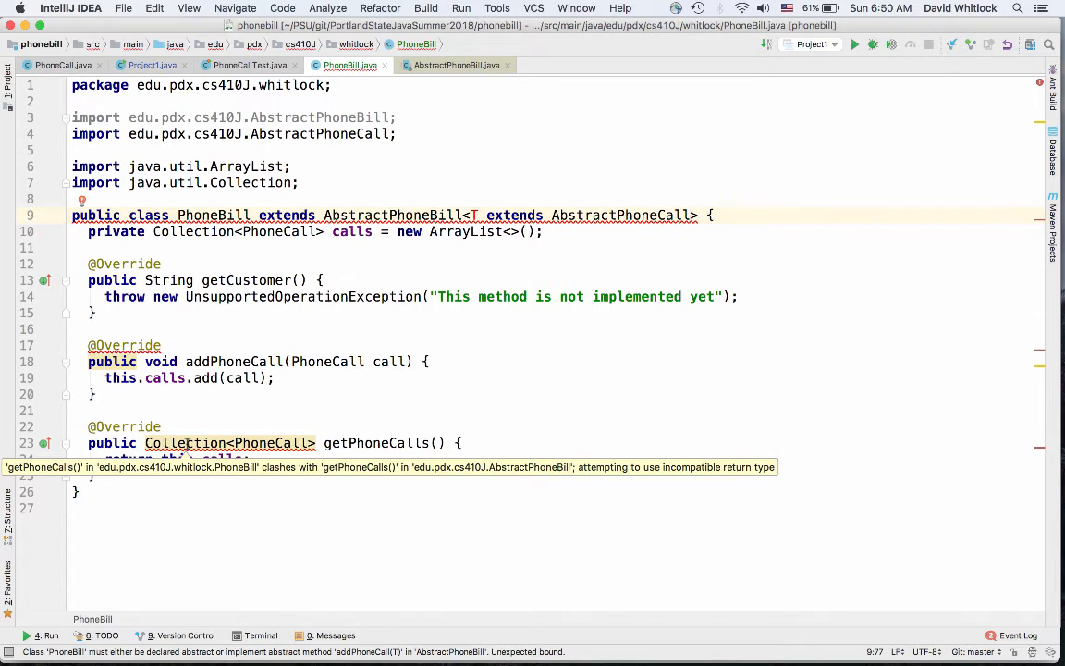
{"action": "mouse_move", "coordinate": [374, 324]}
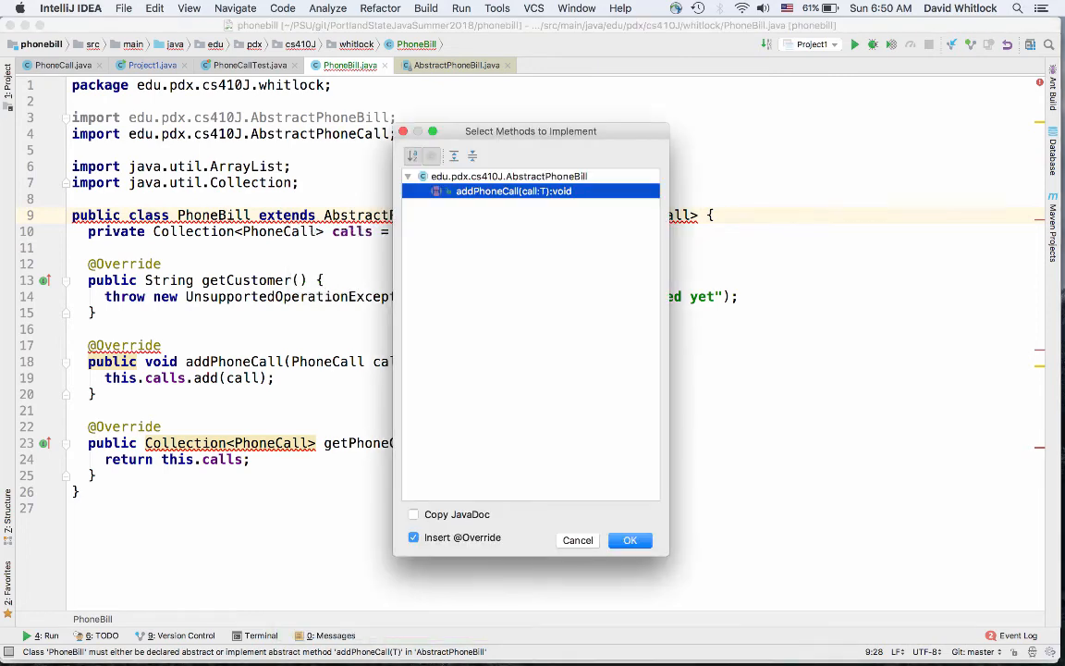
Implement addPhoneCall, move the T bound onto PhoneBill, and retype calls as Collection<T>
{"action": "left_click", "coordinate": [630, 540]}
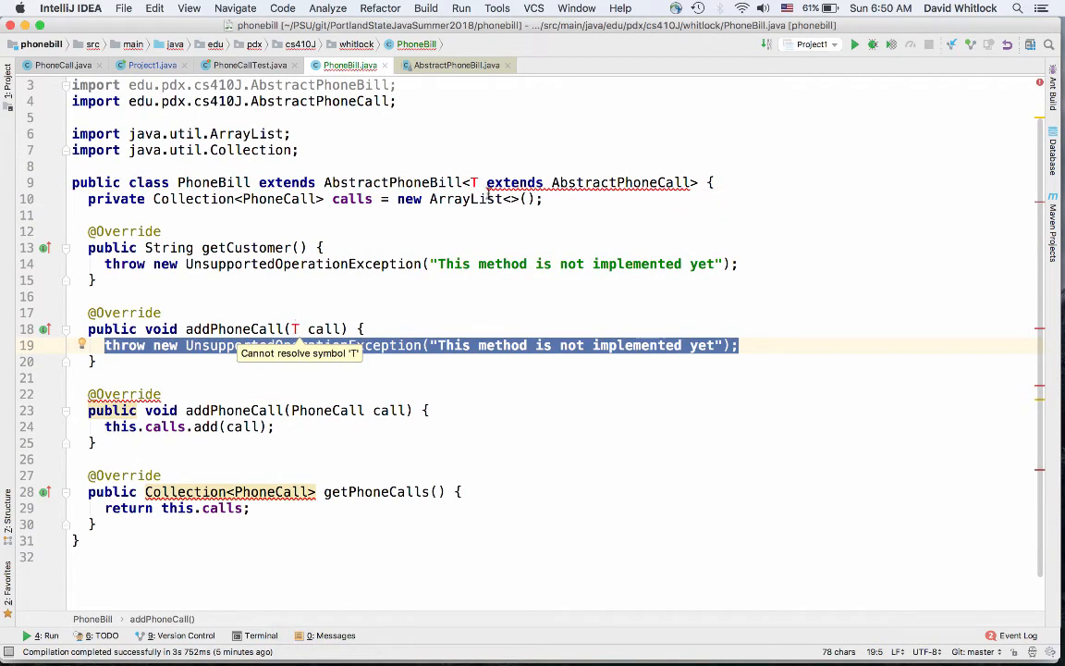
{"action": "mouse_move", "coordinate": [472, 182]}
{"action": "type", "text": "<T >"}
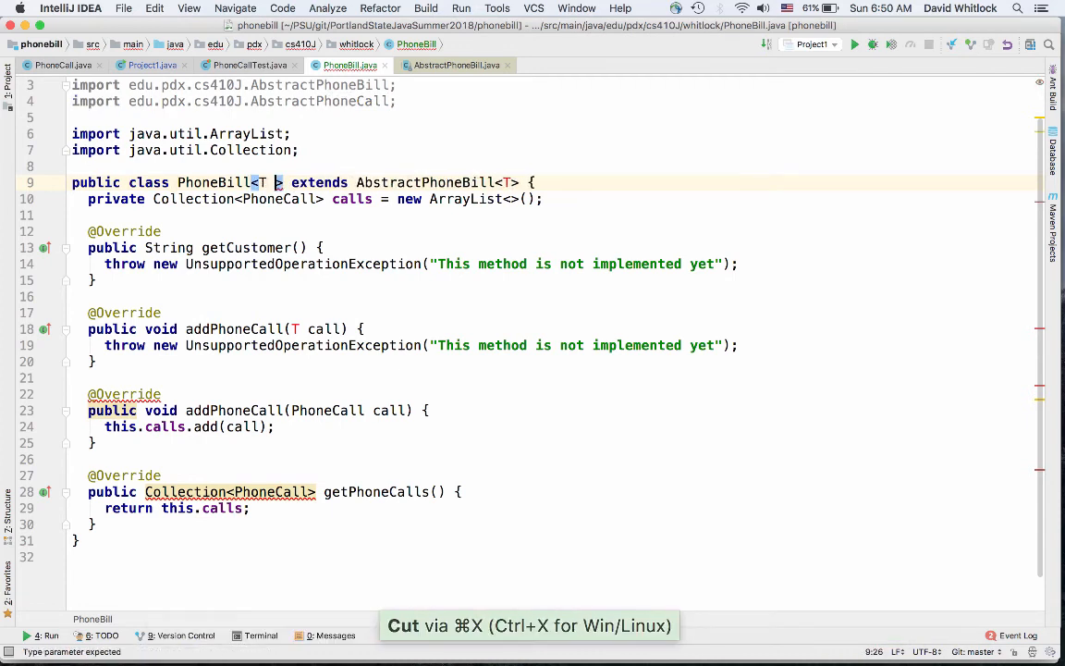
{"action": "key", "text": "cmd+v"}
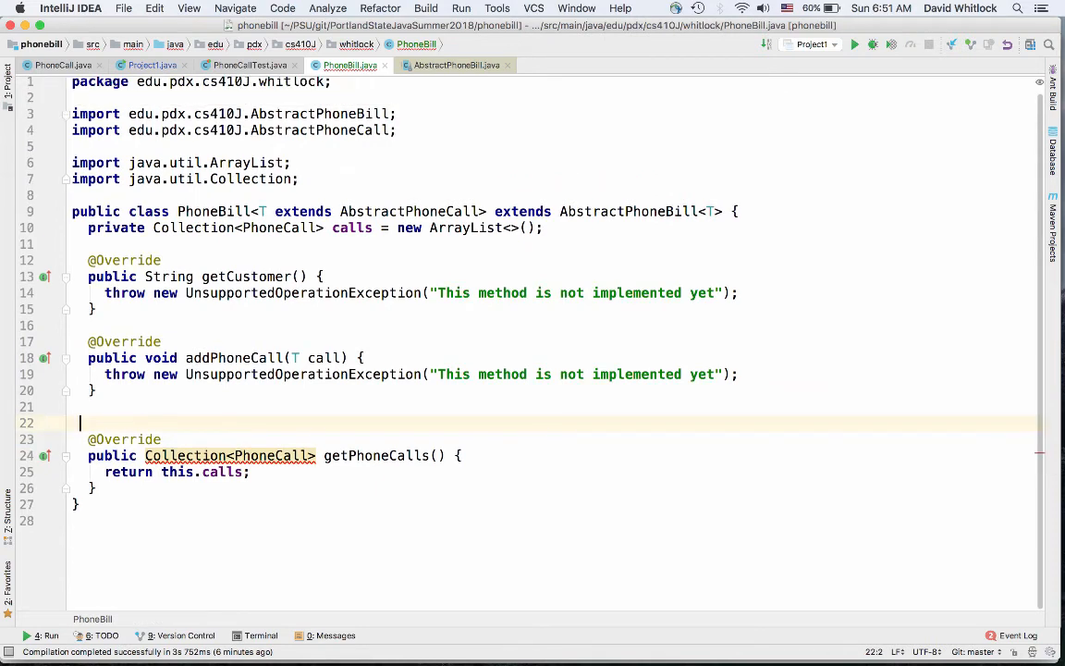
{"action": "key", "text": "Backspace"}
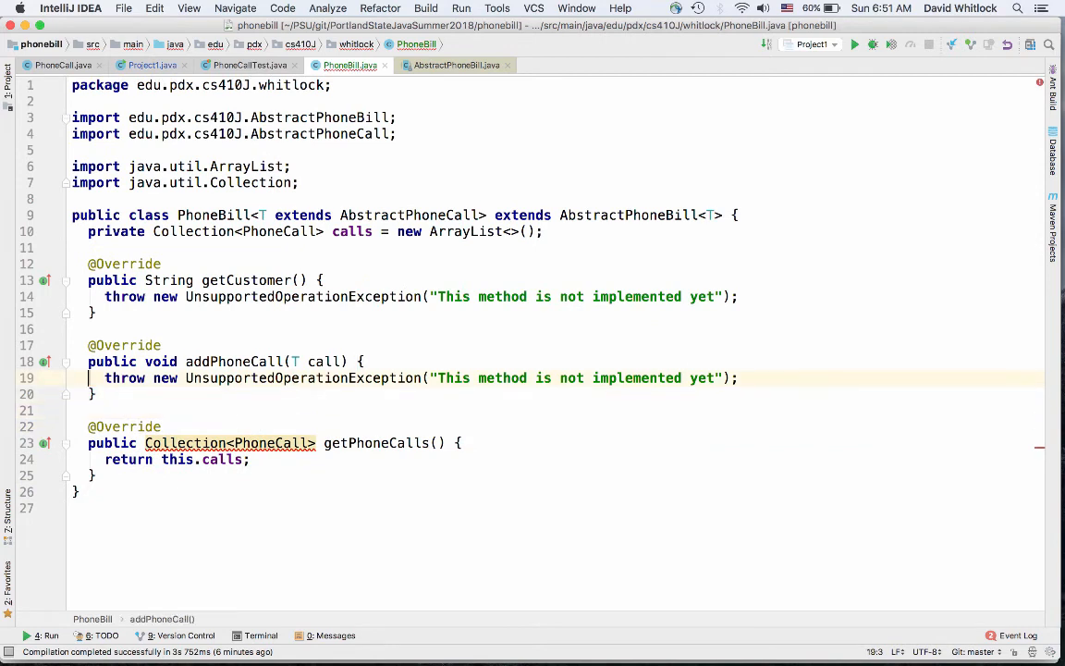
{"action": "left_click", "coordinate": [234, 442]}
{"action": "type", "text": "T"}
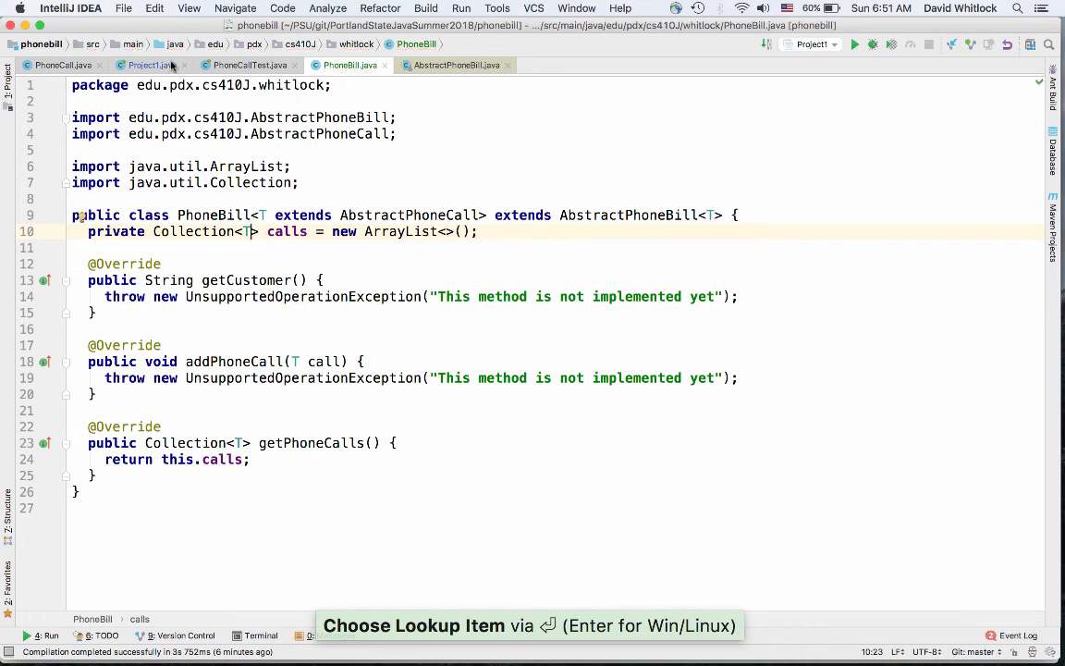
Declare bill as PhoneBill<PhoneCall> and revert PhoneBill to extend AbstractPhoneBill<PhoneCall>
{"action": "left_click", "coordinate": [145, 65]}
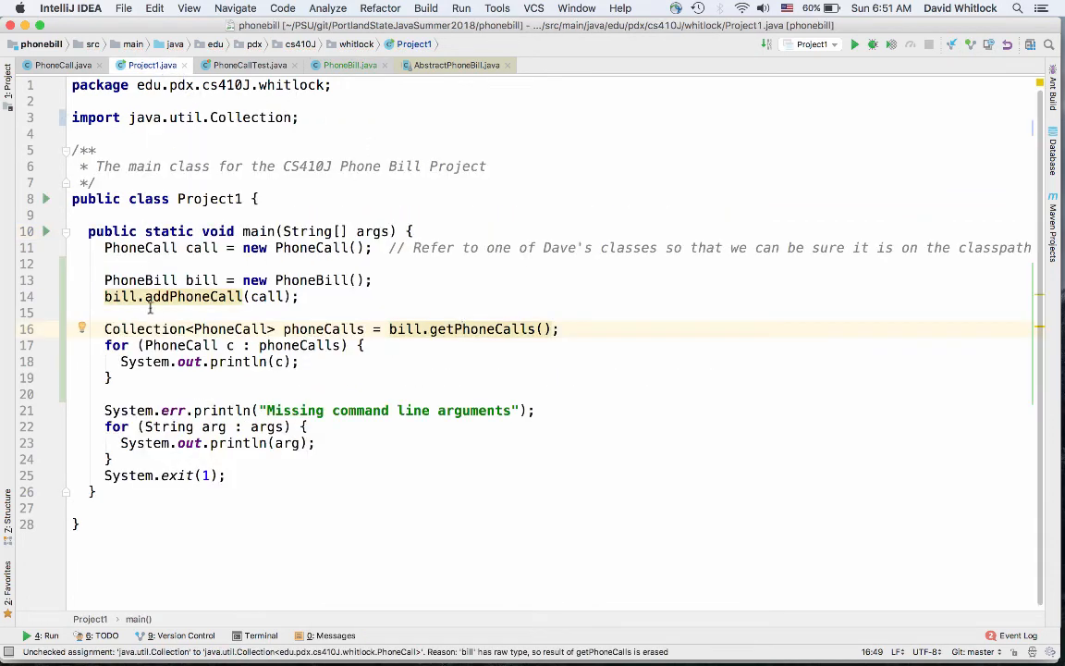
{"action": "mouse_move", "coordinate": [166, 296]}
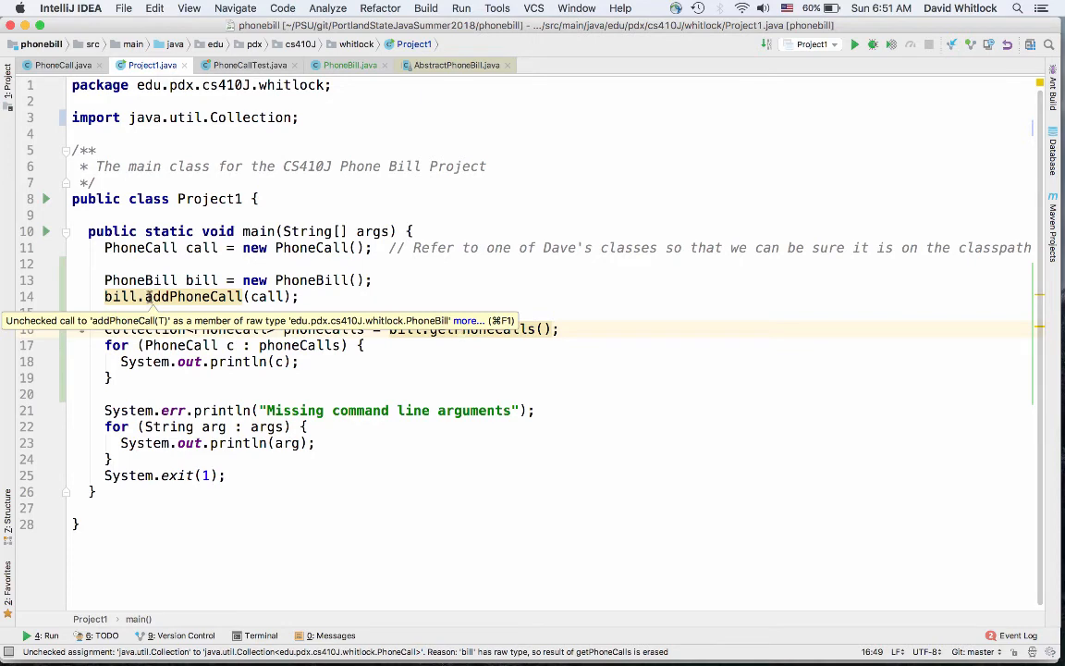
{"action": "mouse_move", "coordinate": [173, 279]}
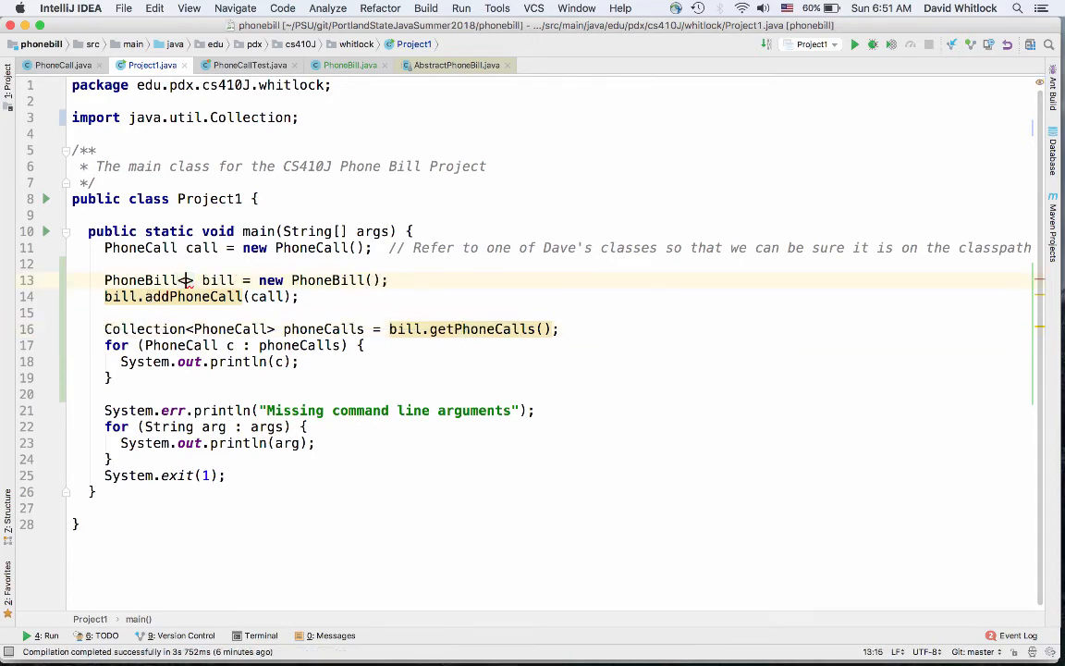
{"action": "type", "text": "<PhoneCall>"}
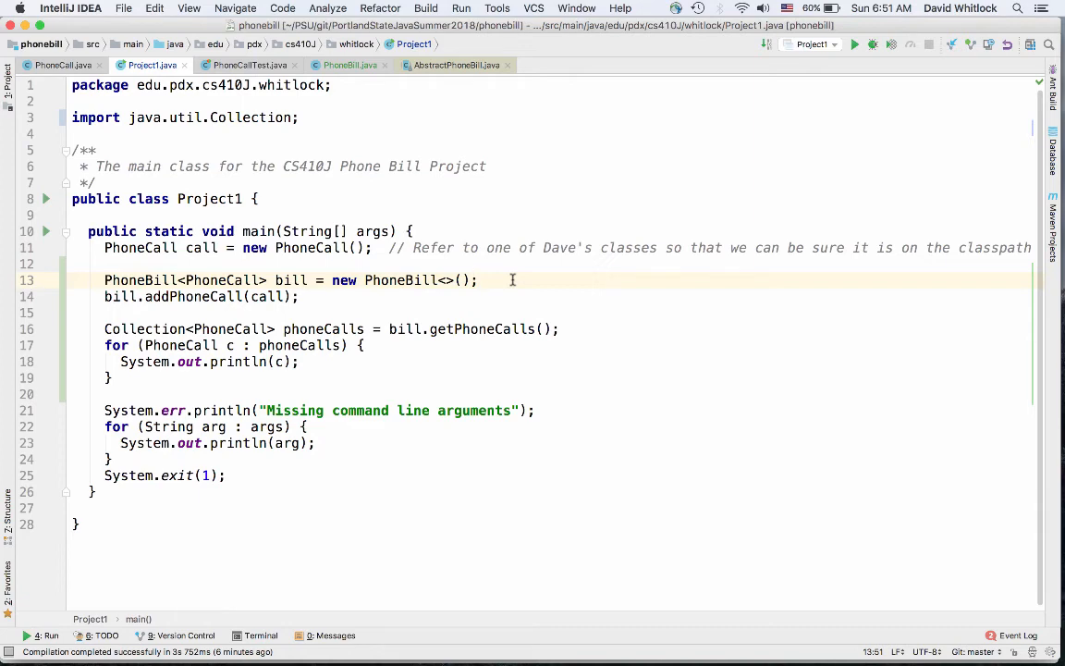
{"action": "left_click", "coordinate": [350, 65]}
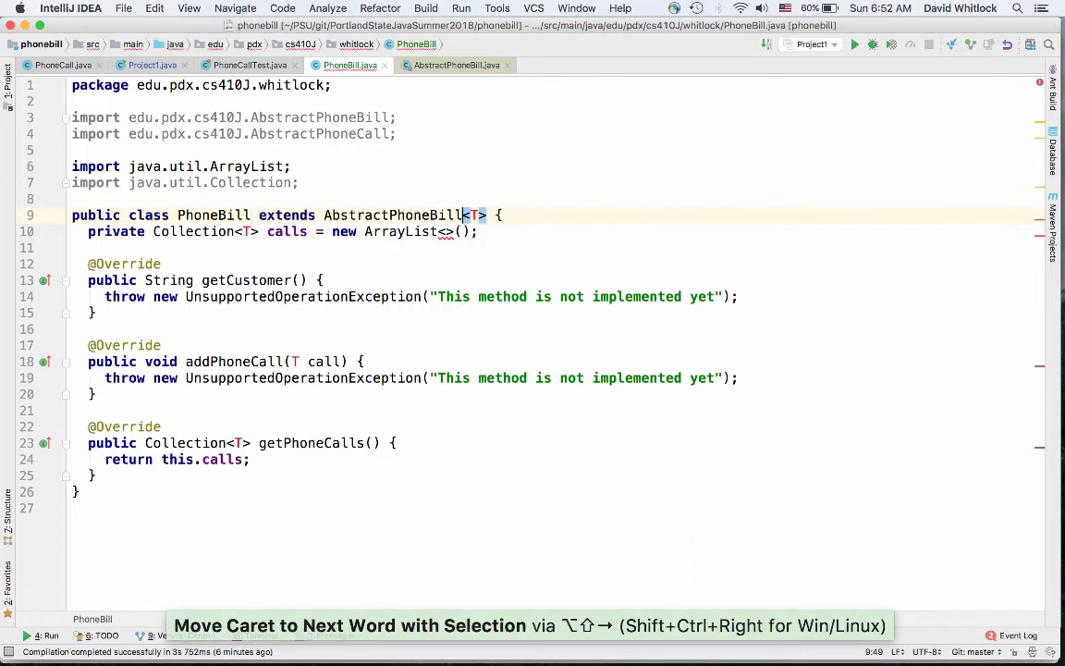
{"action": "type", "text": "PhoneCall"}
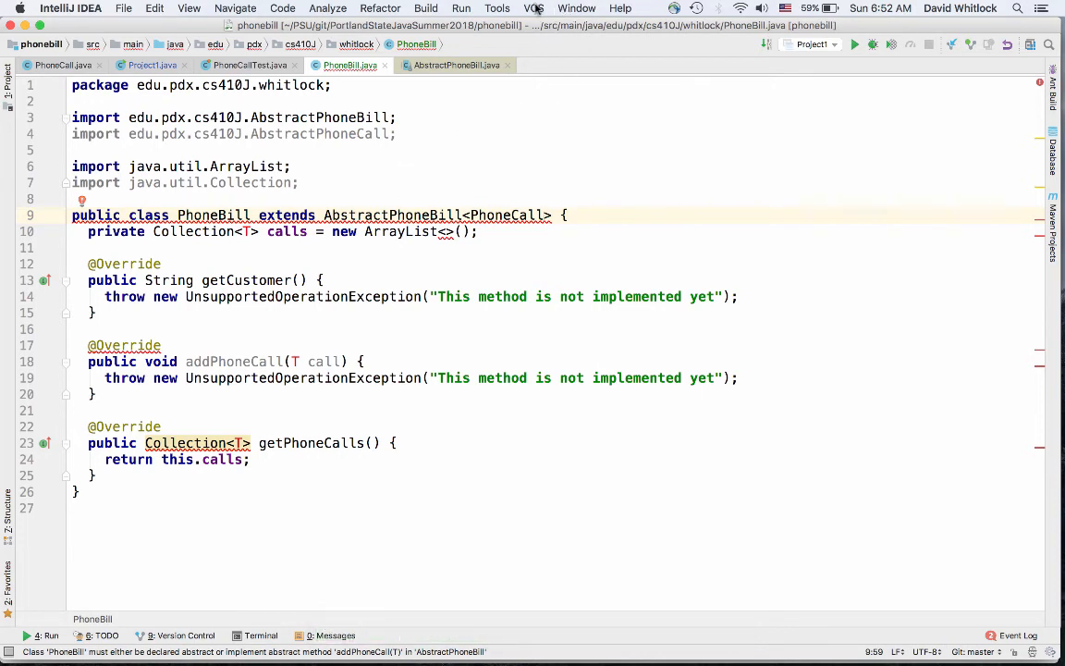
{"action": "left_click", "coordinate": [534, 8]}
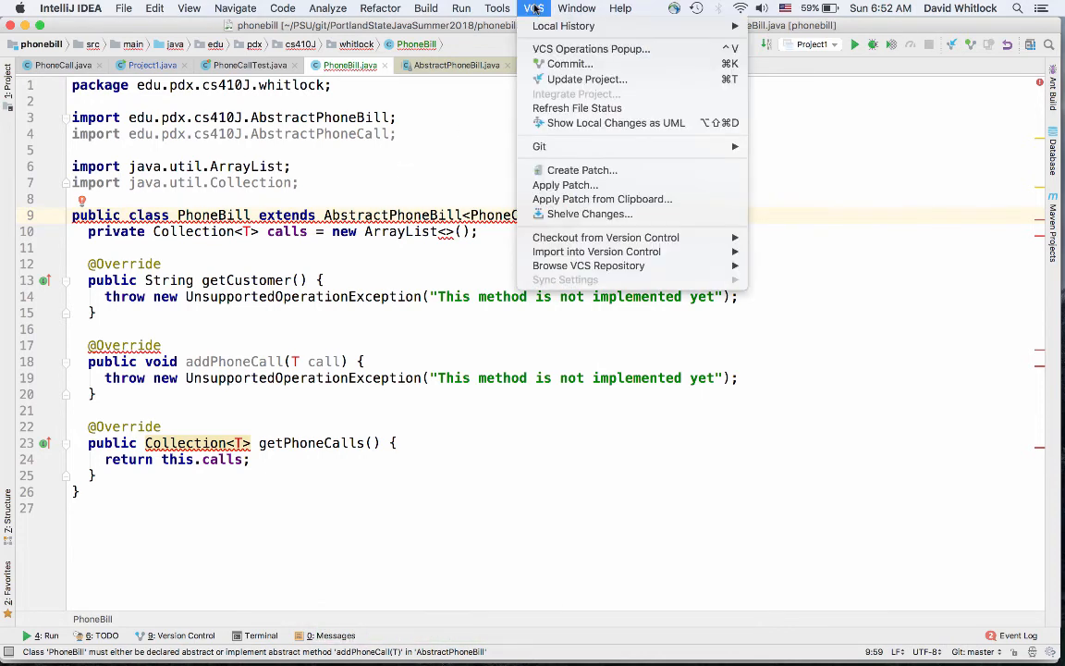
{"action": "mouse_move", "coordinate": [563, 25]}
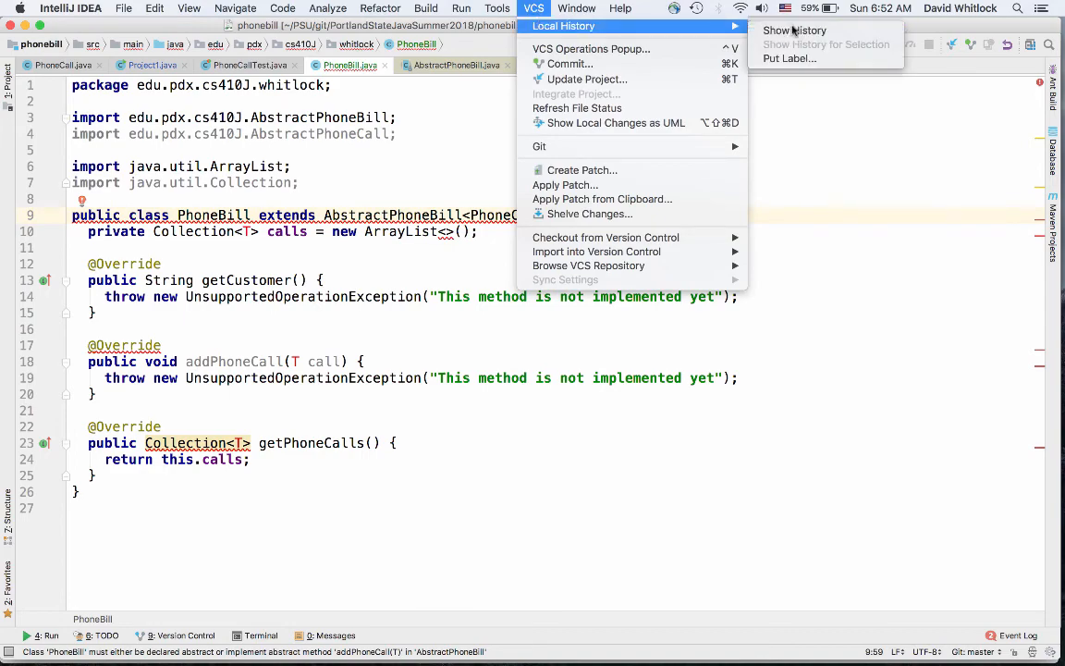
{"action": "left_click", "coordinate": [794, 30]}
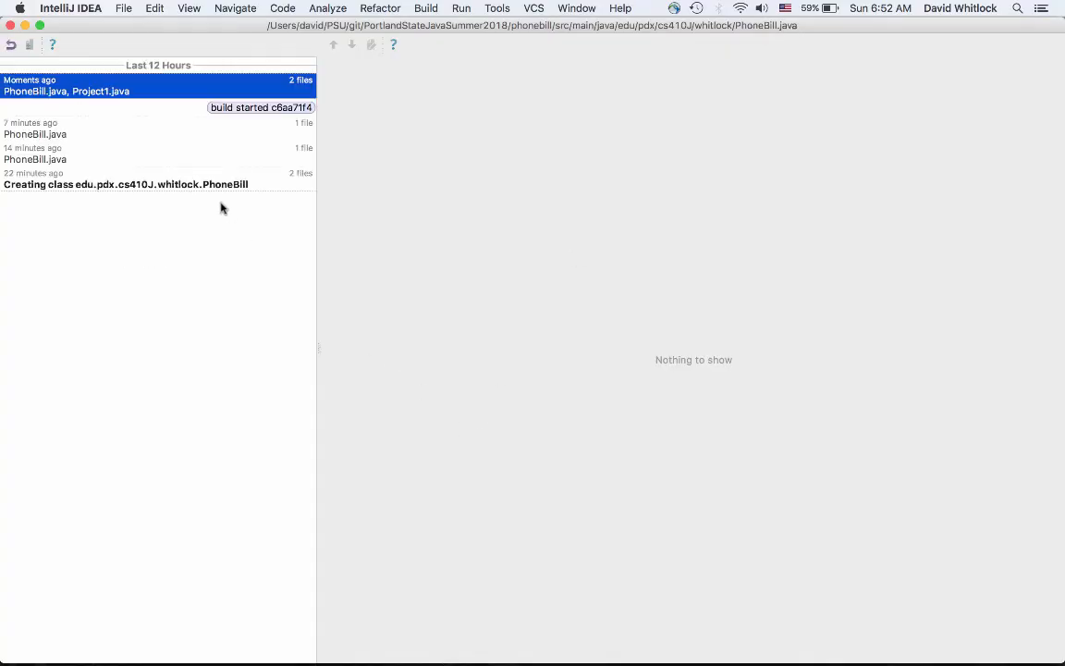
{"action": "left_click", "coordinate": [35, 128]}
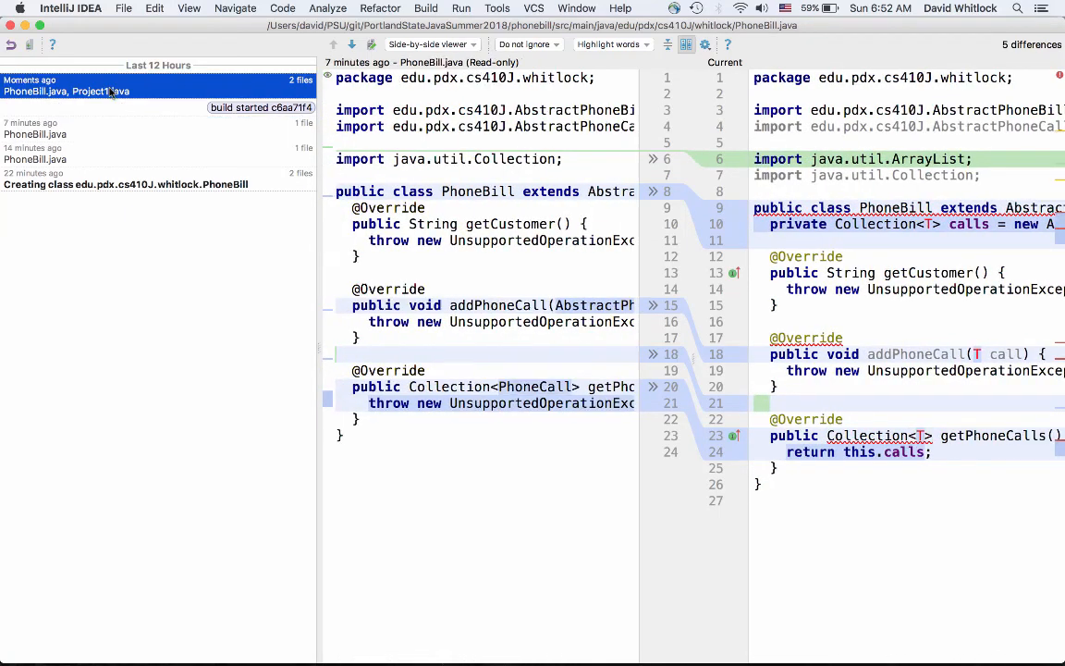
{"action": "scroll", "scroll_direction": "right", "scroll_amount": 3}
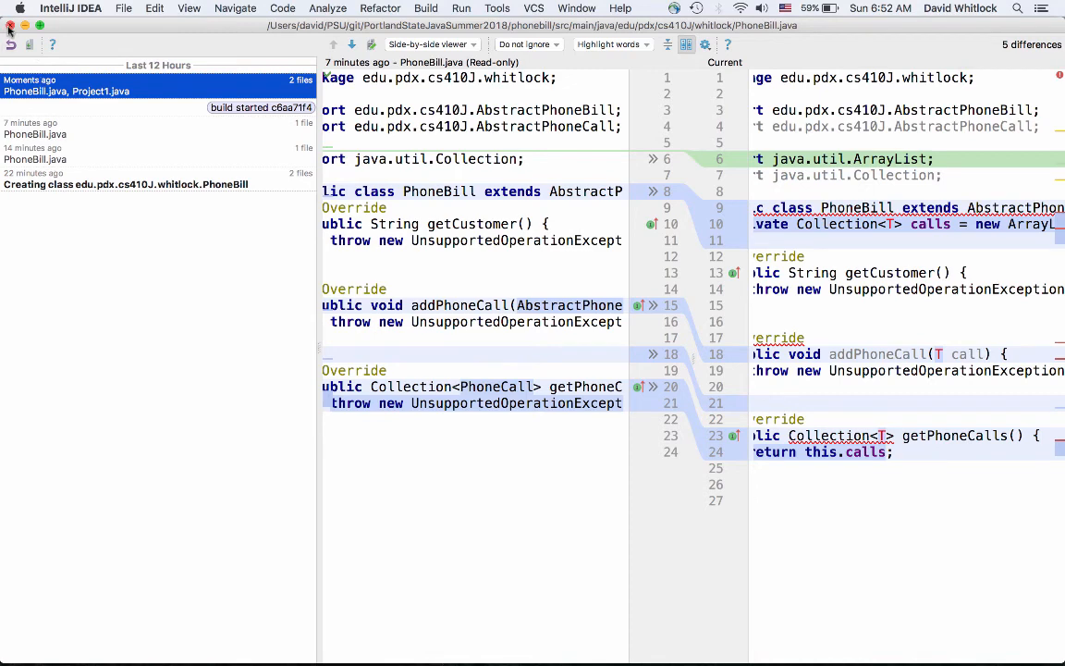
{"action": "mouse_move", "coordinate": [68, 164]}
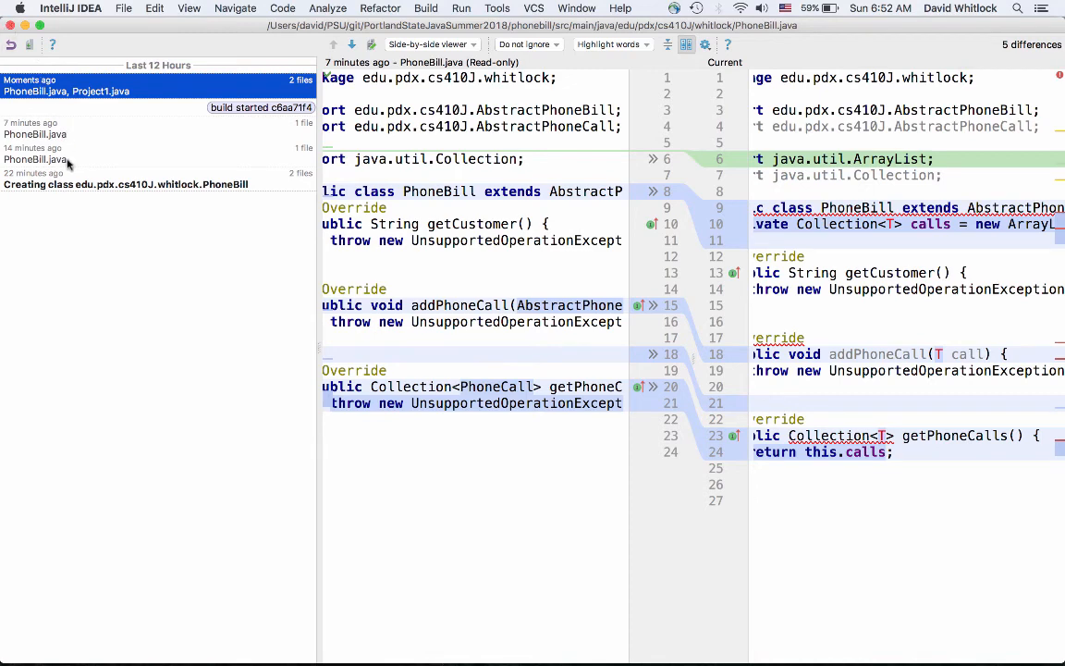
{"action": "left_click", "coordinate": [34, 153]}
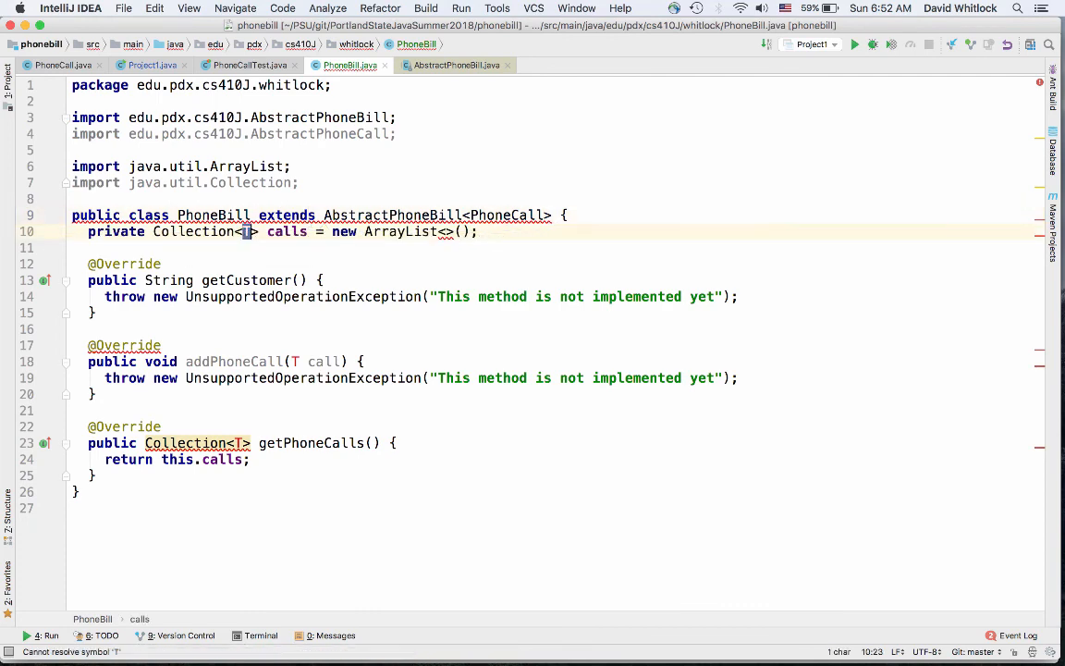
Use PhoneCall for calls and getPhoneCalls, implement addPhoneCall with this.calls.add(call), and remove unused imports
{"action": "type", "text": "PhoneCall"}
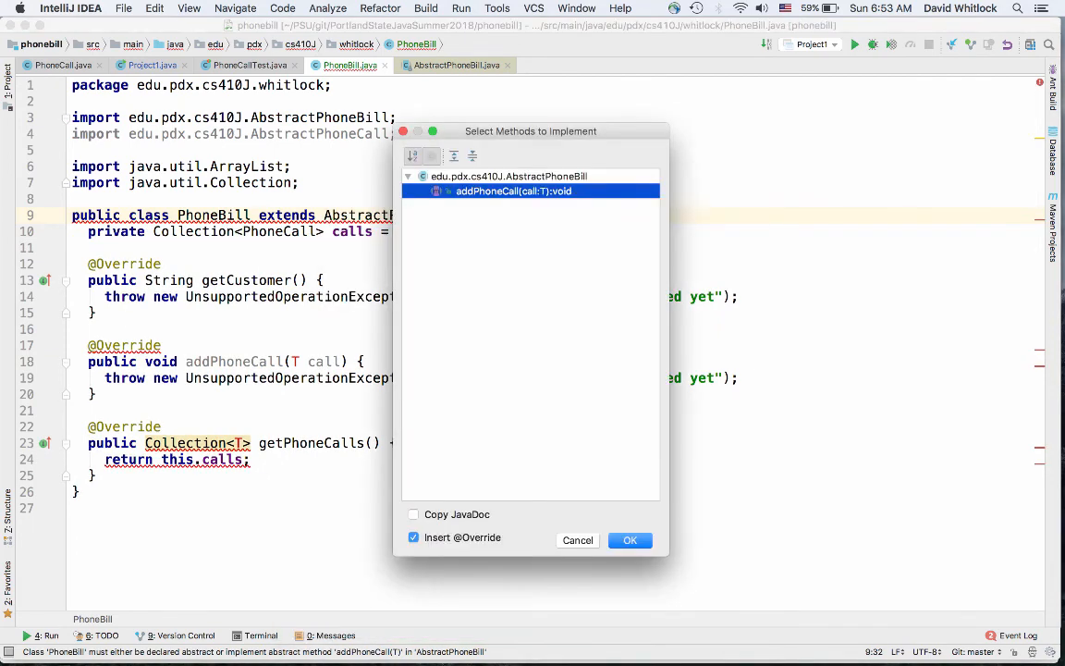
{"action": "left_click", "coordinate": [630, 540]}
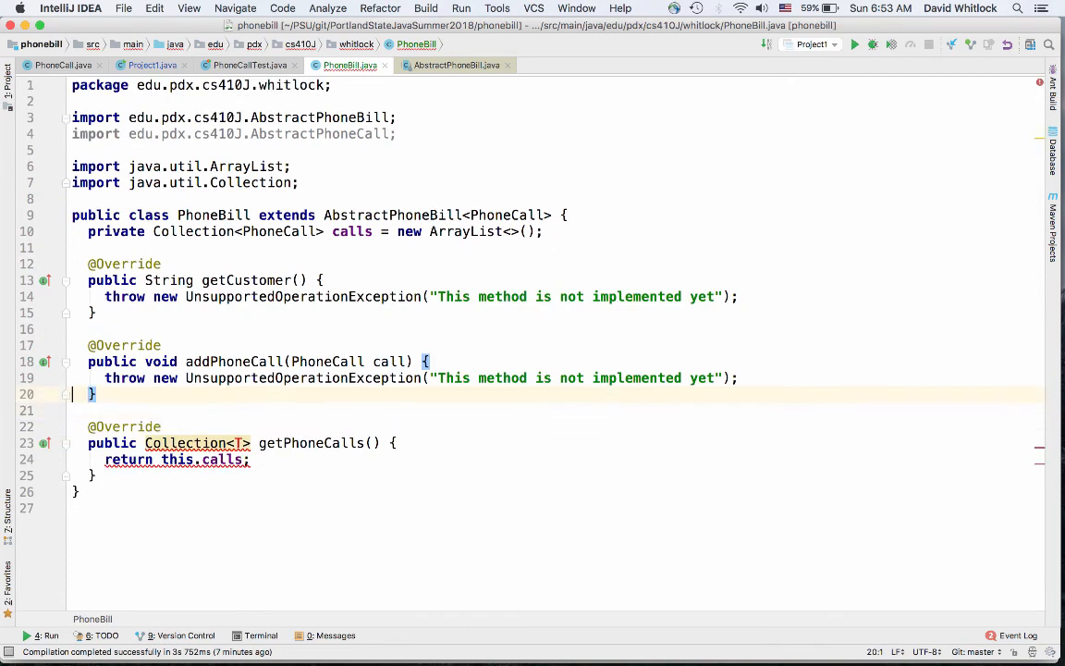
{"action": "type", "text": "this"}
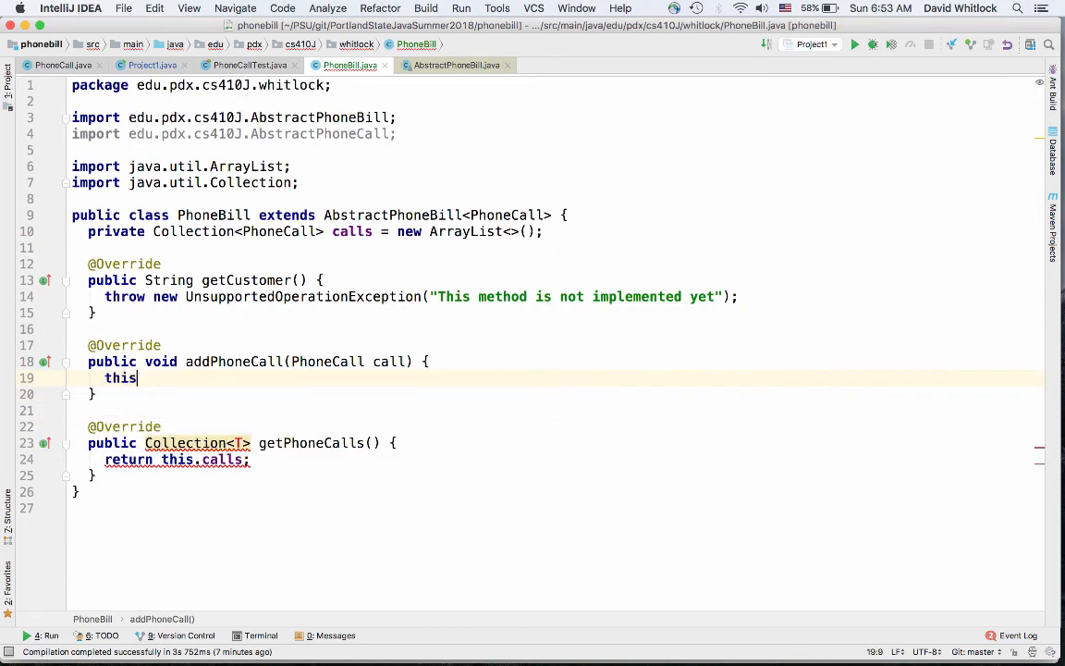
{"action": "type", "text": ".calls.add(call);"}
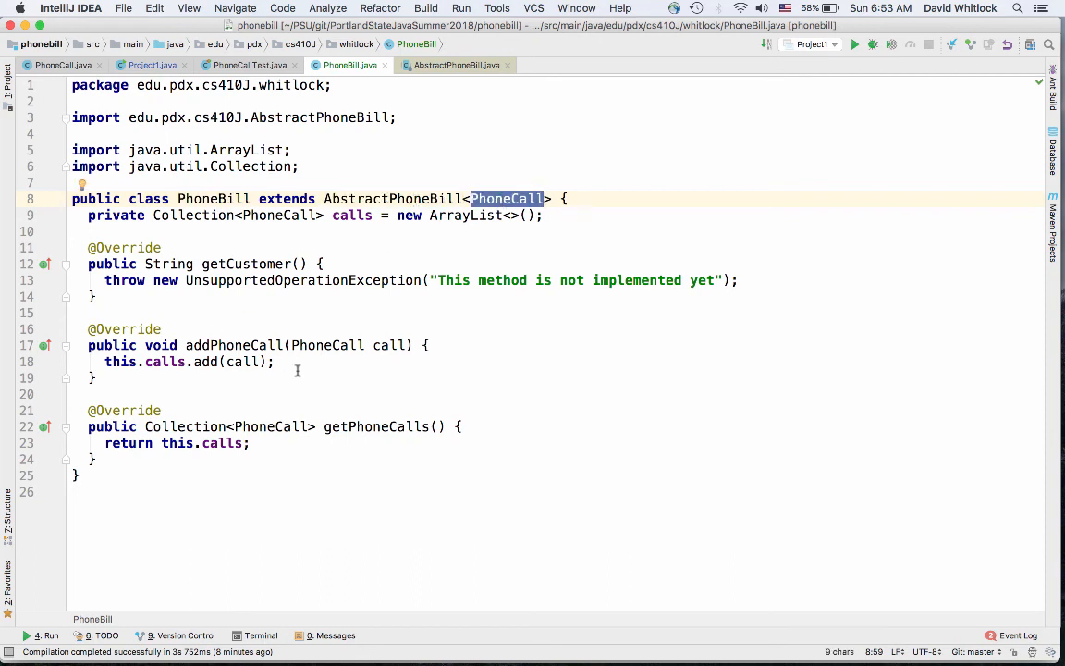
{"action": "mouse_move", "coordinate": [402, 234]}
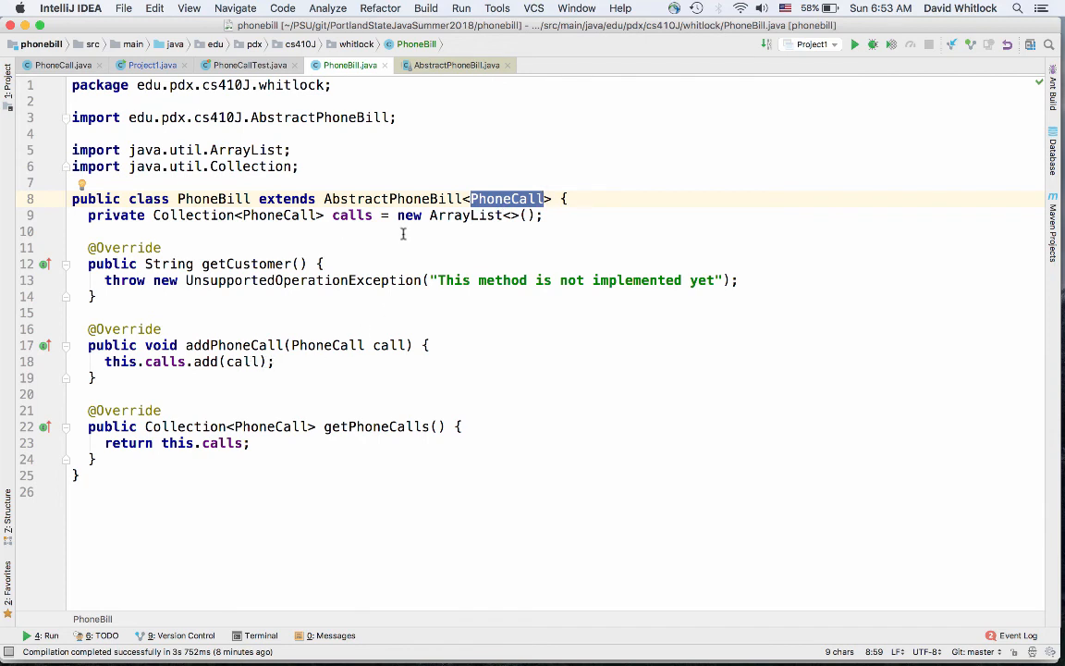
{"action": "left_click", "coordinate": [316, 344]}
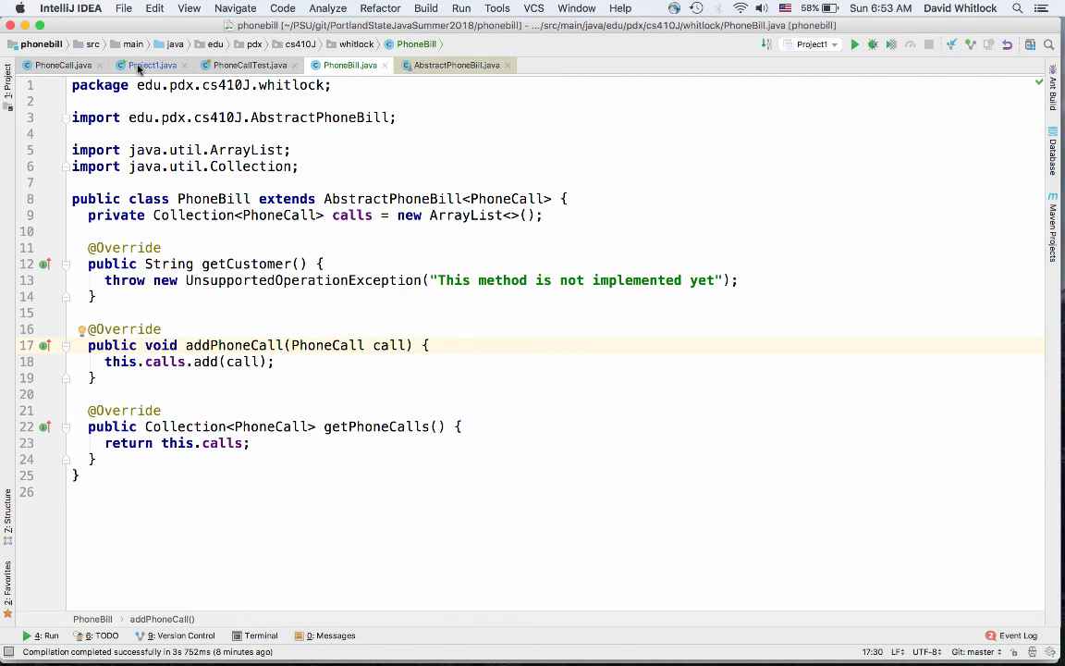
Bring up Project1.java, where bill is created as a non-generic PhoneBill
{"action": "left_click", "coordinate": [150, 65]}
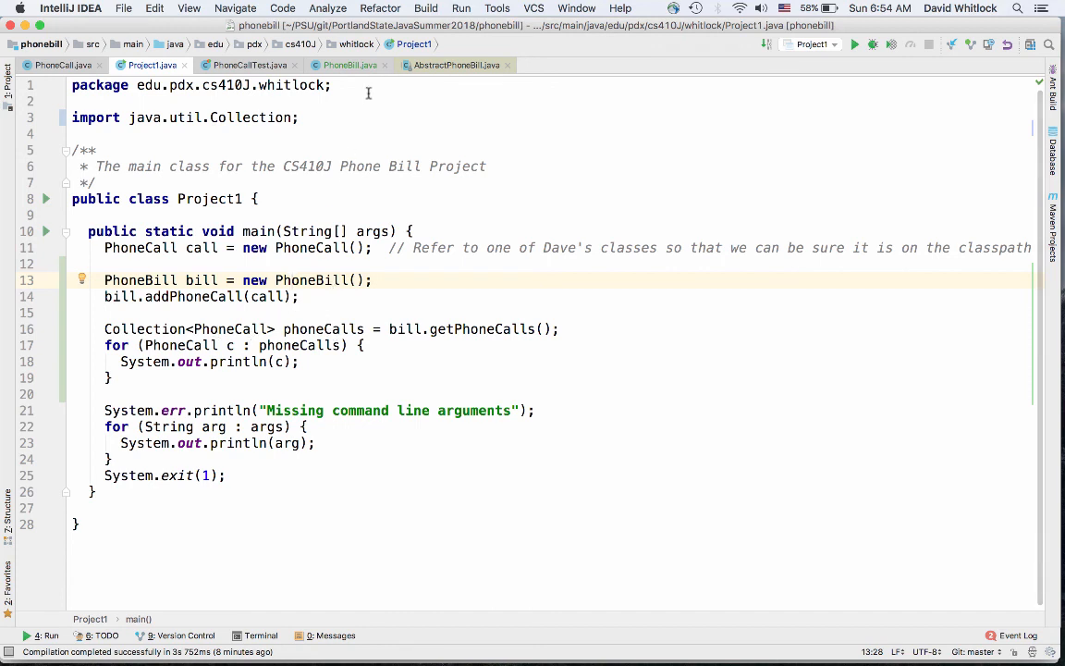
{"action": "left_click", "coordinate": [349, 65]}
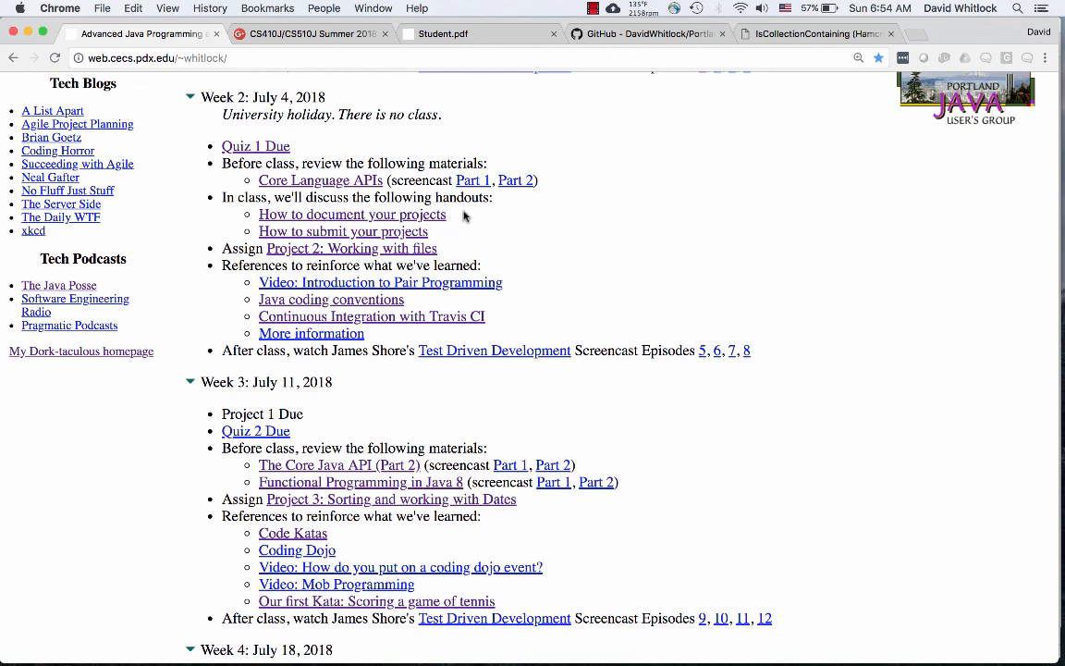
{"action": "mouse_move", "coordinate": [606, 154]}
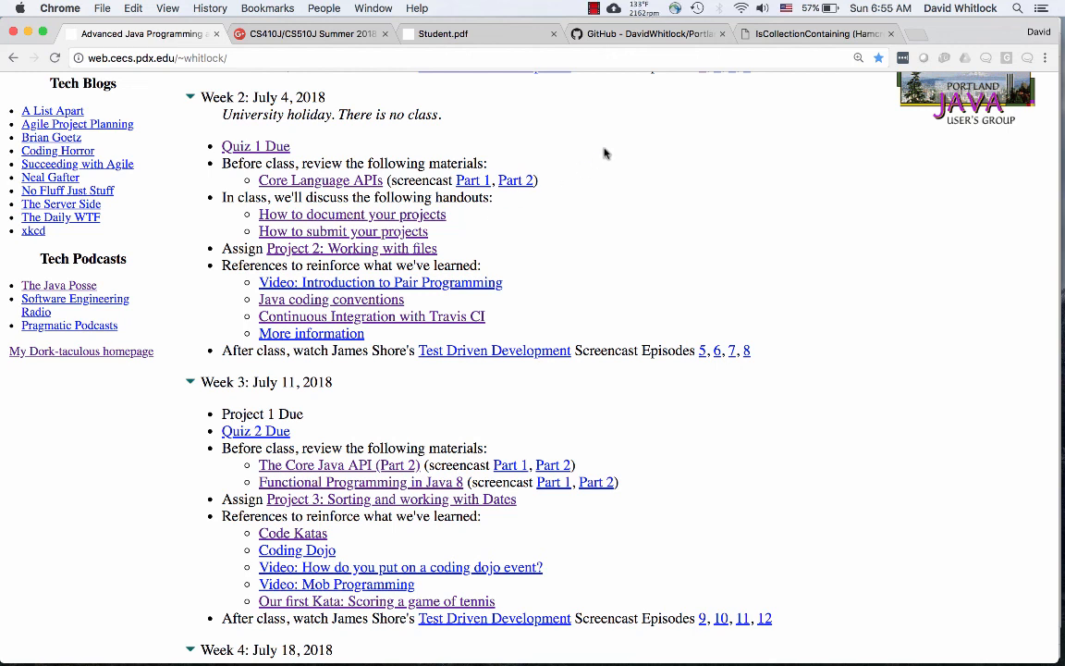
{"action": "mouse_move", "coordinate": [647, 33]}
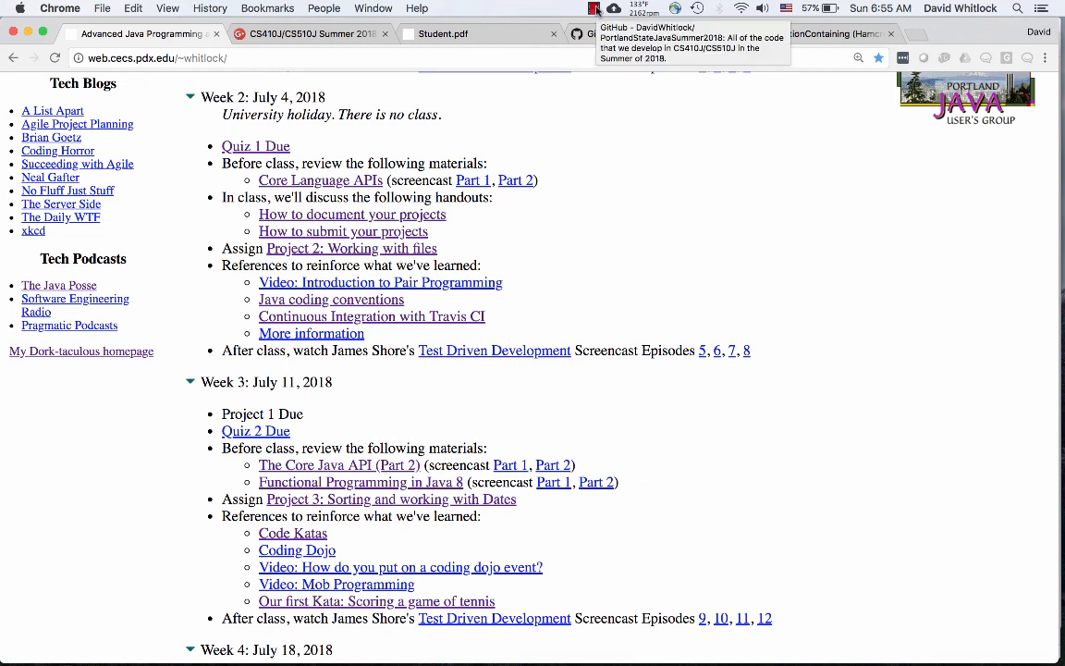